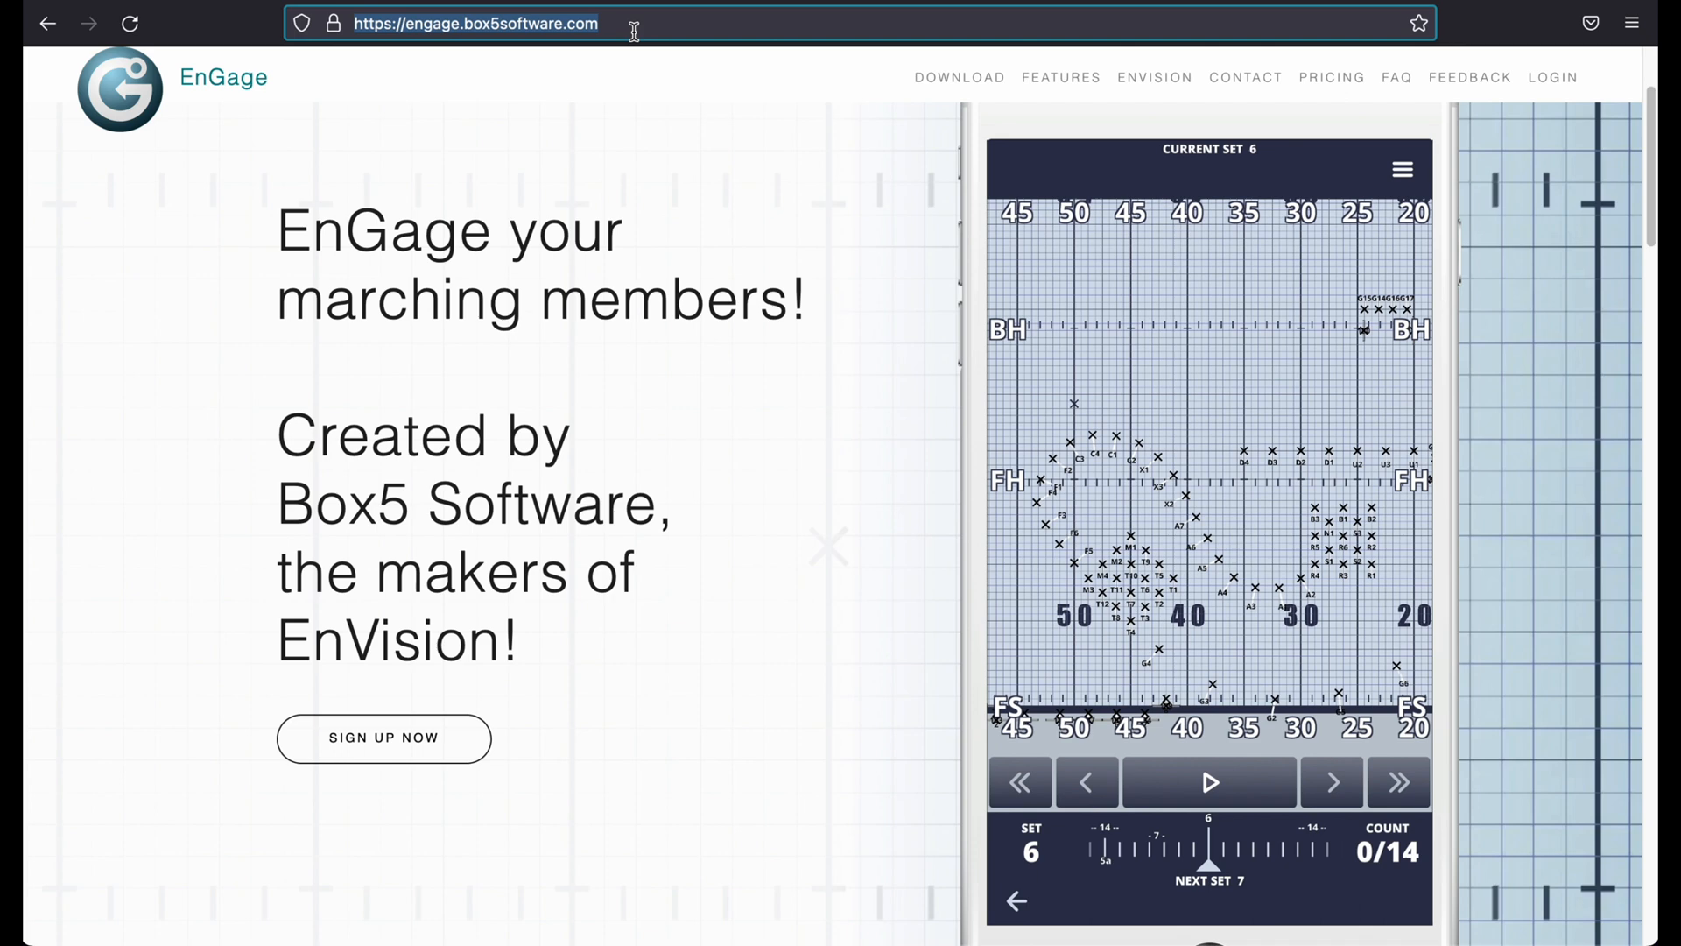
Fill in the Sign Up form with name, email and password, accept the terms, and submit
left_click(383, 737)
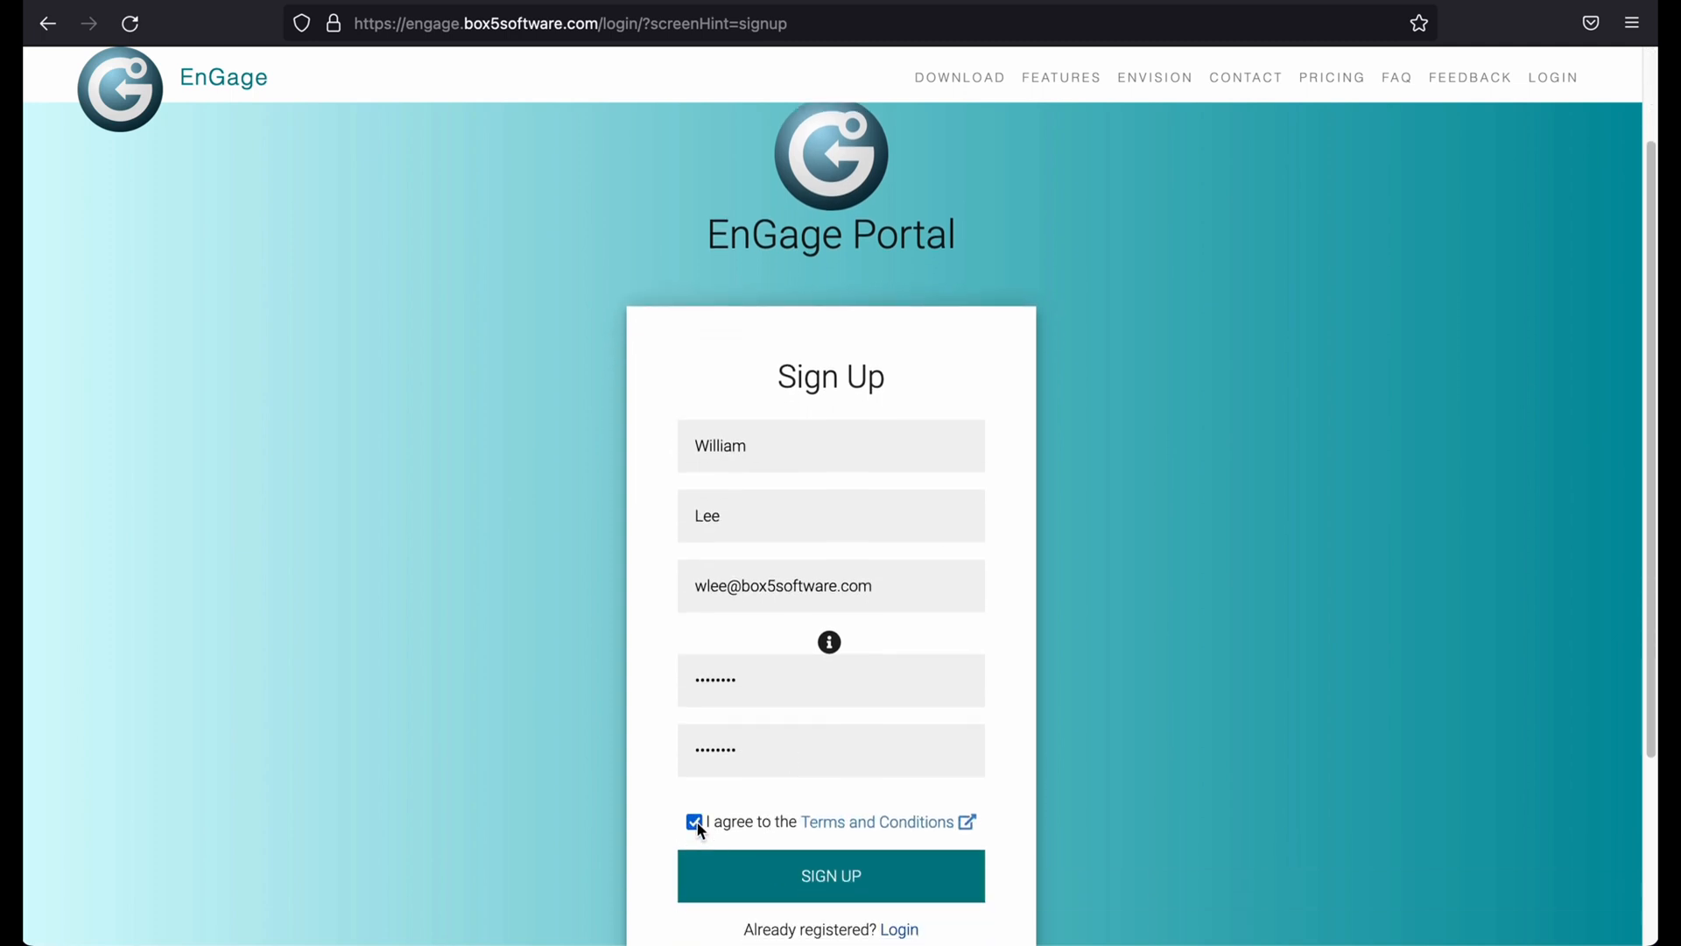
left_click(830, 874)
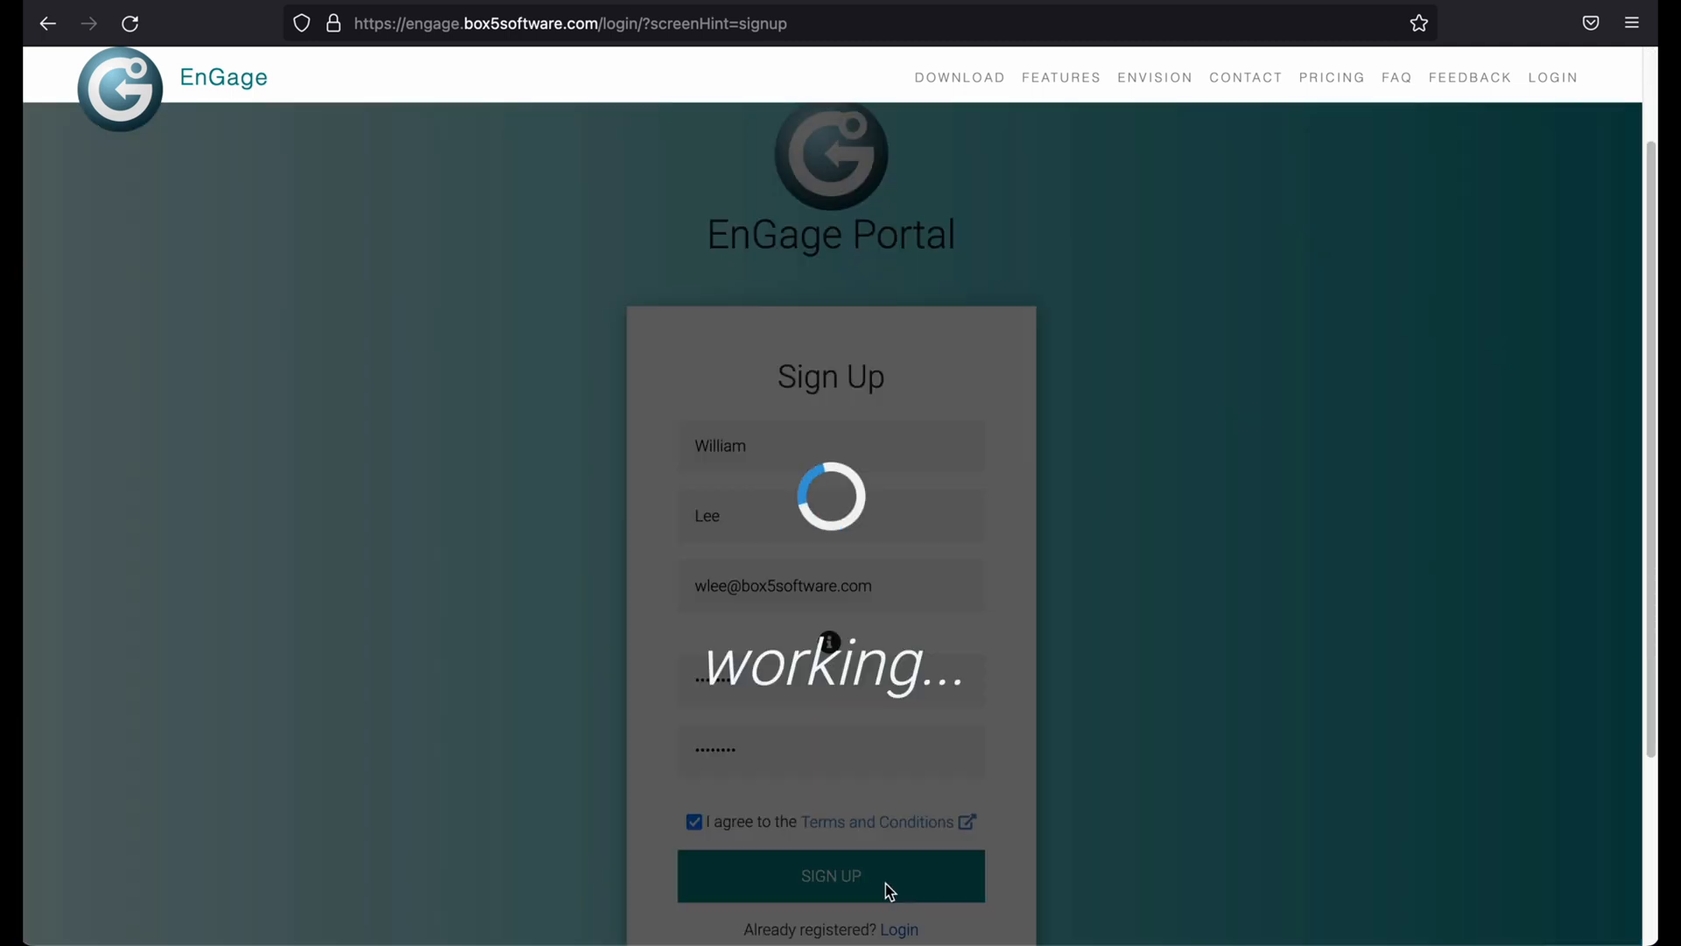
left_click(830, 874)
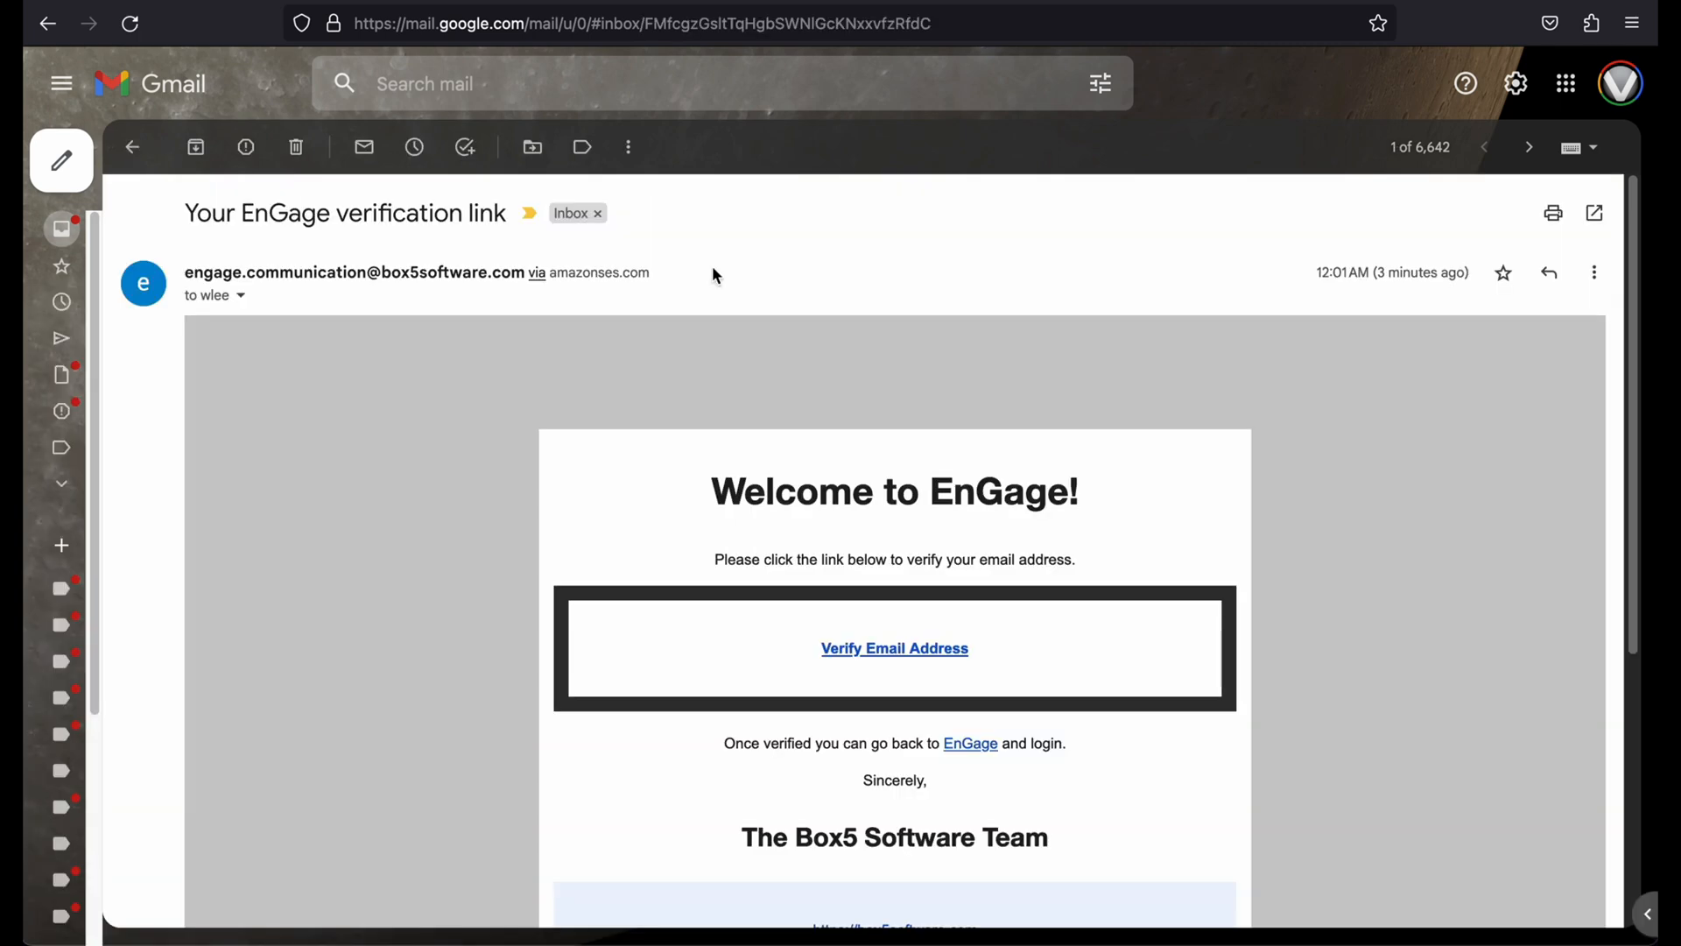
Use Verify Email Address in the EnGage email, then close the confirmation tab
scroll("down", 3)
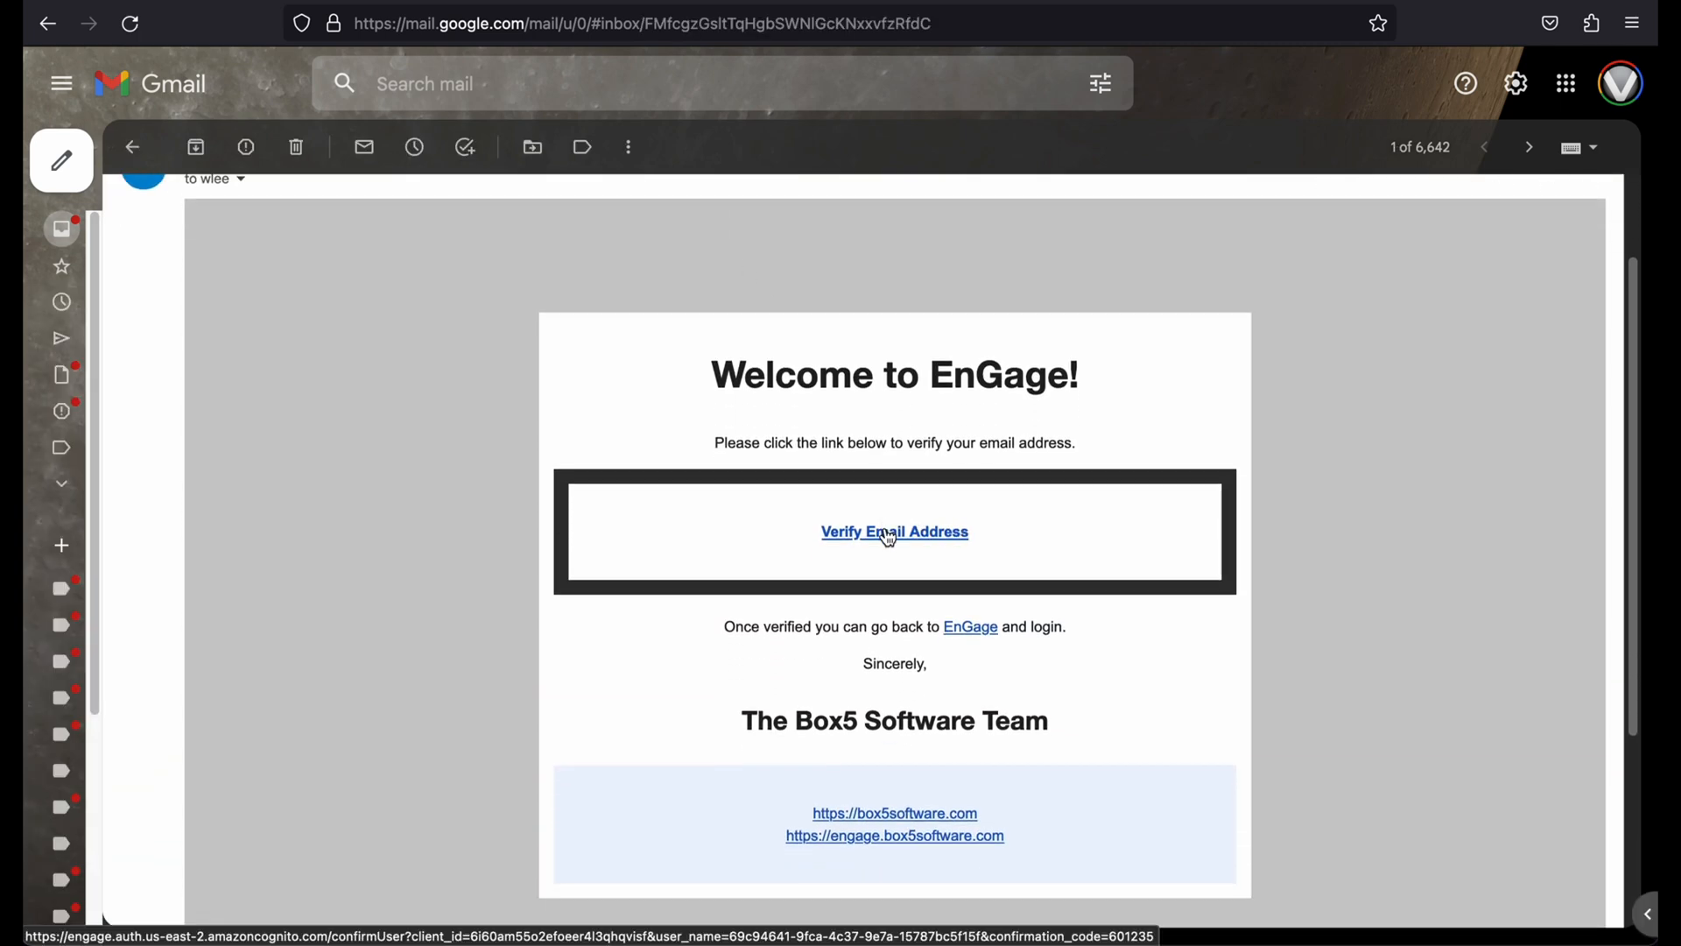
left_click(894, 531)
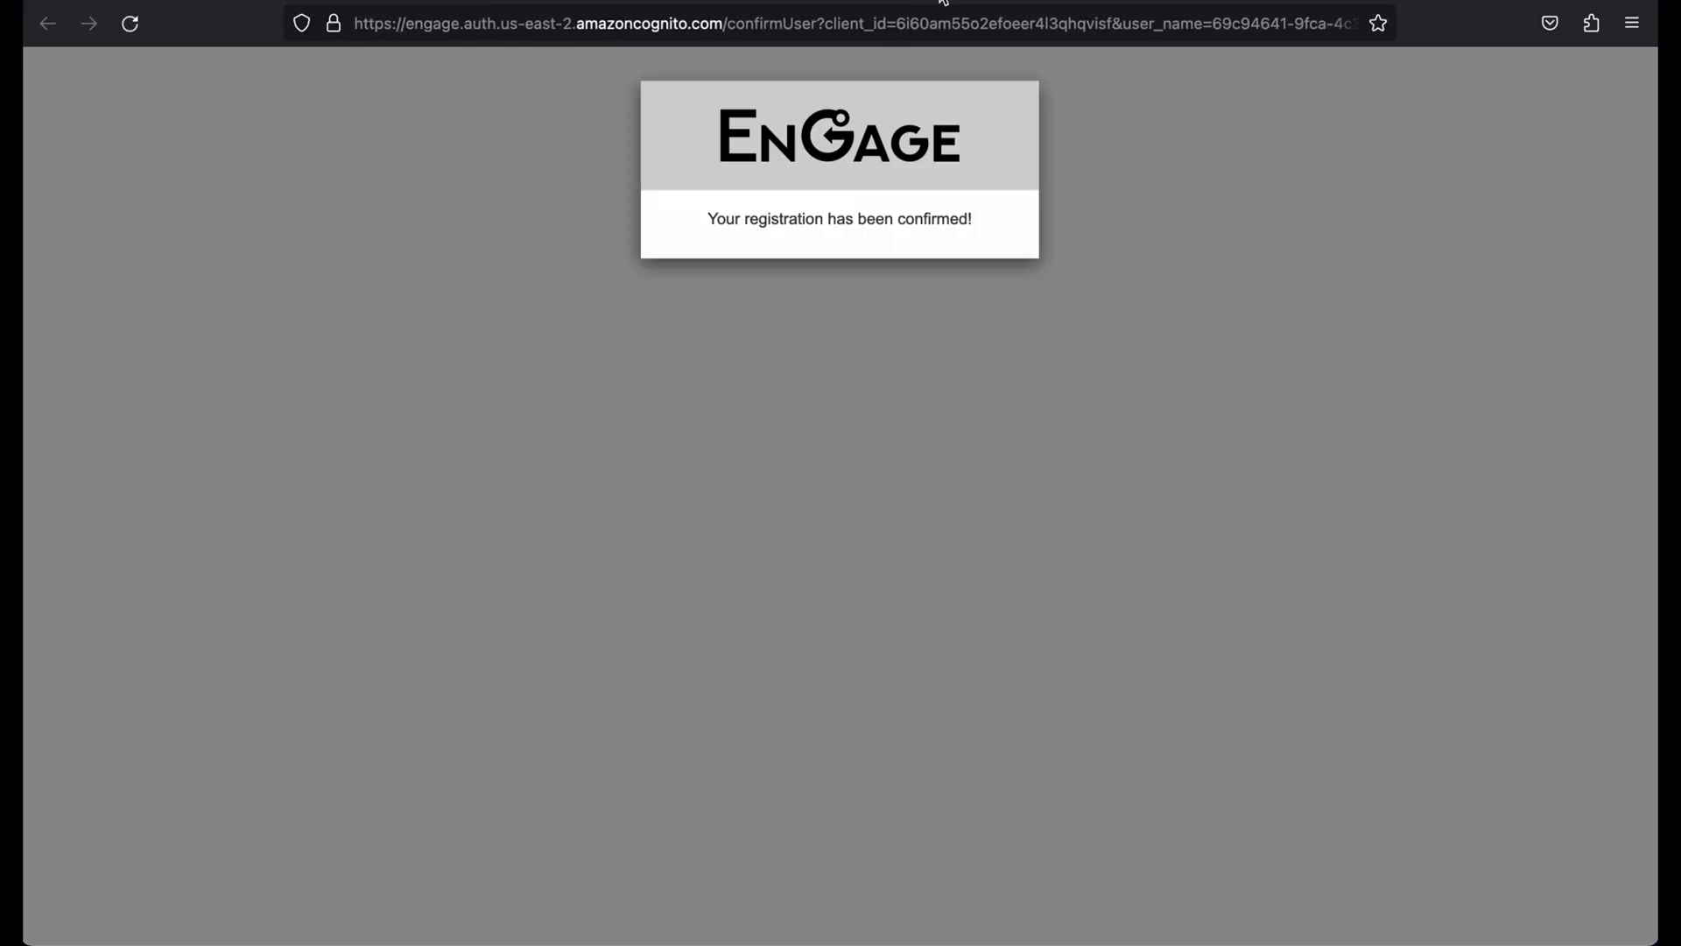
left_click(47, 24)
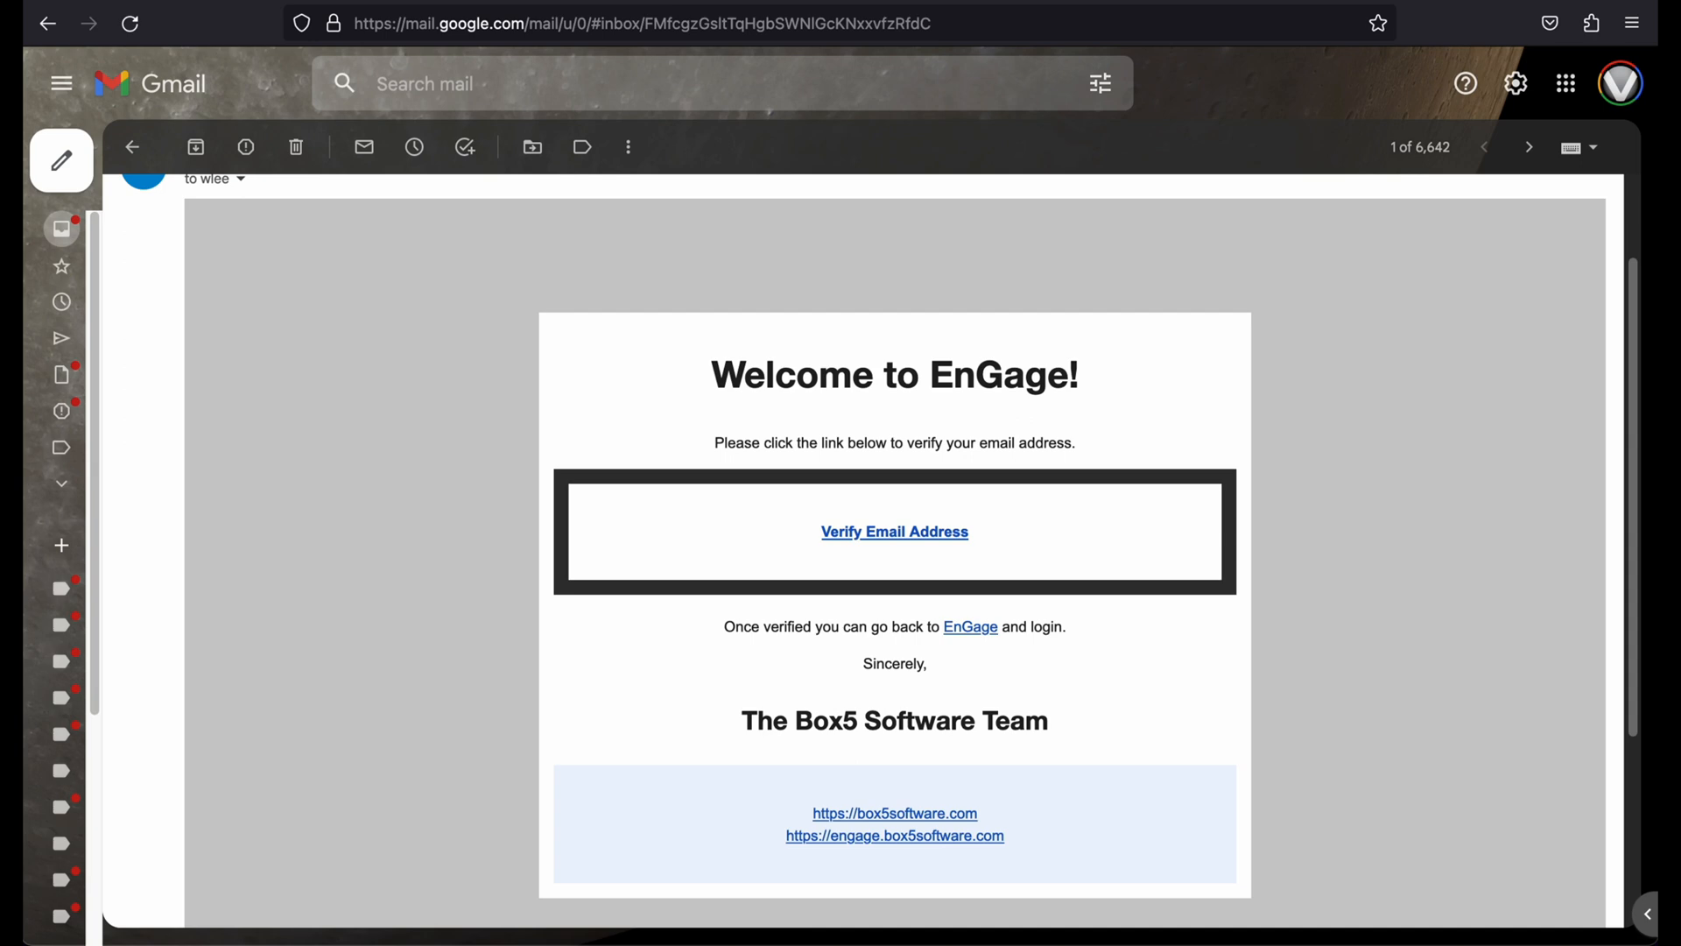
Log in with the new account's credentials, view the empty Groups table, then sign out
left_click(893, 531)
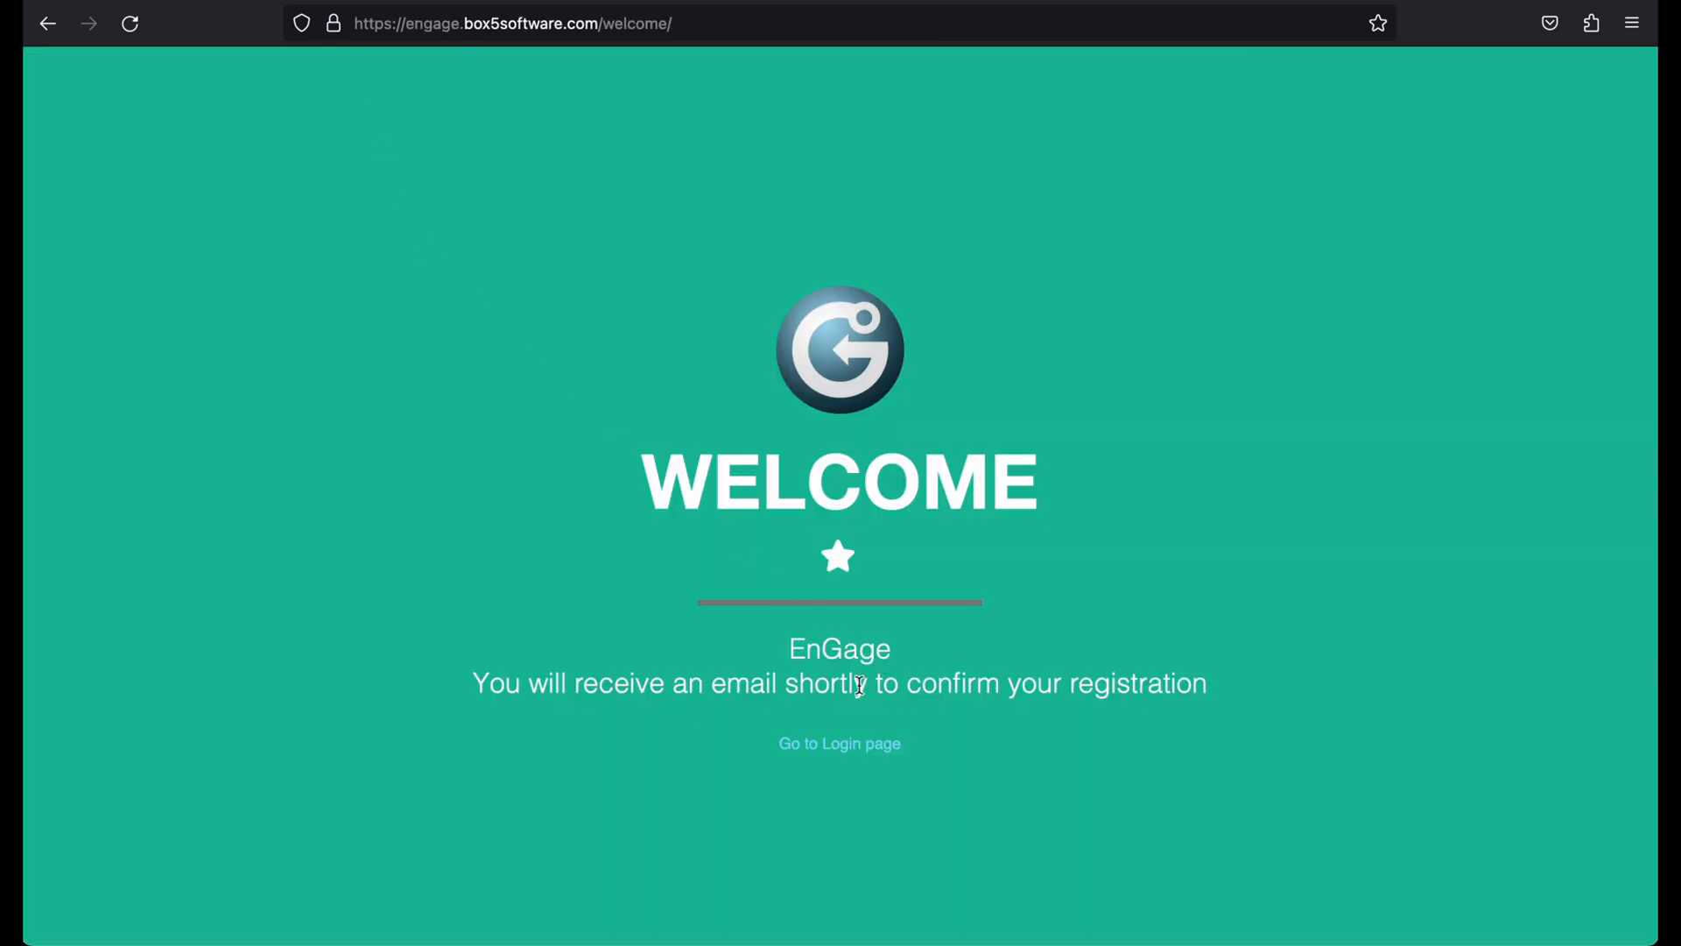
left_click(840, 743)
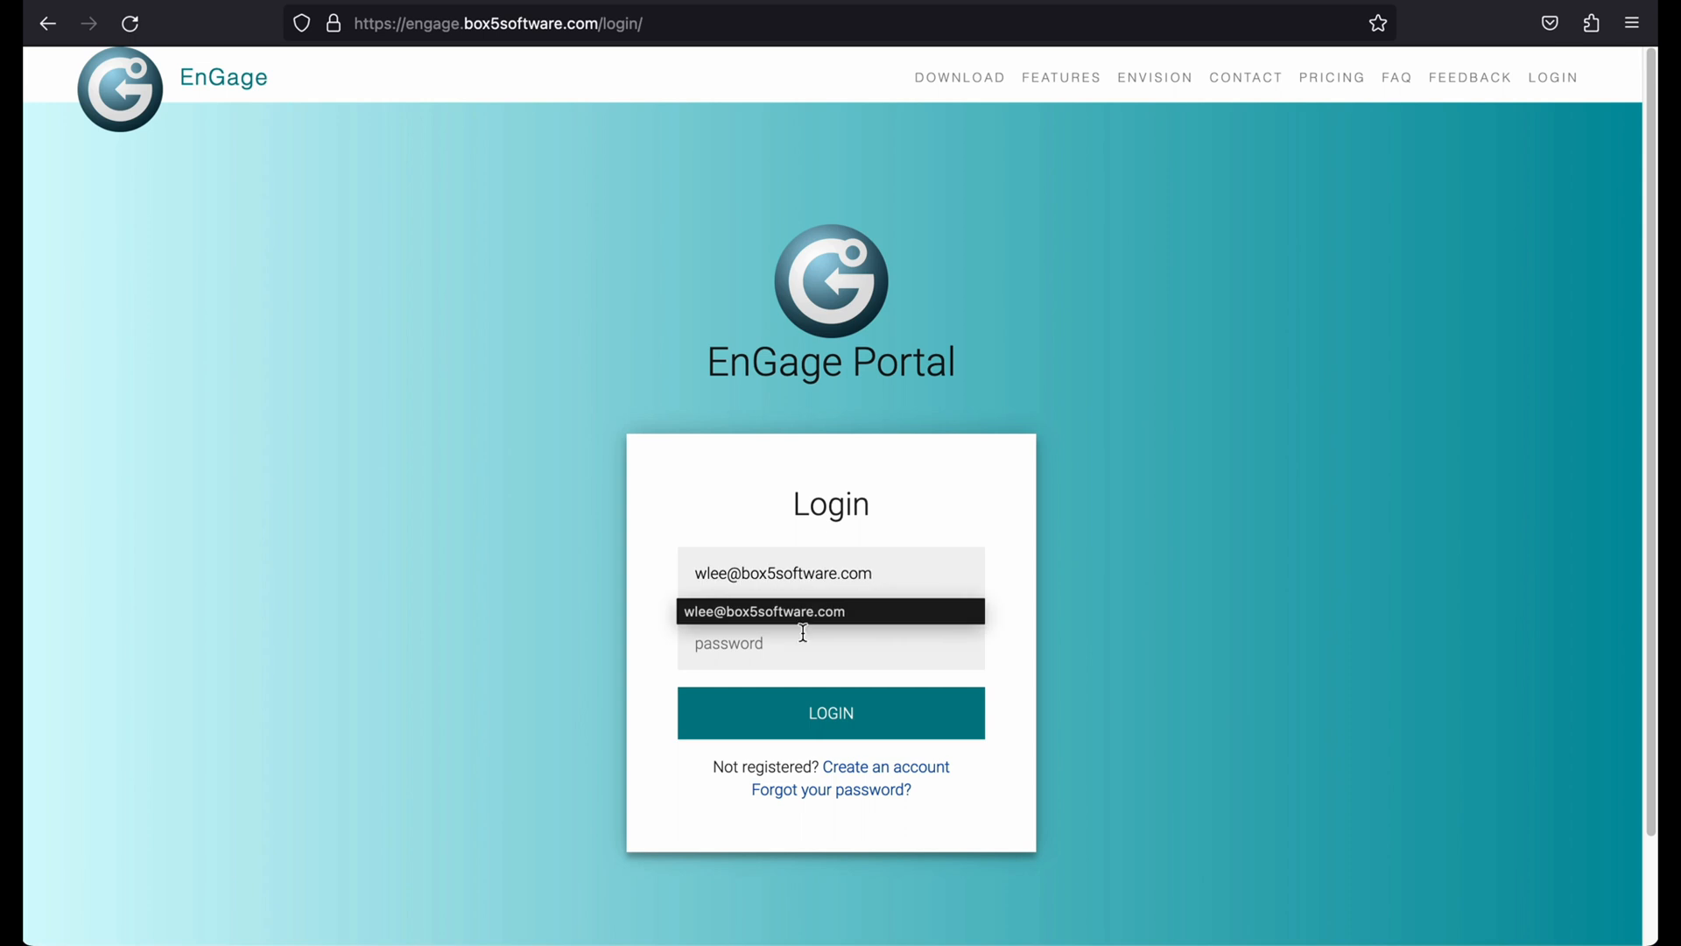
left_click(830, 642)
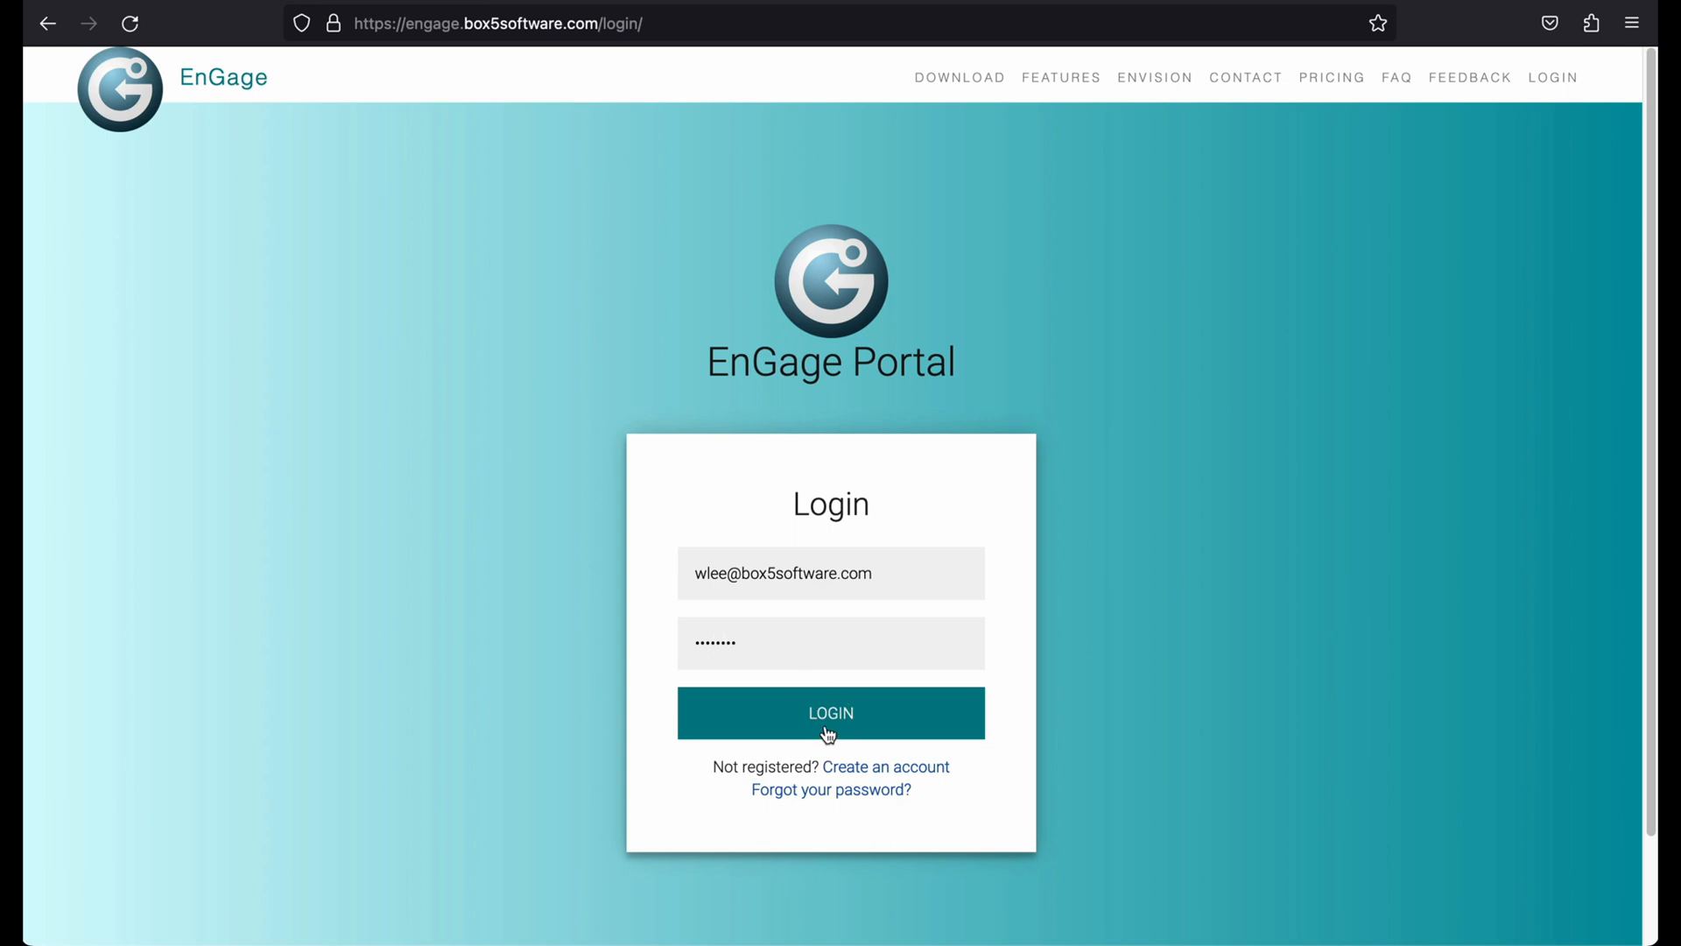
left_click(830, 712)
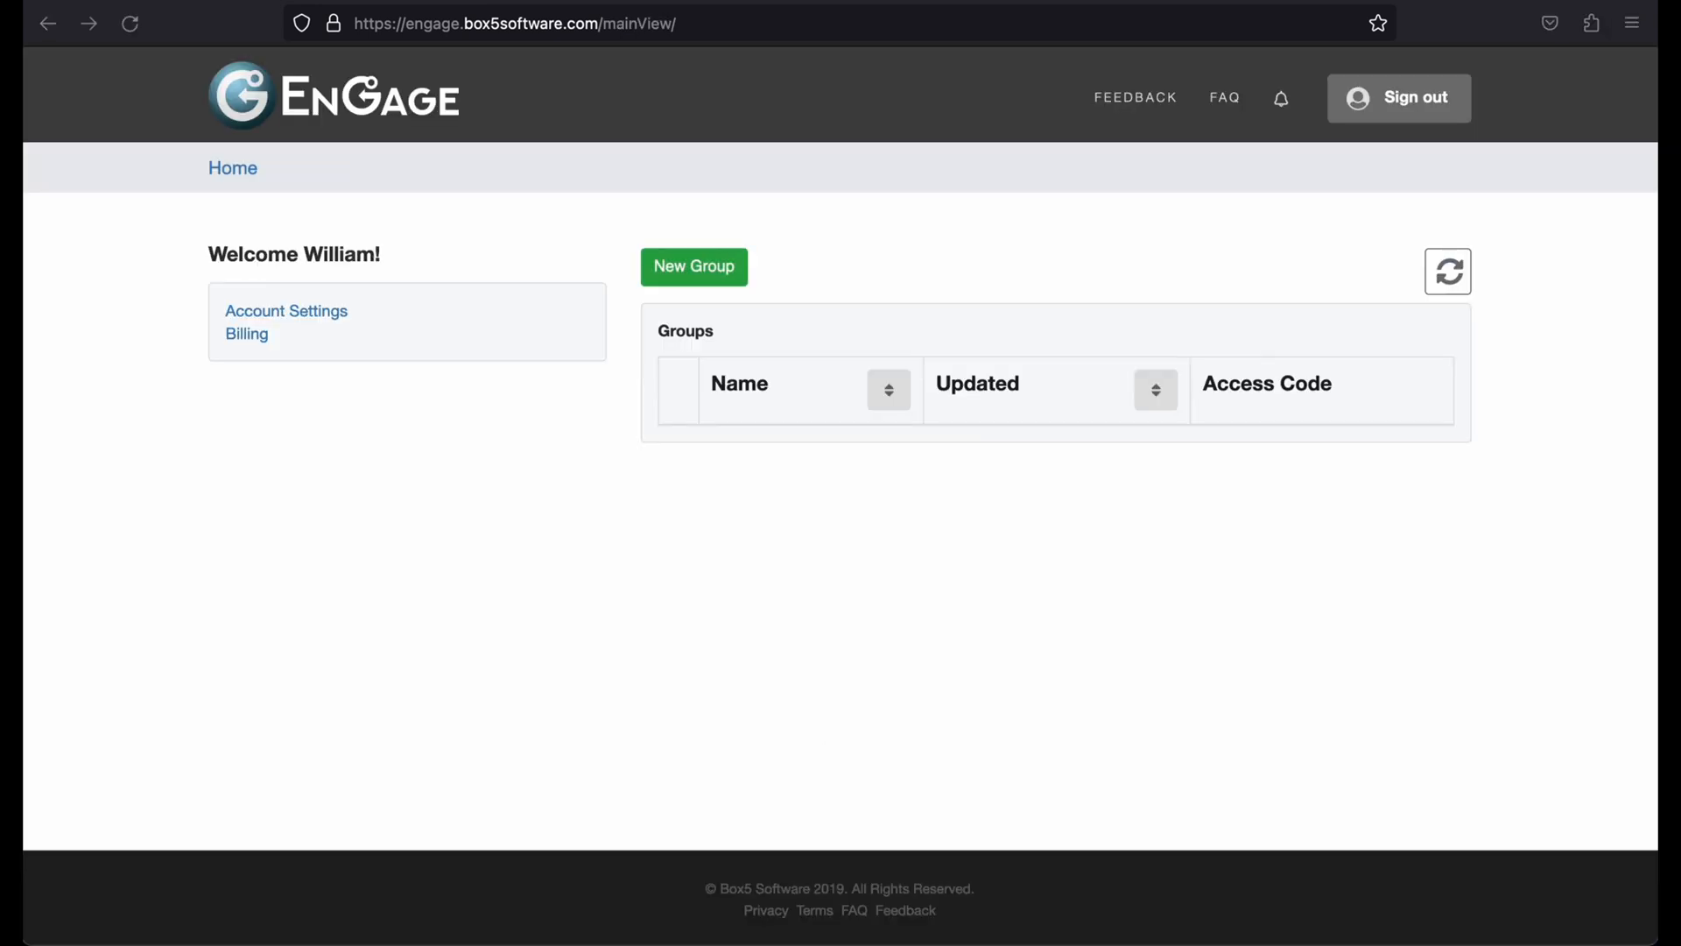
left_click(1398, 97)
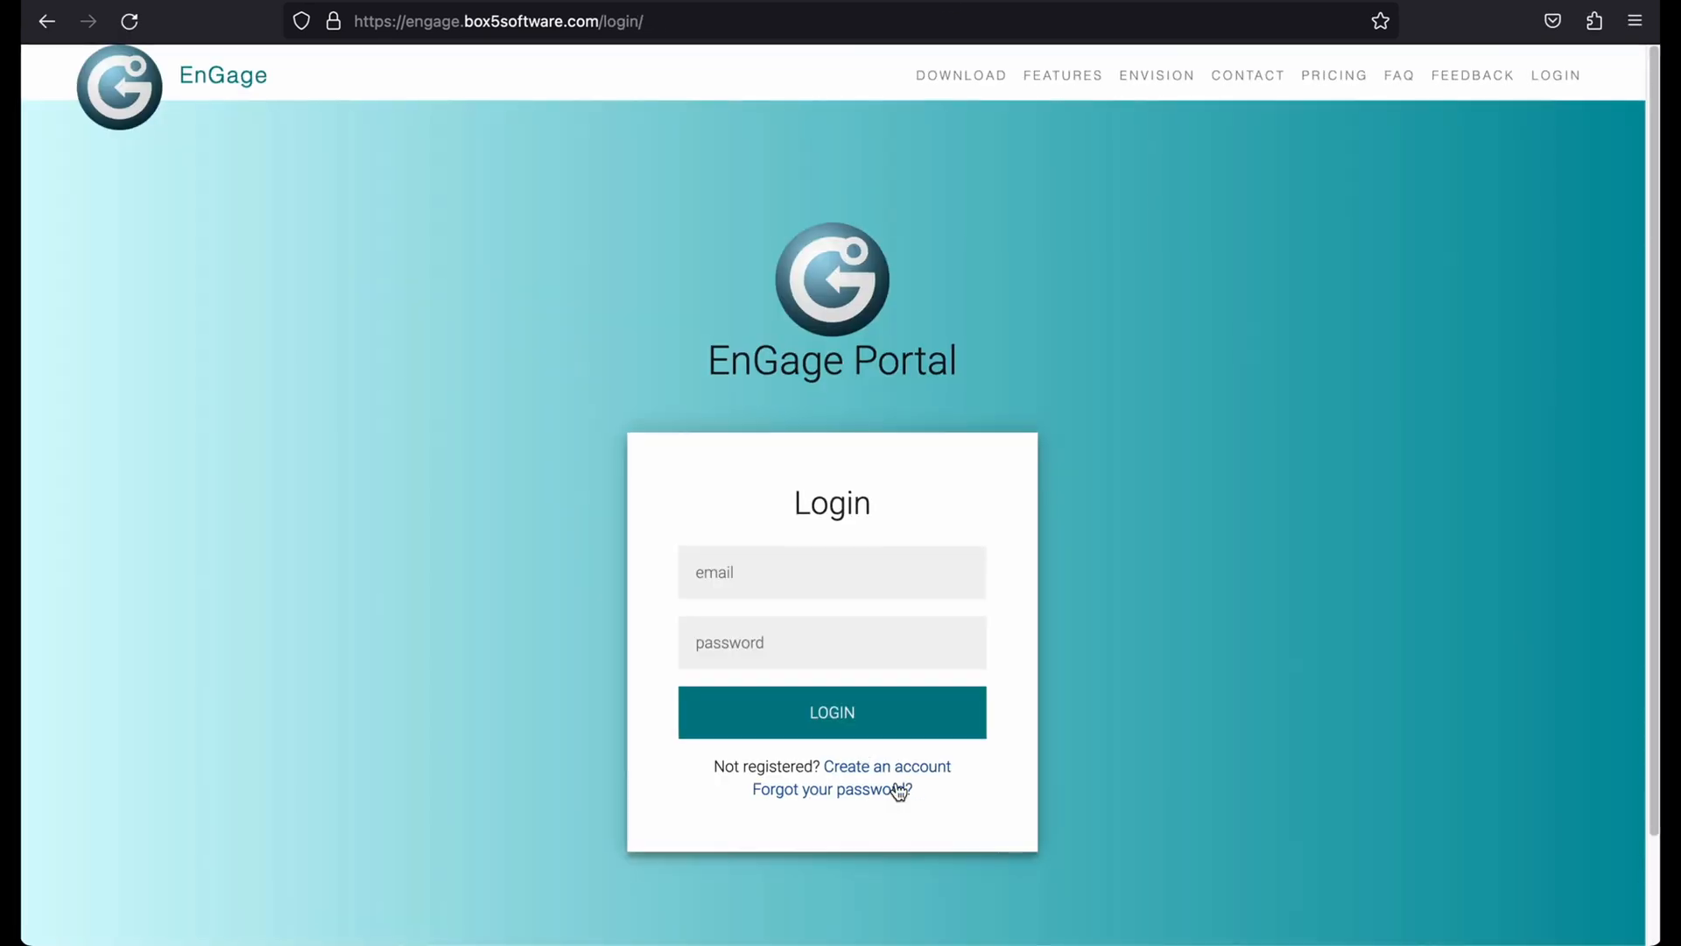
Follow the Forgot your password? link on the Login page
left_click(831, 789)
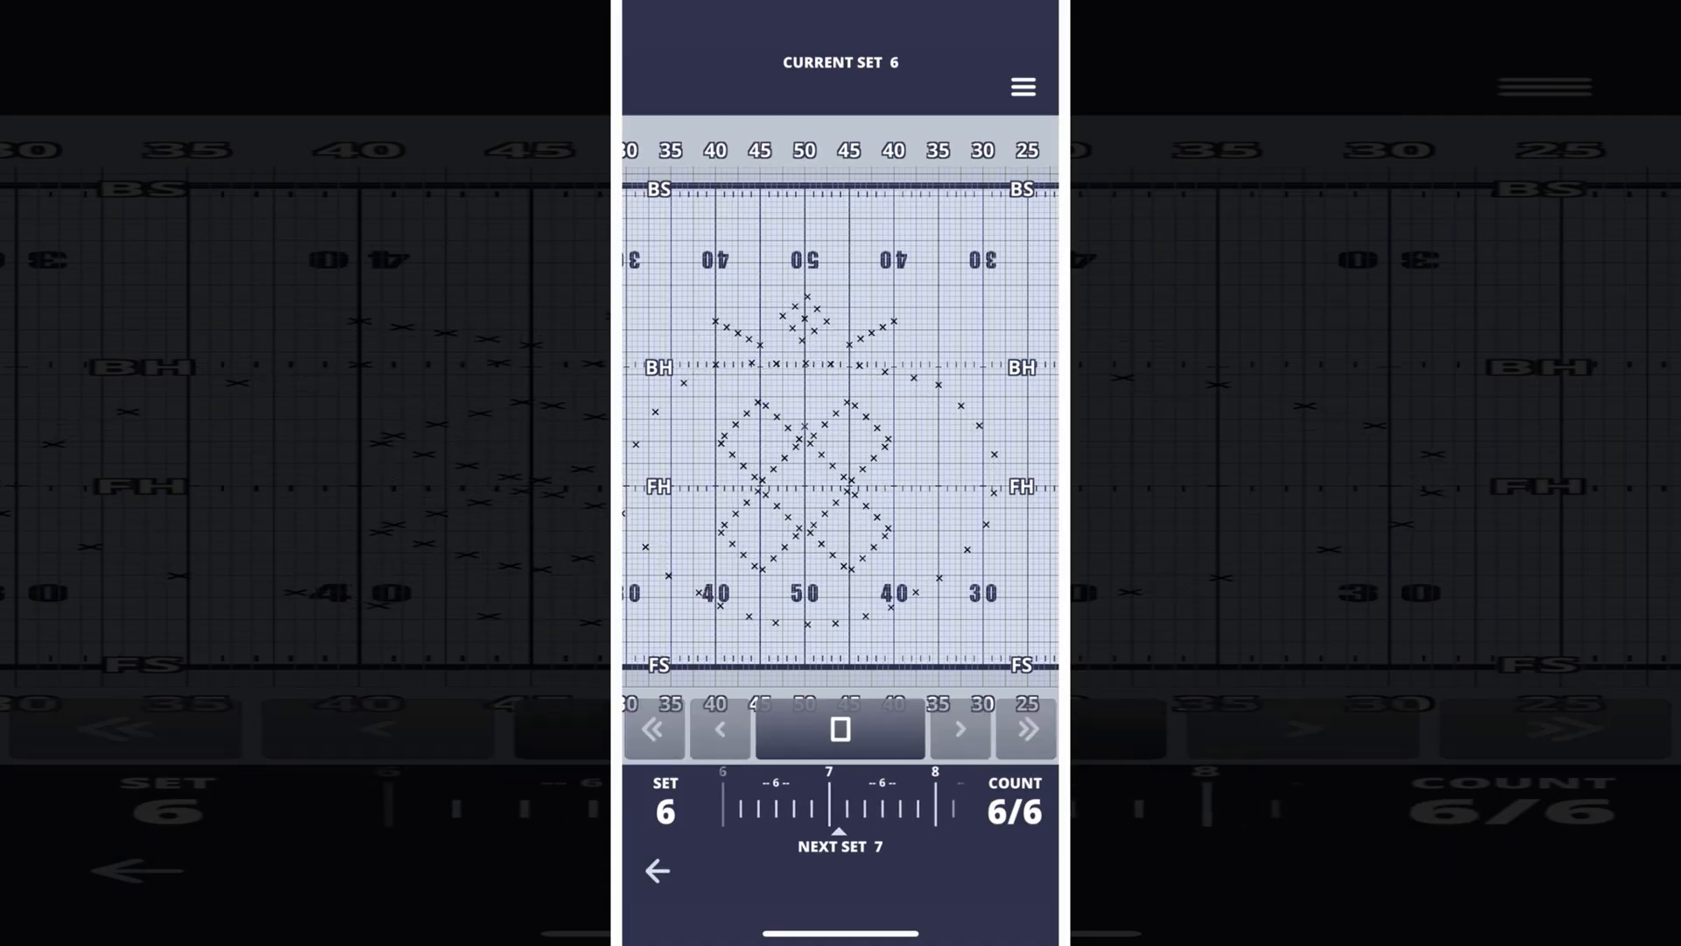
Play the drill animation into set 6 from the playback bar
left_click(956, 730)
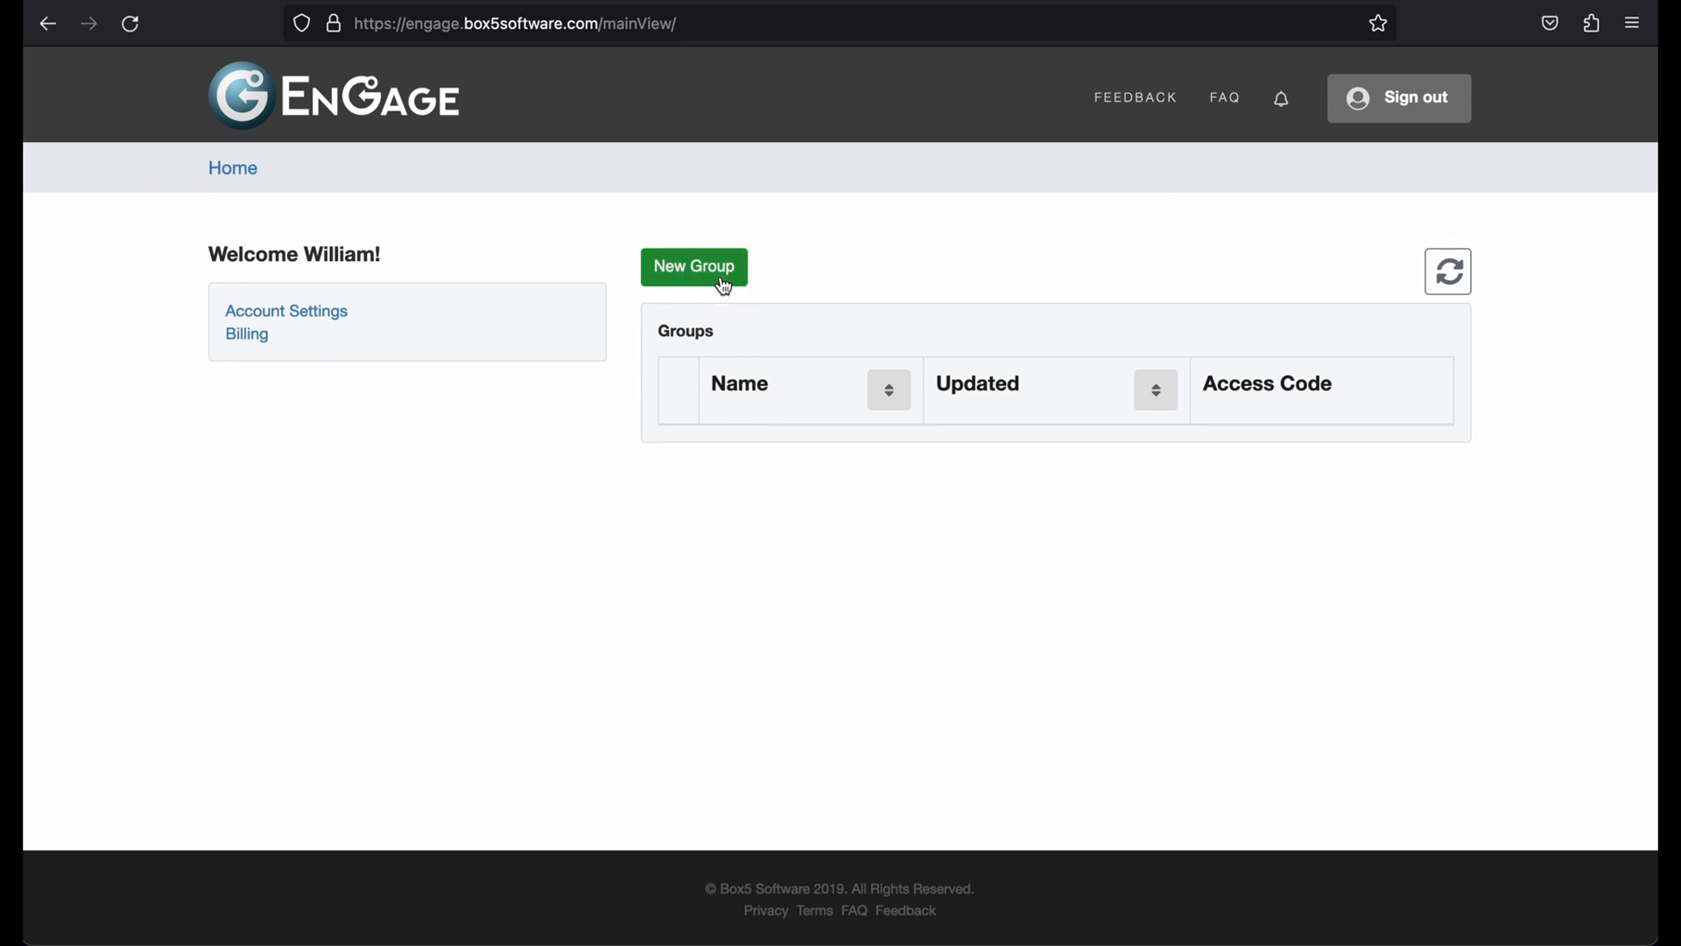
Select the one-year EnGage App plan for a new group named 'Flying Dutchmen'
left_click(693, 267)
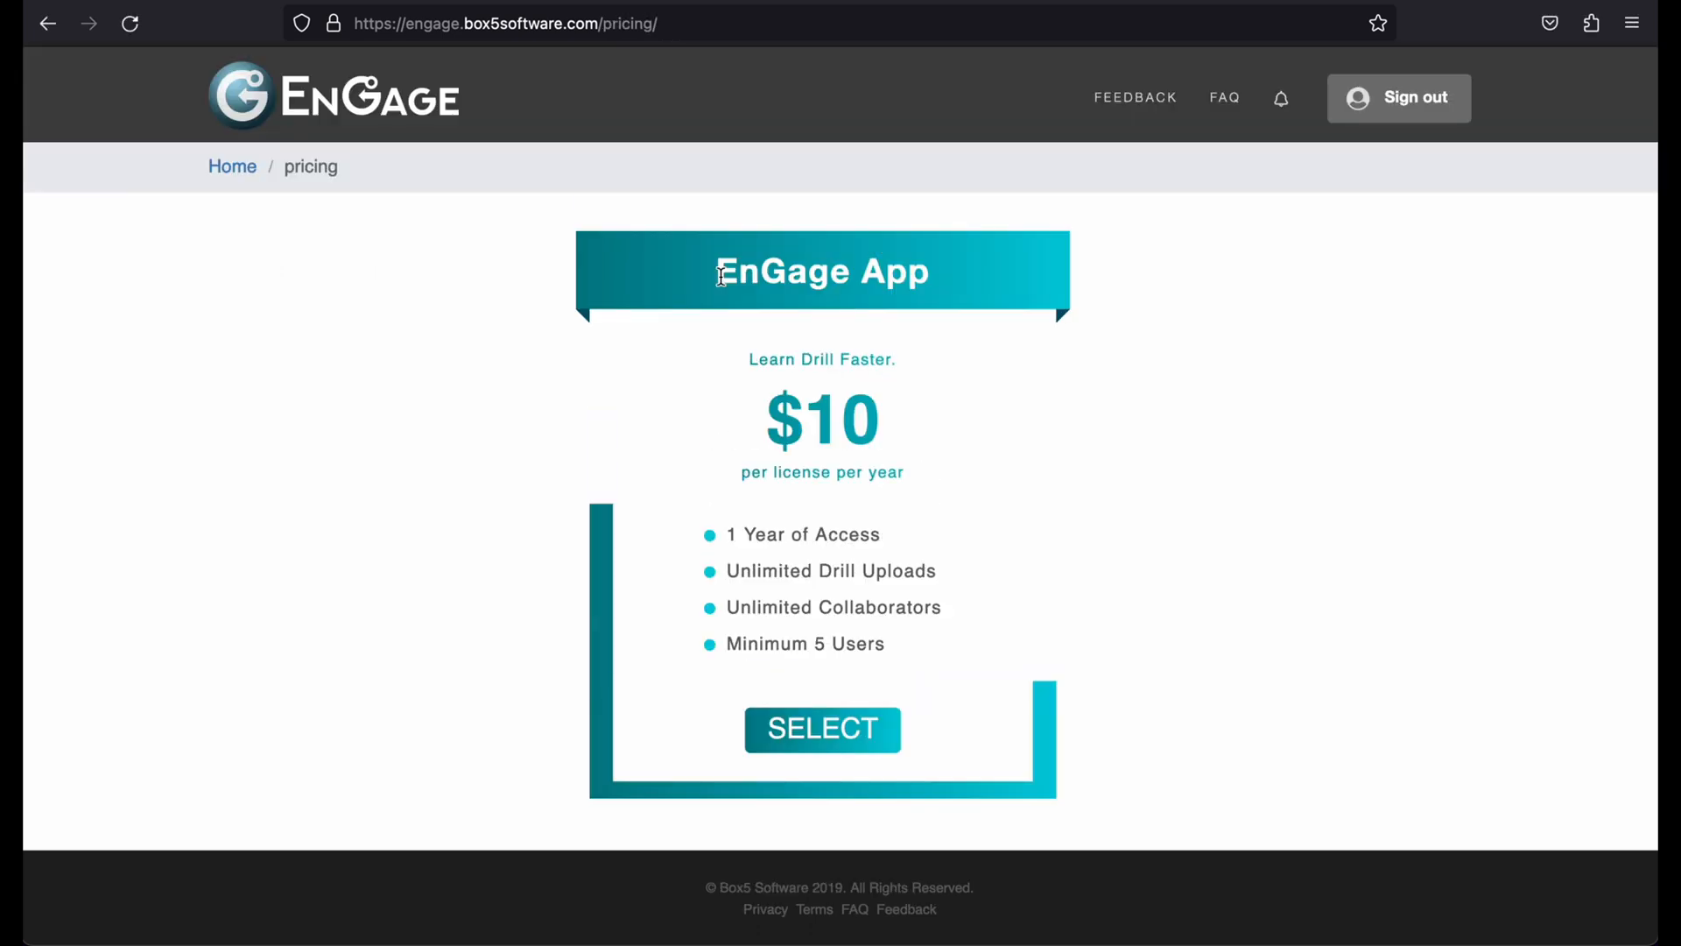
mouse_move(821, 729)
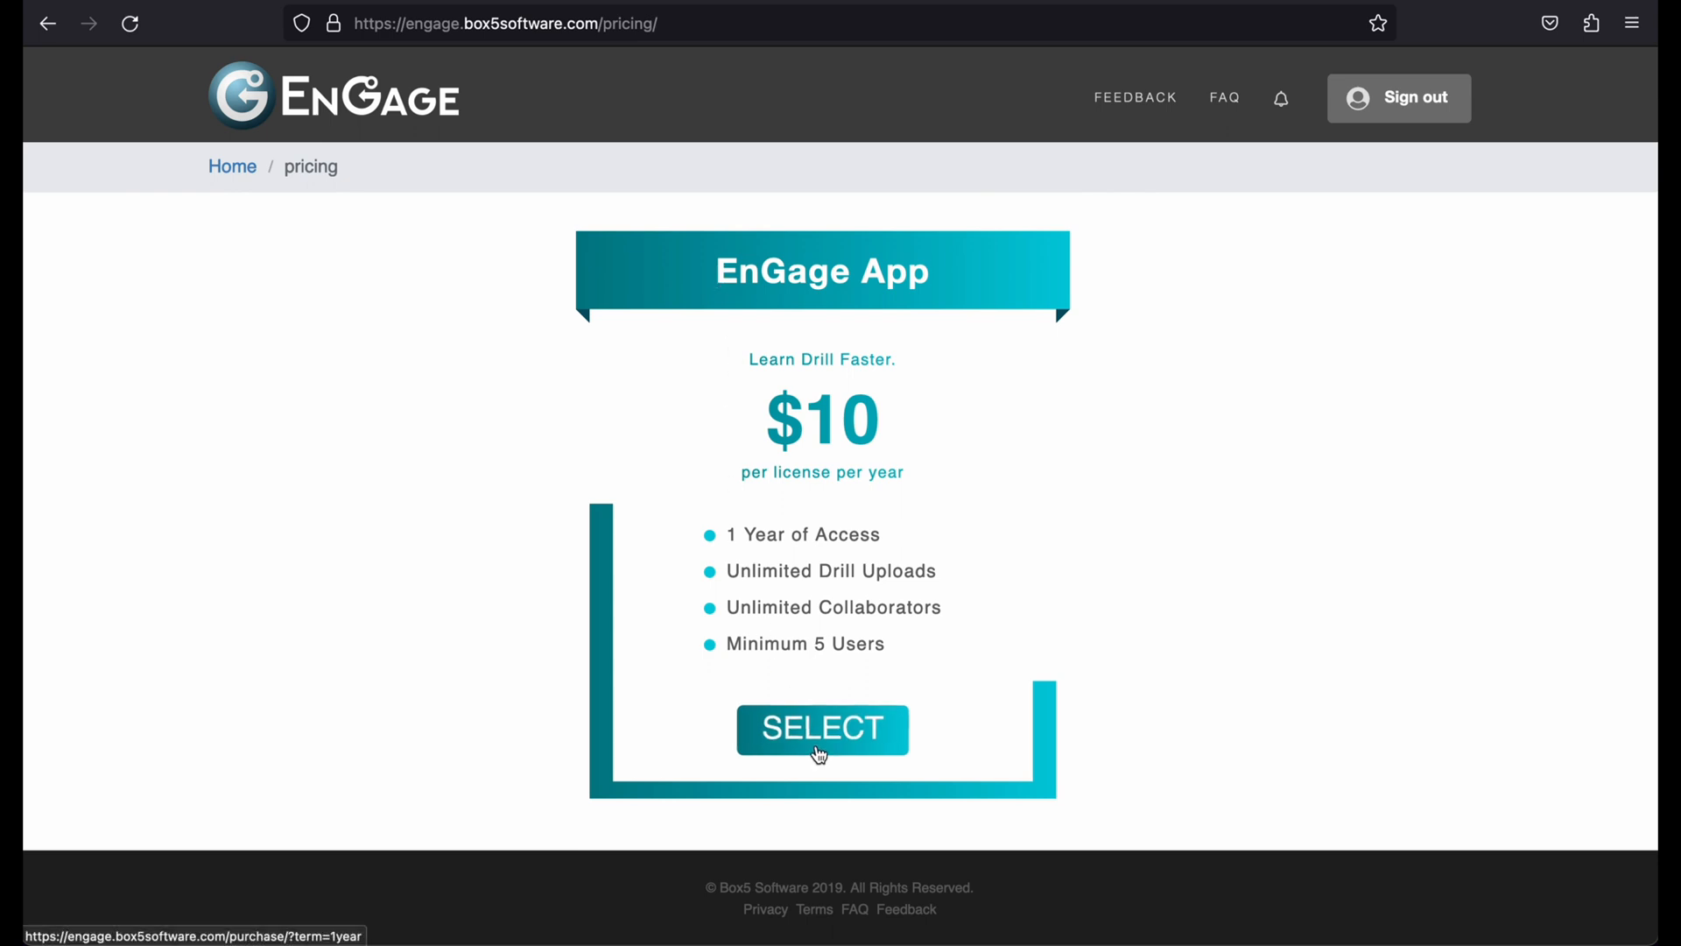
left_click(821, 727)
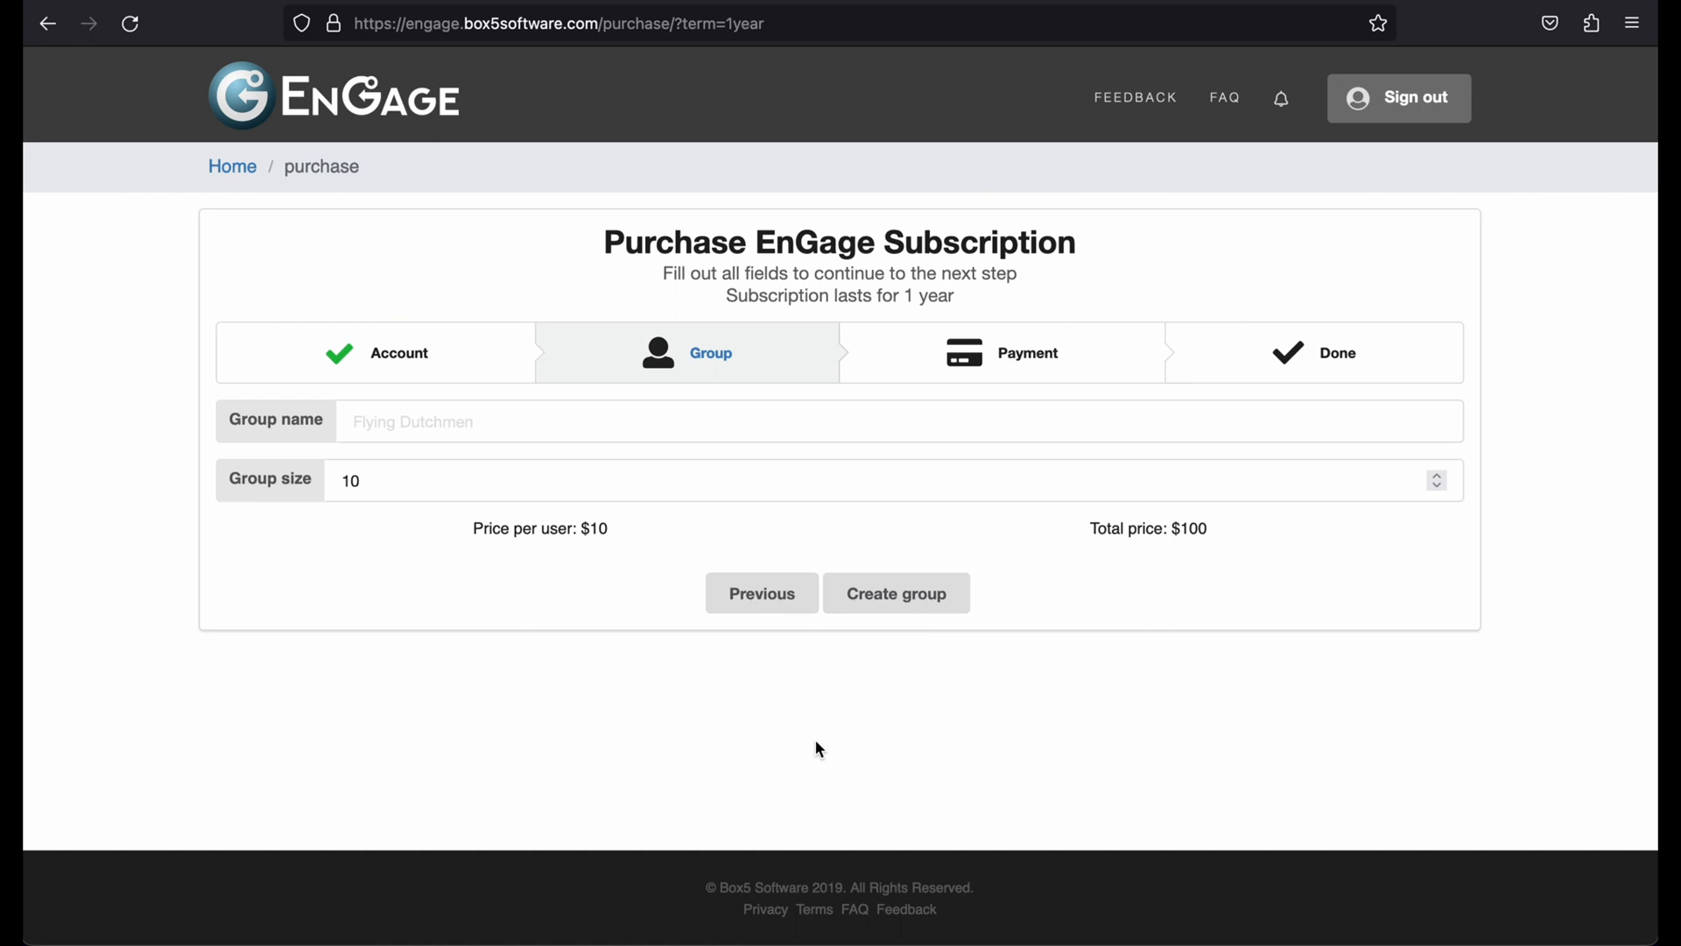
mouse_move(612, 492)
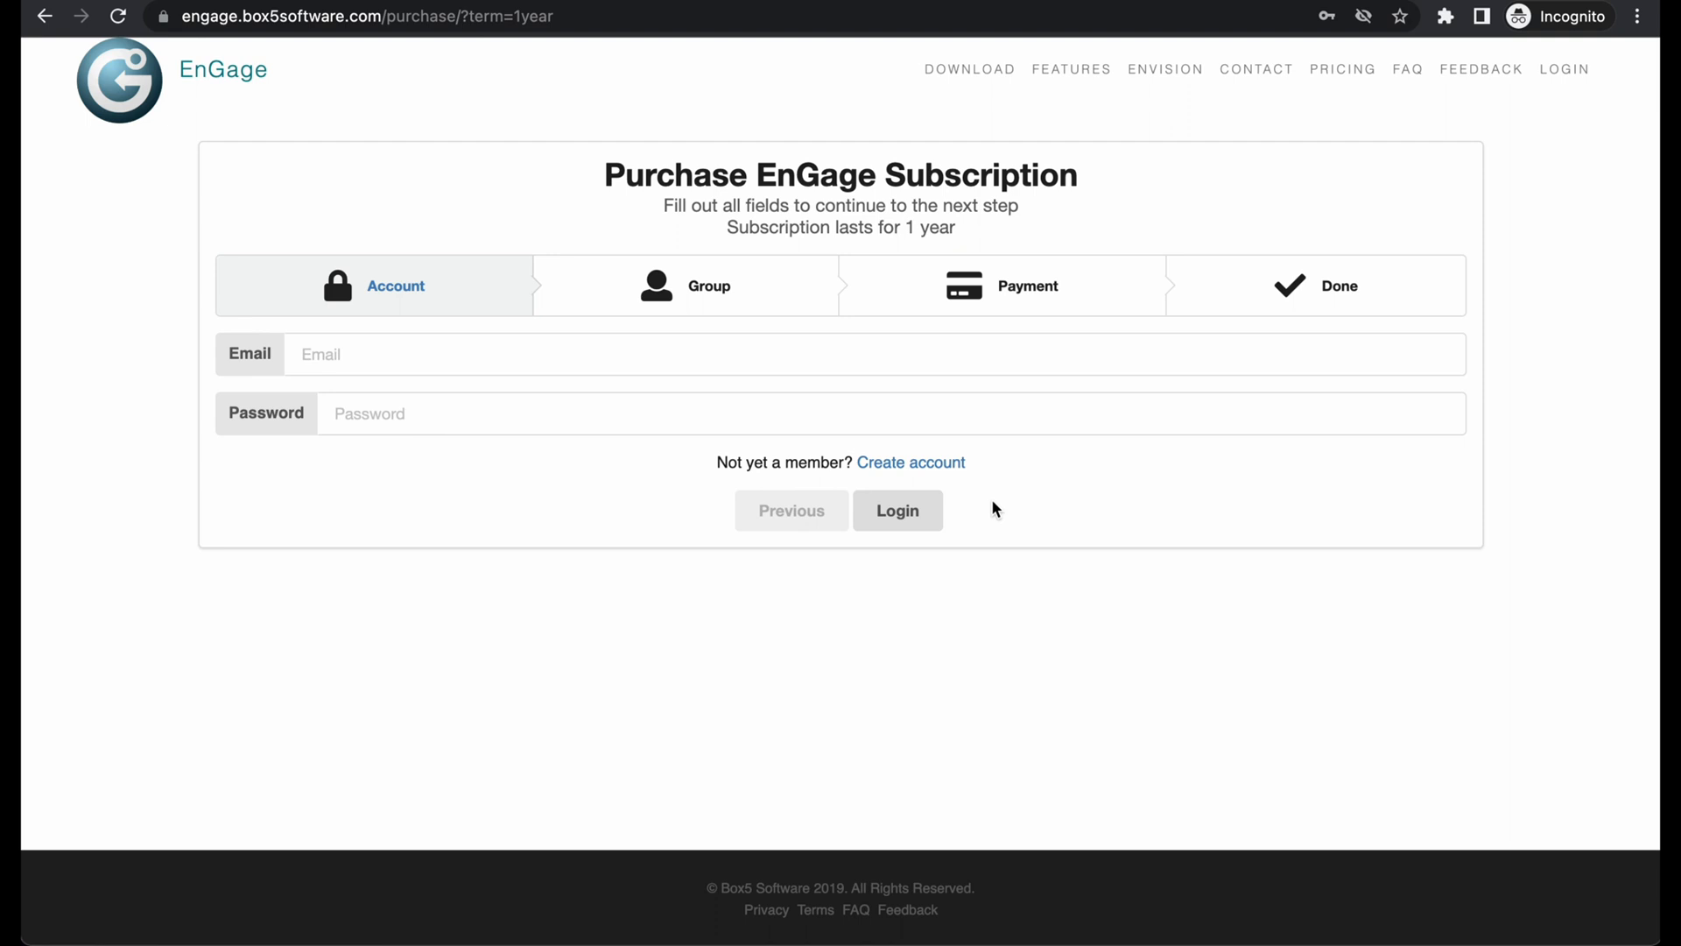
mouse_move(957, 483)
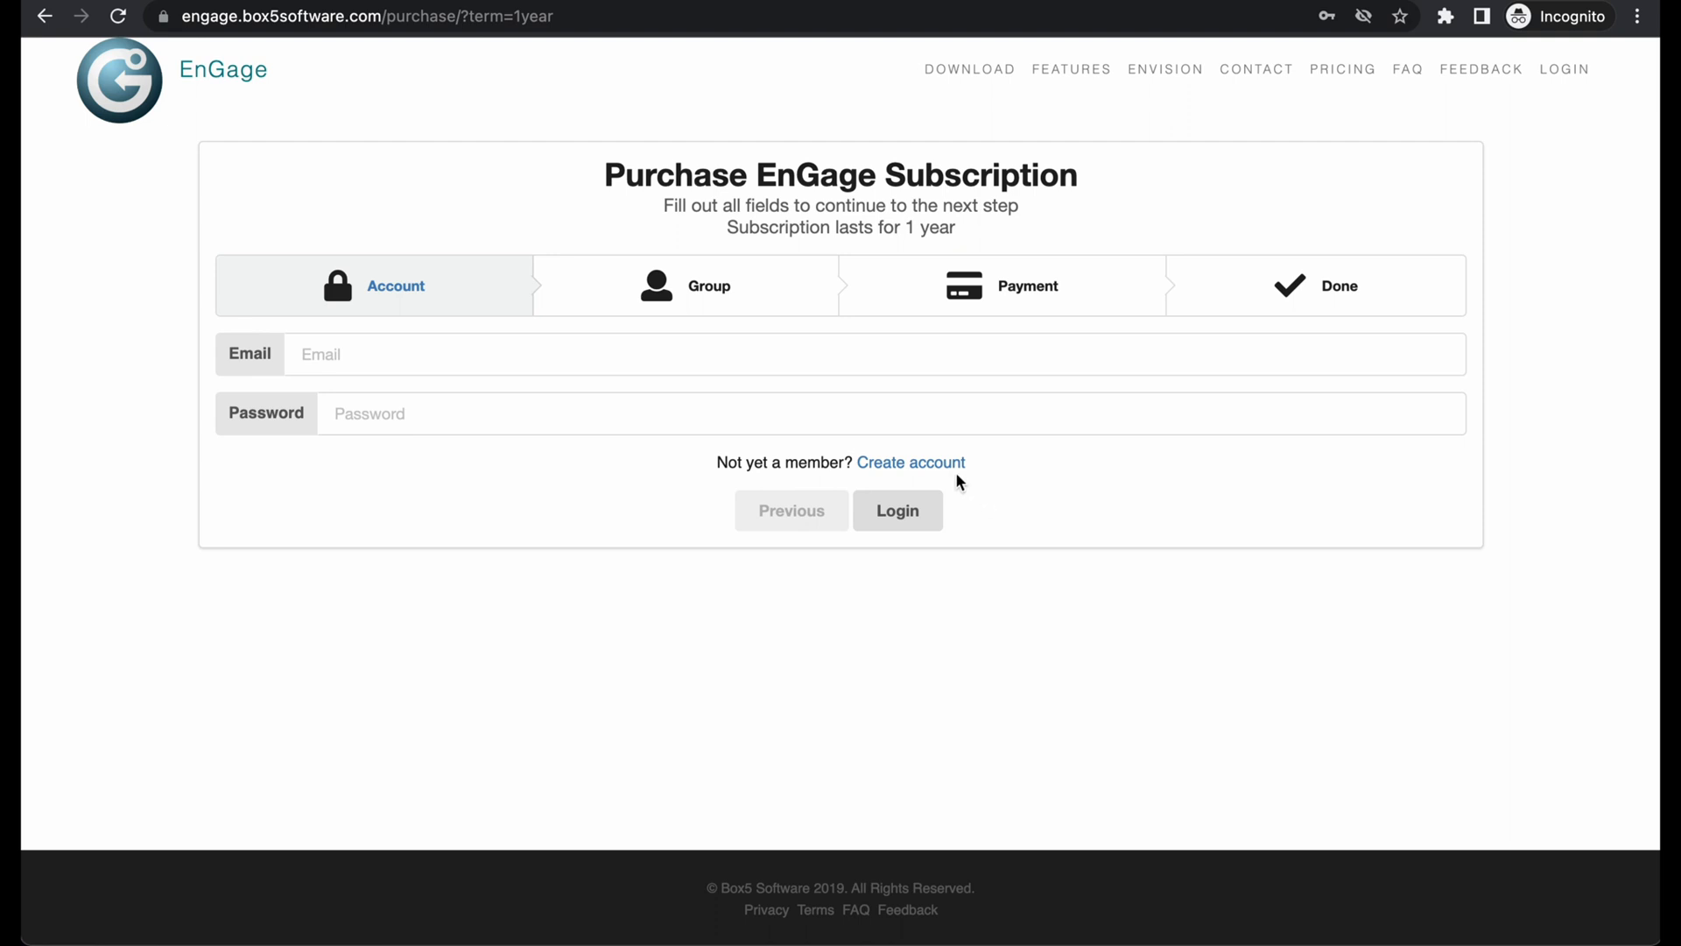
left_click(909, 463)
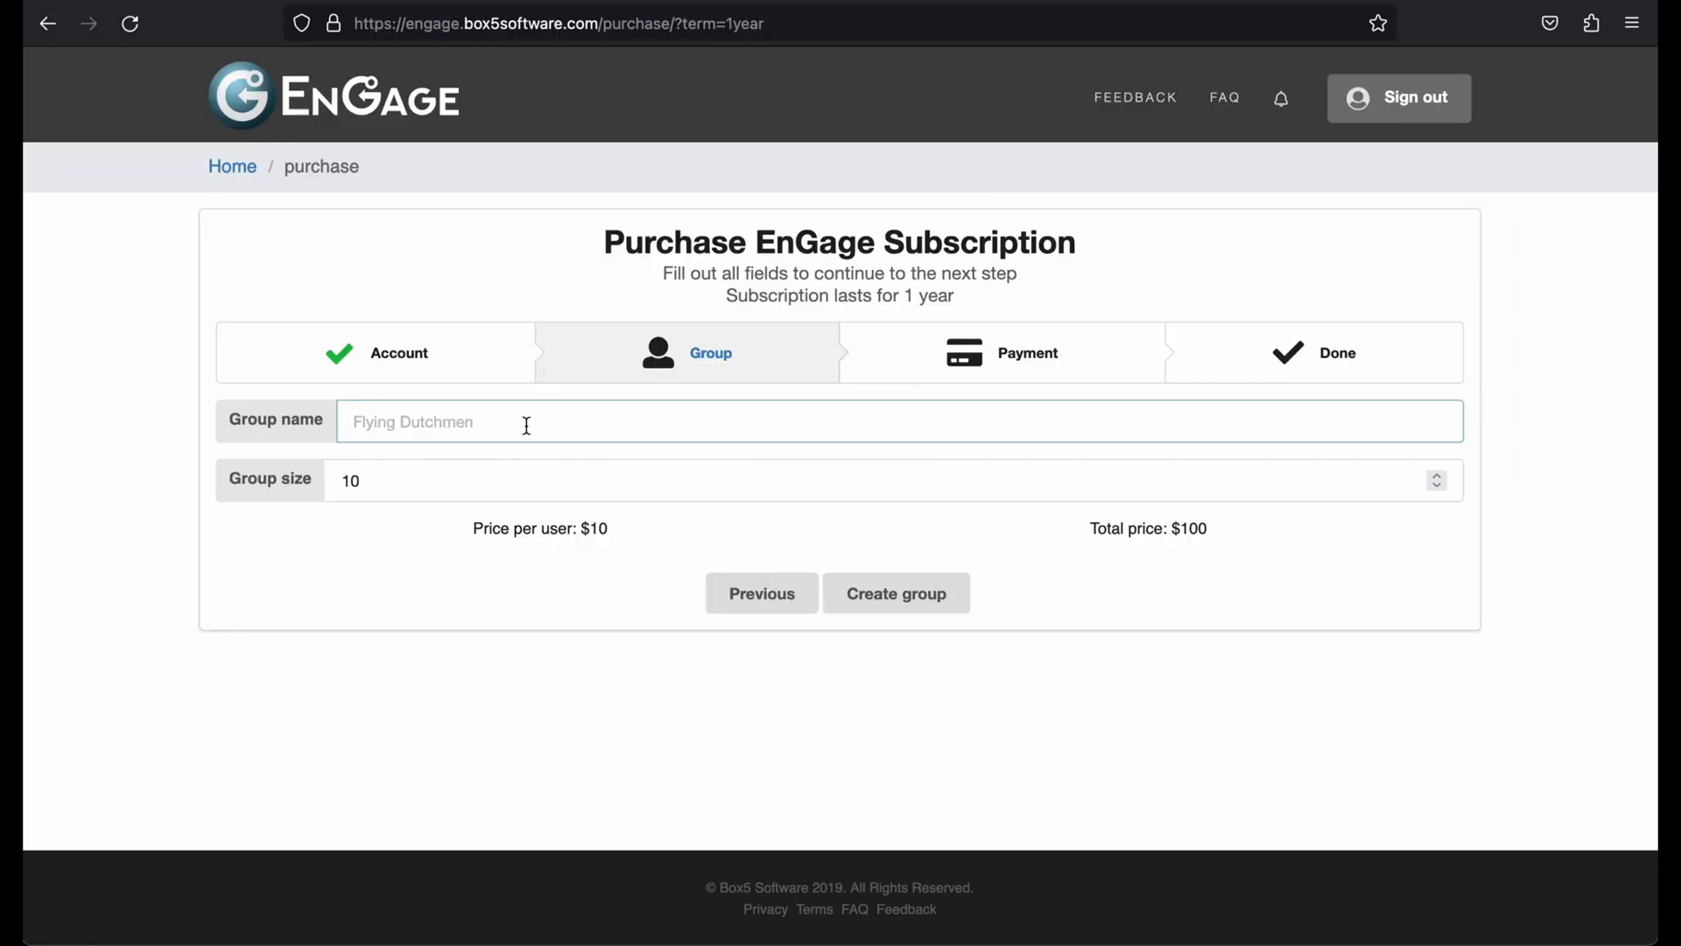
type("Flying Dutchmen")
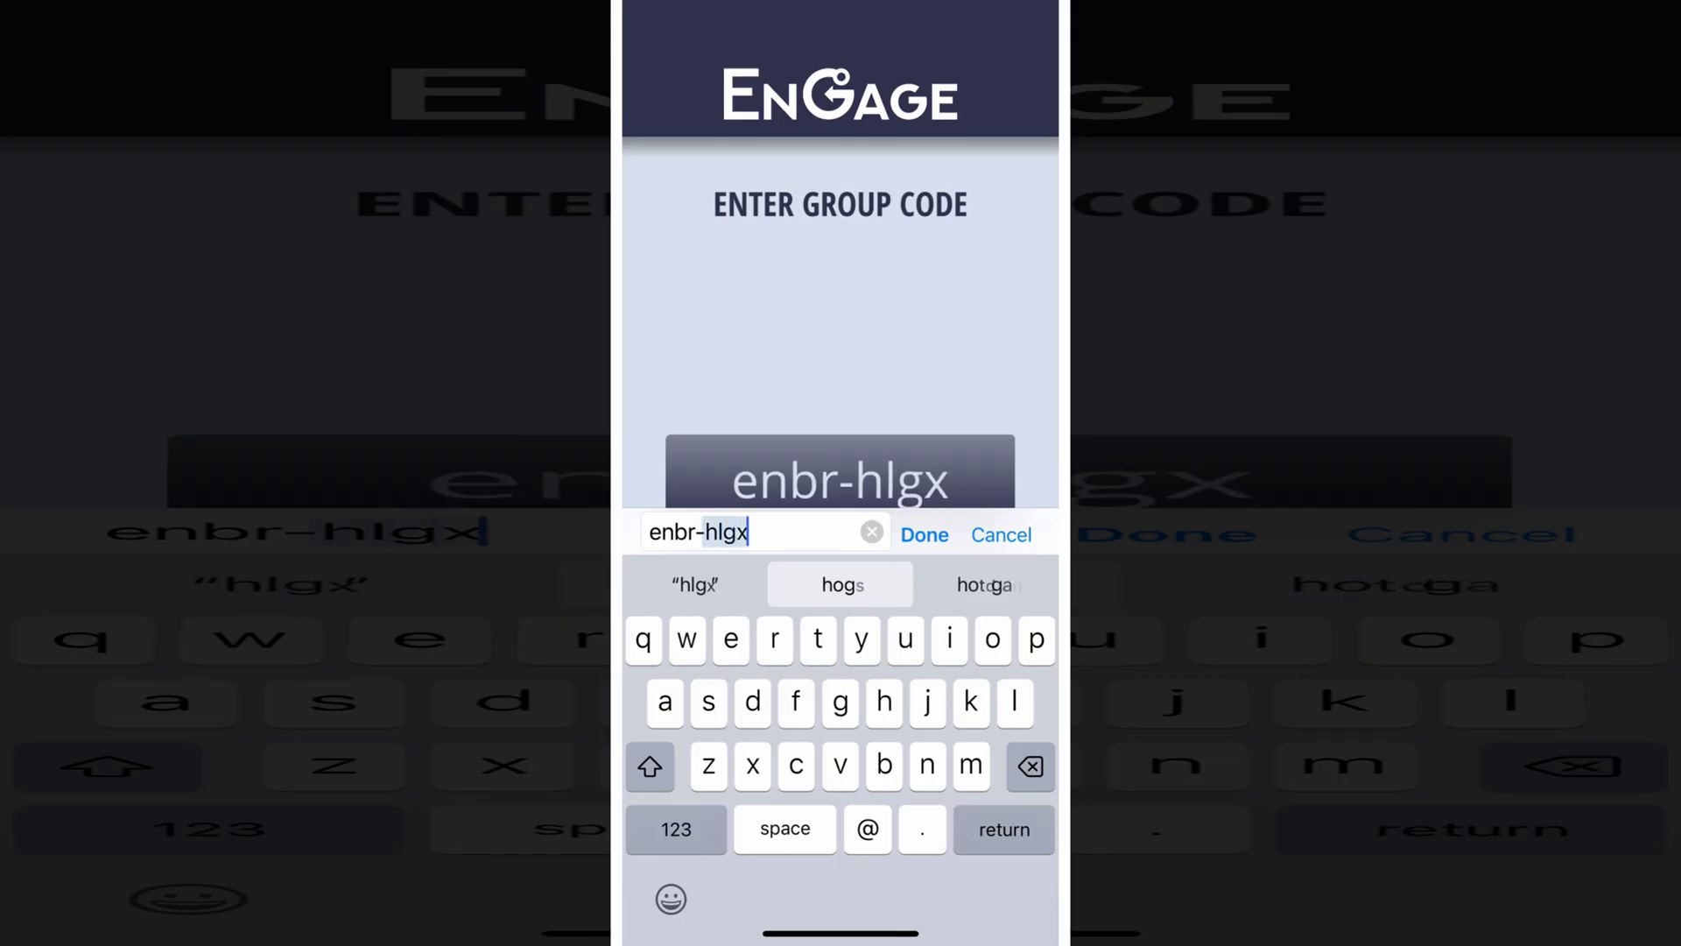
Submit the group code, dismiss the confirmation, and open the Demo group
left_click(923, 534)
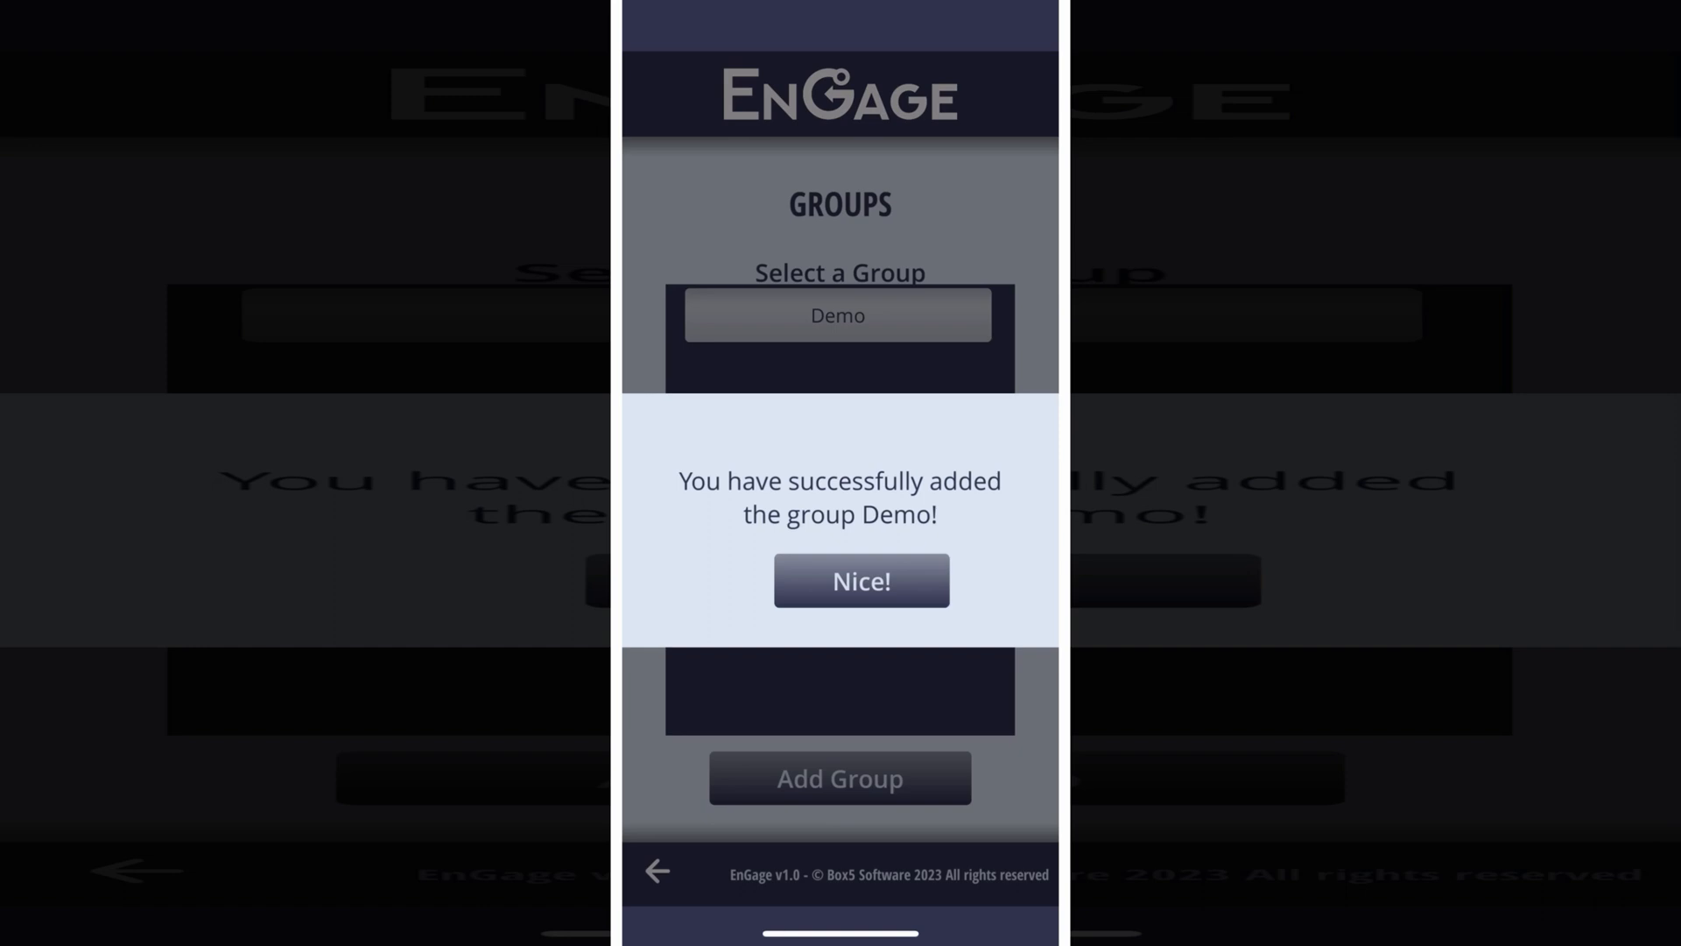
left_click(860, 580)
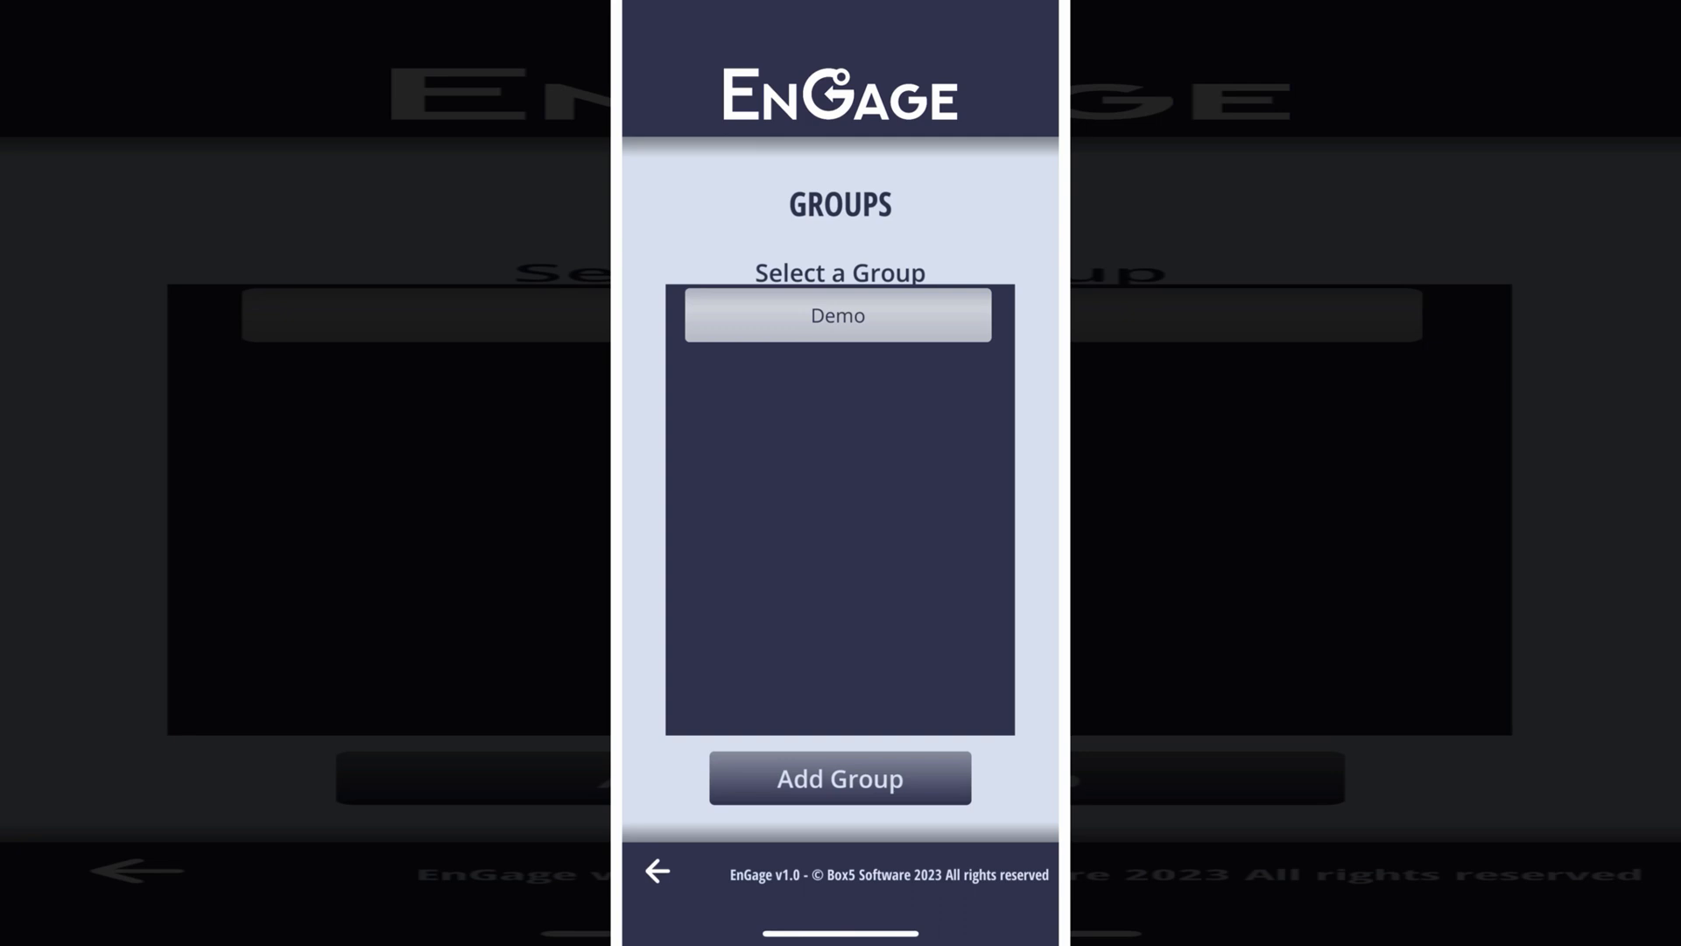
left_click(839, 314)
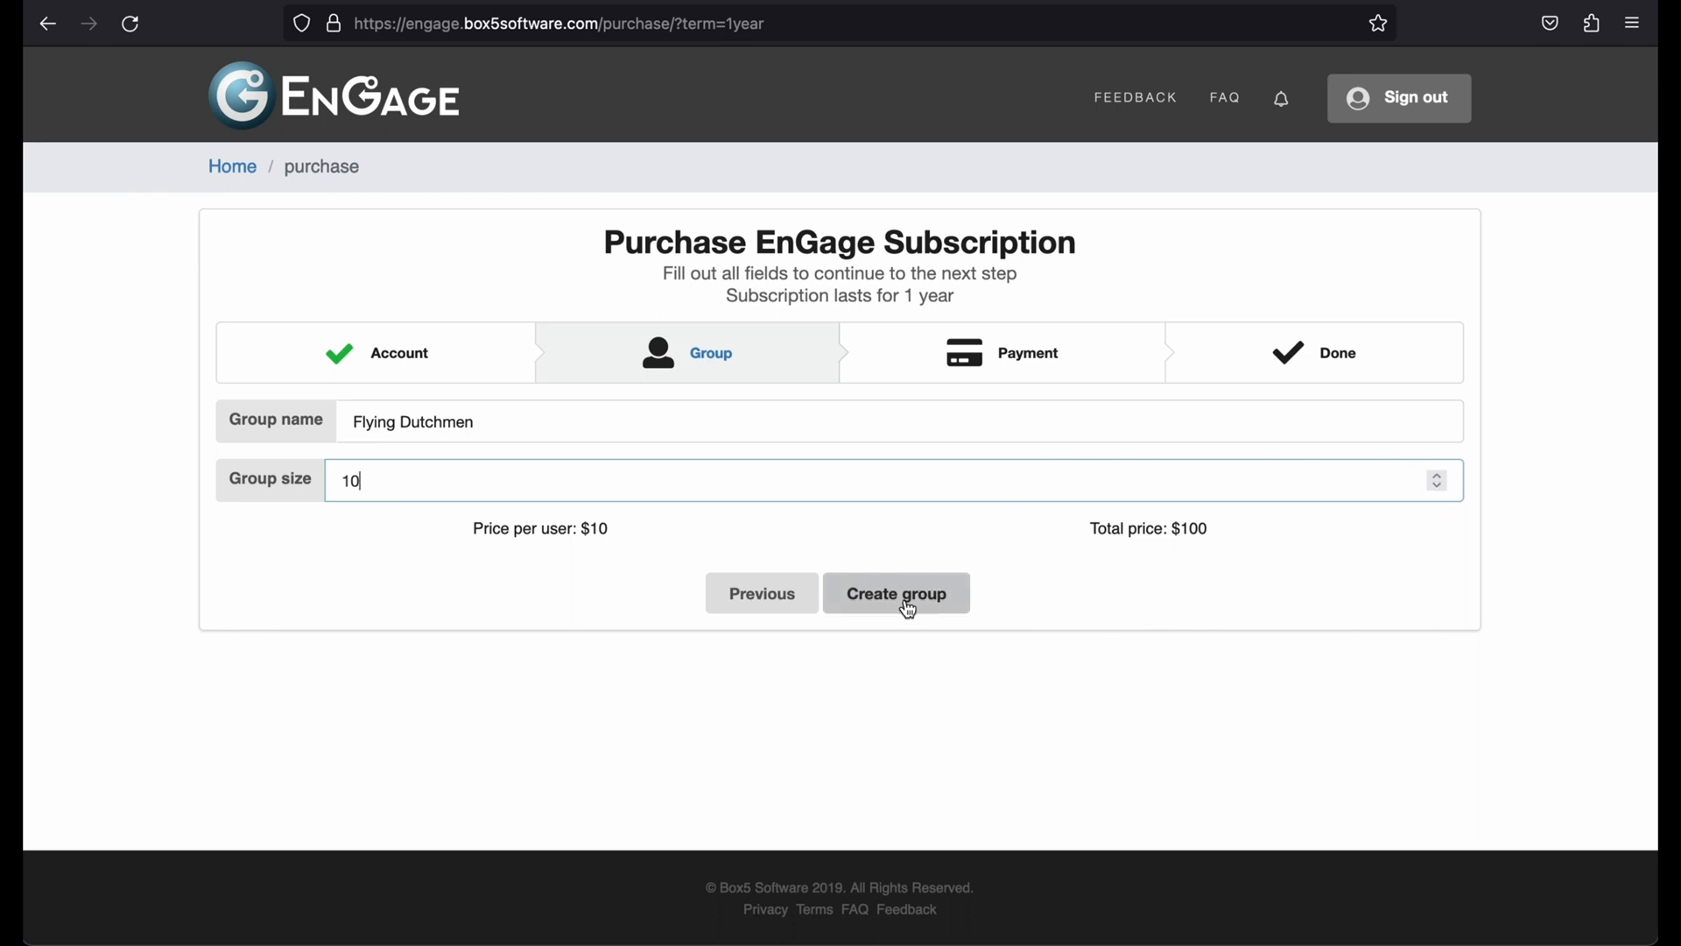
Create the Flying Dutchmen group, enter card details, and pay for the subscription
left_click(894, 593)
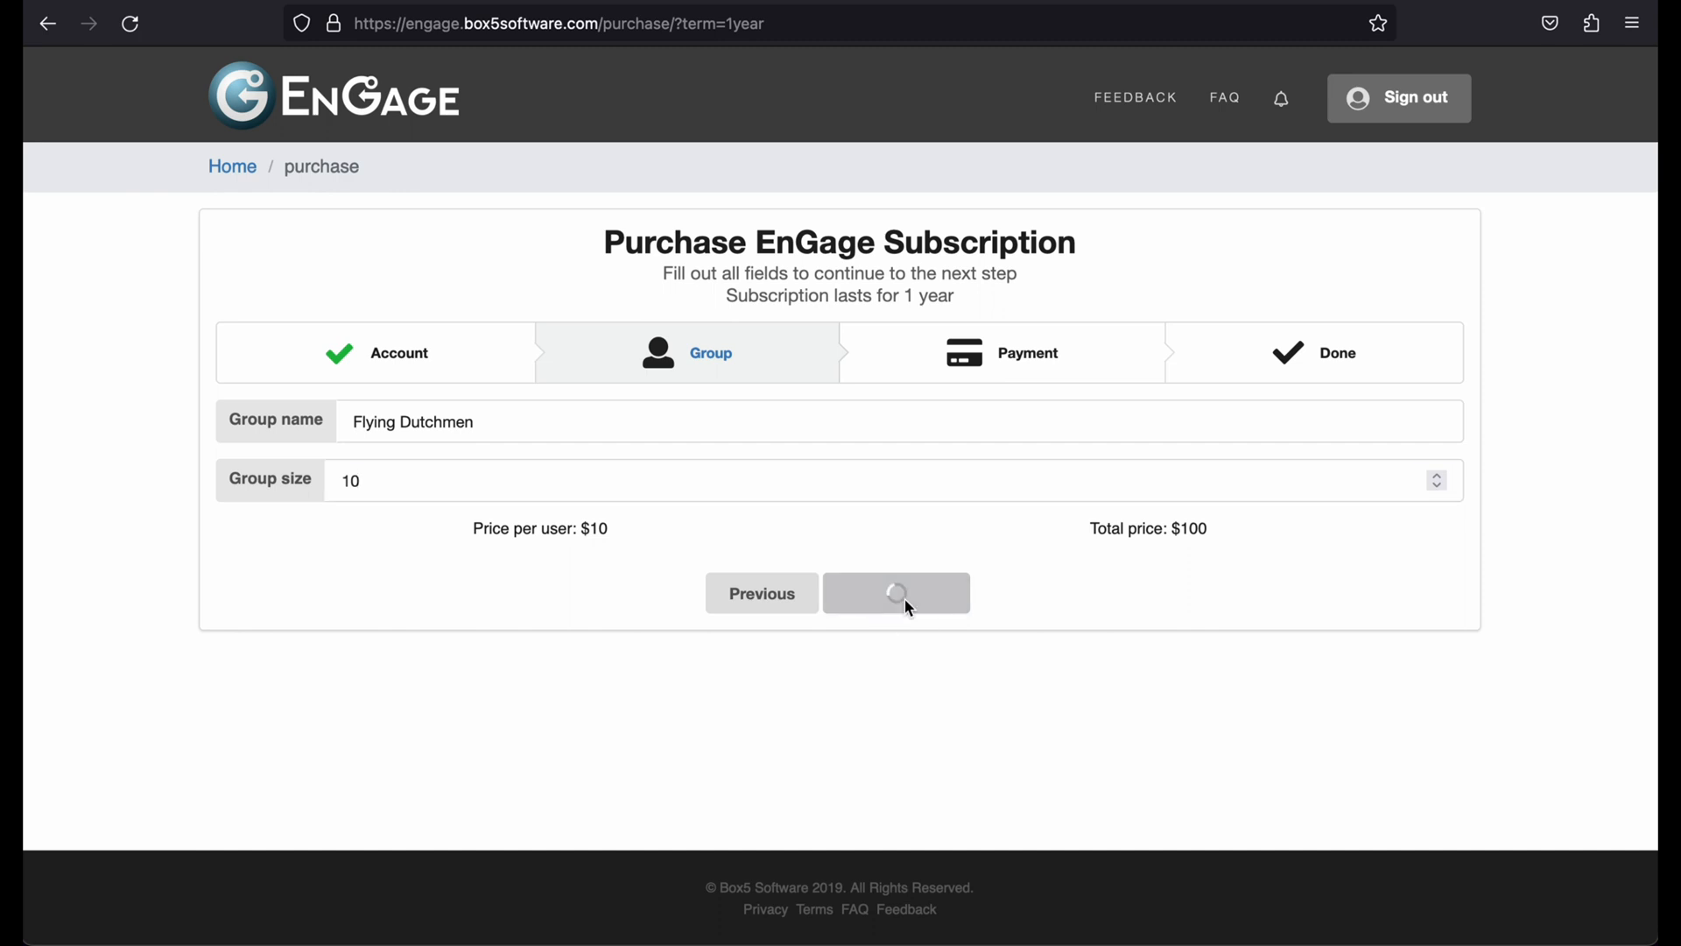
left_click(894, 593)
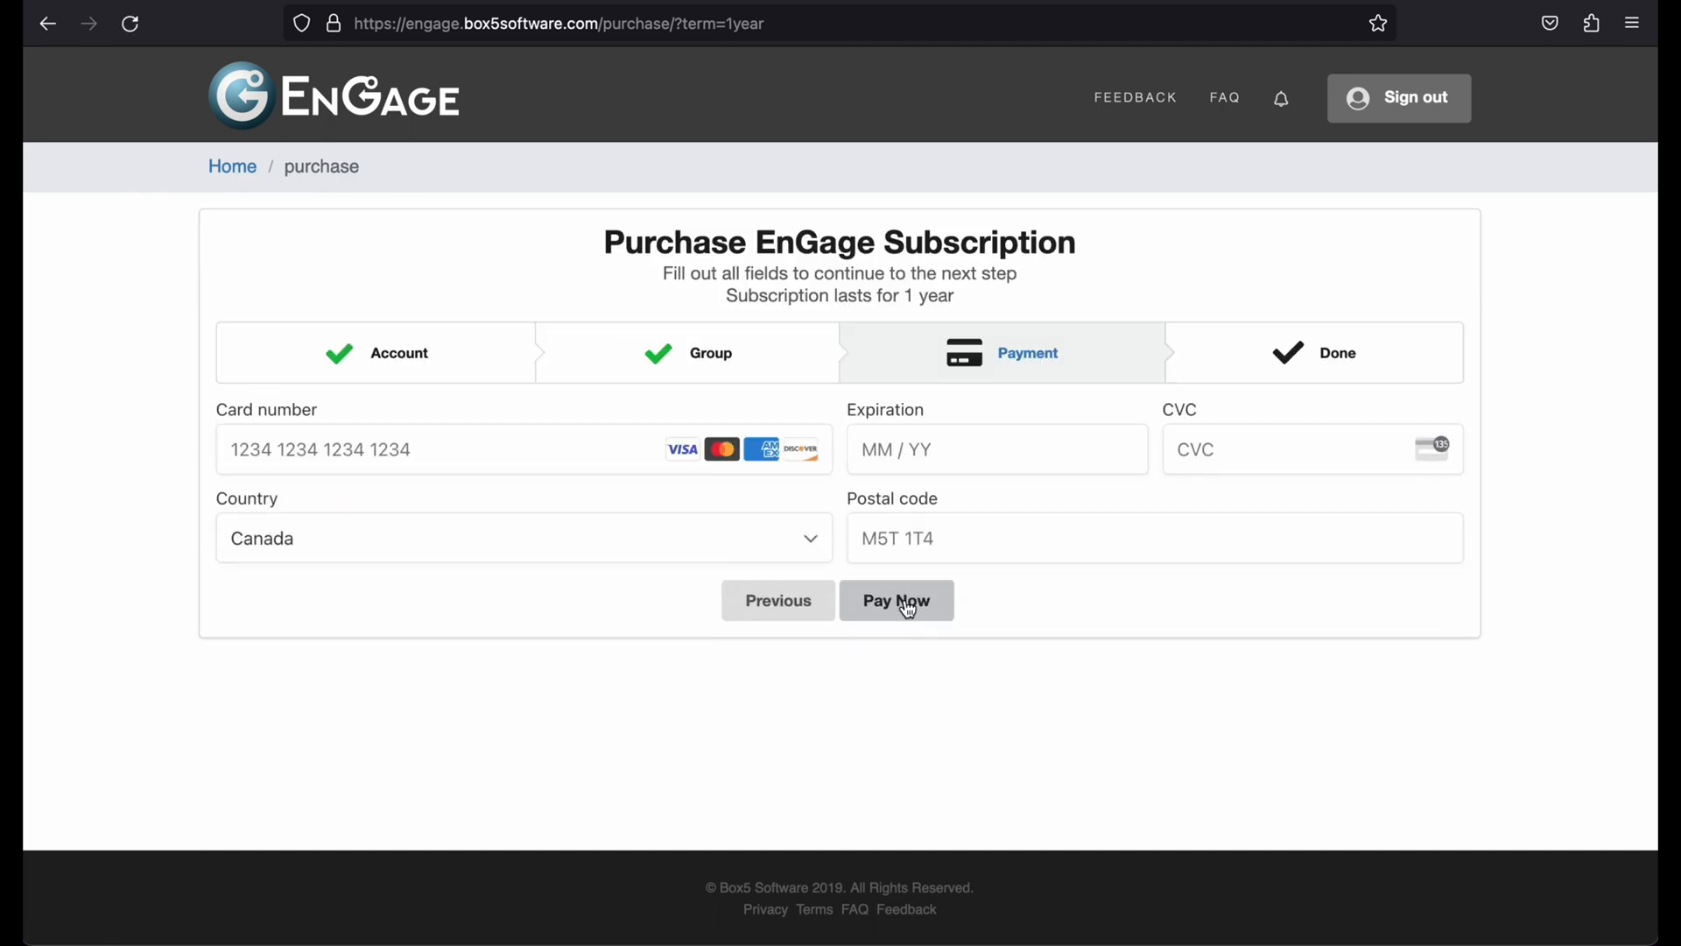
left_click(483, 449)
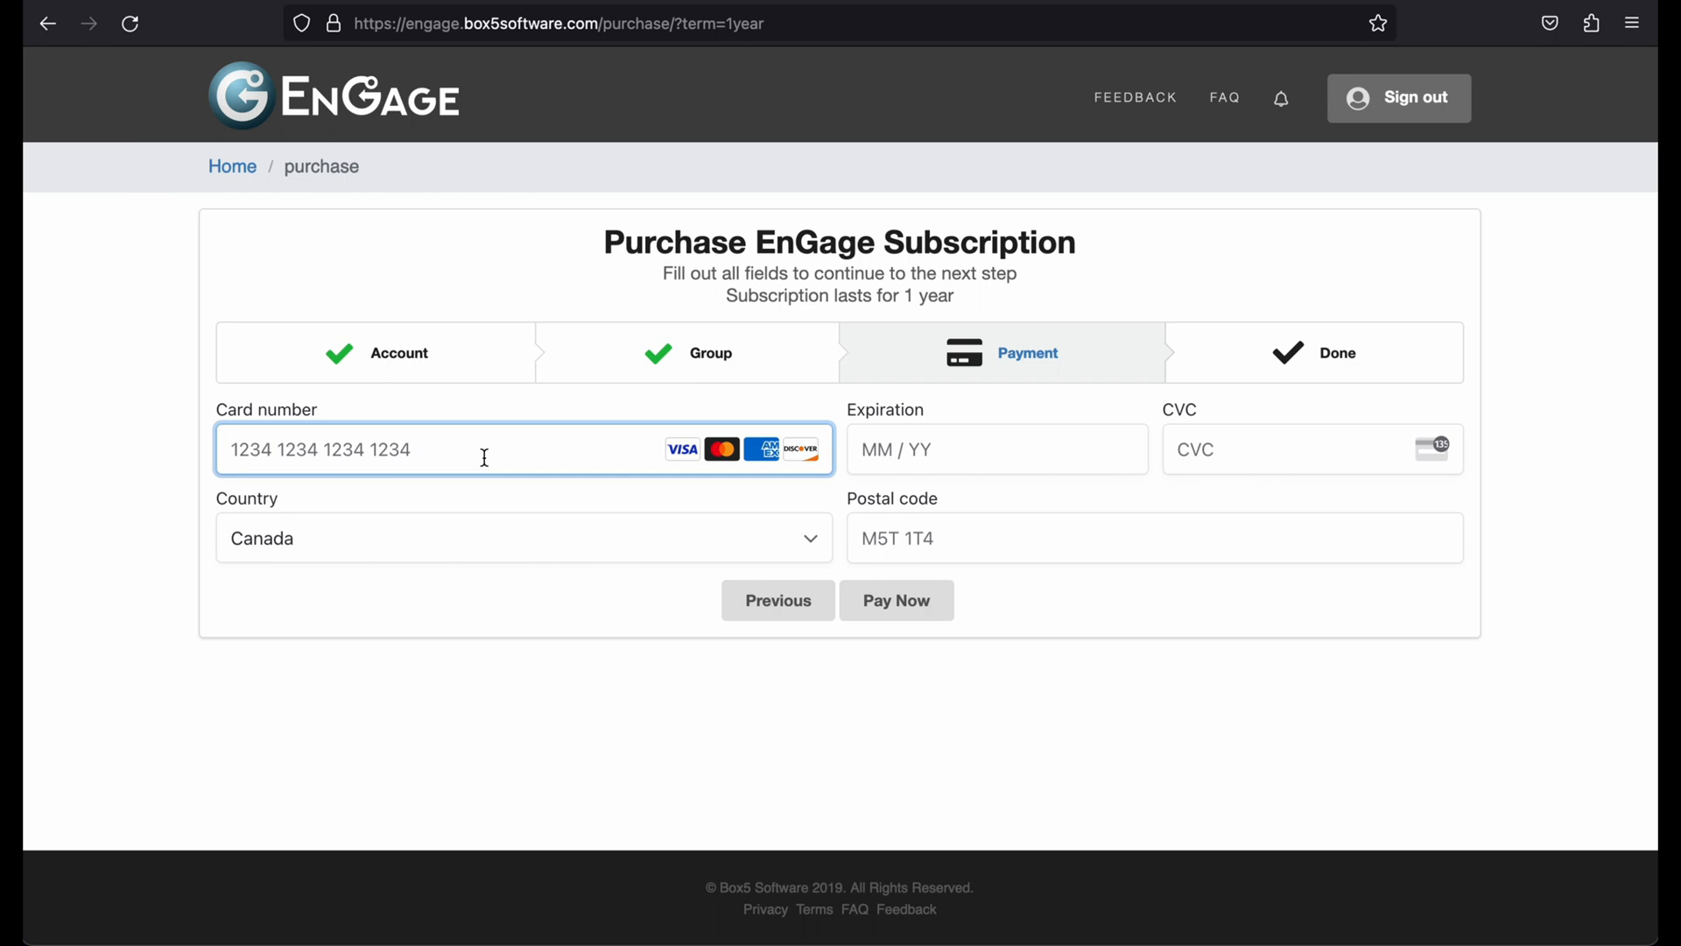
left_click(897, 599)
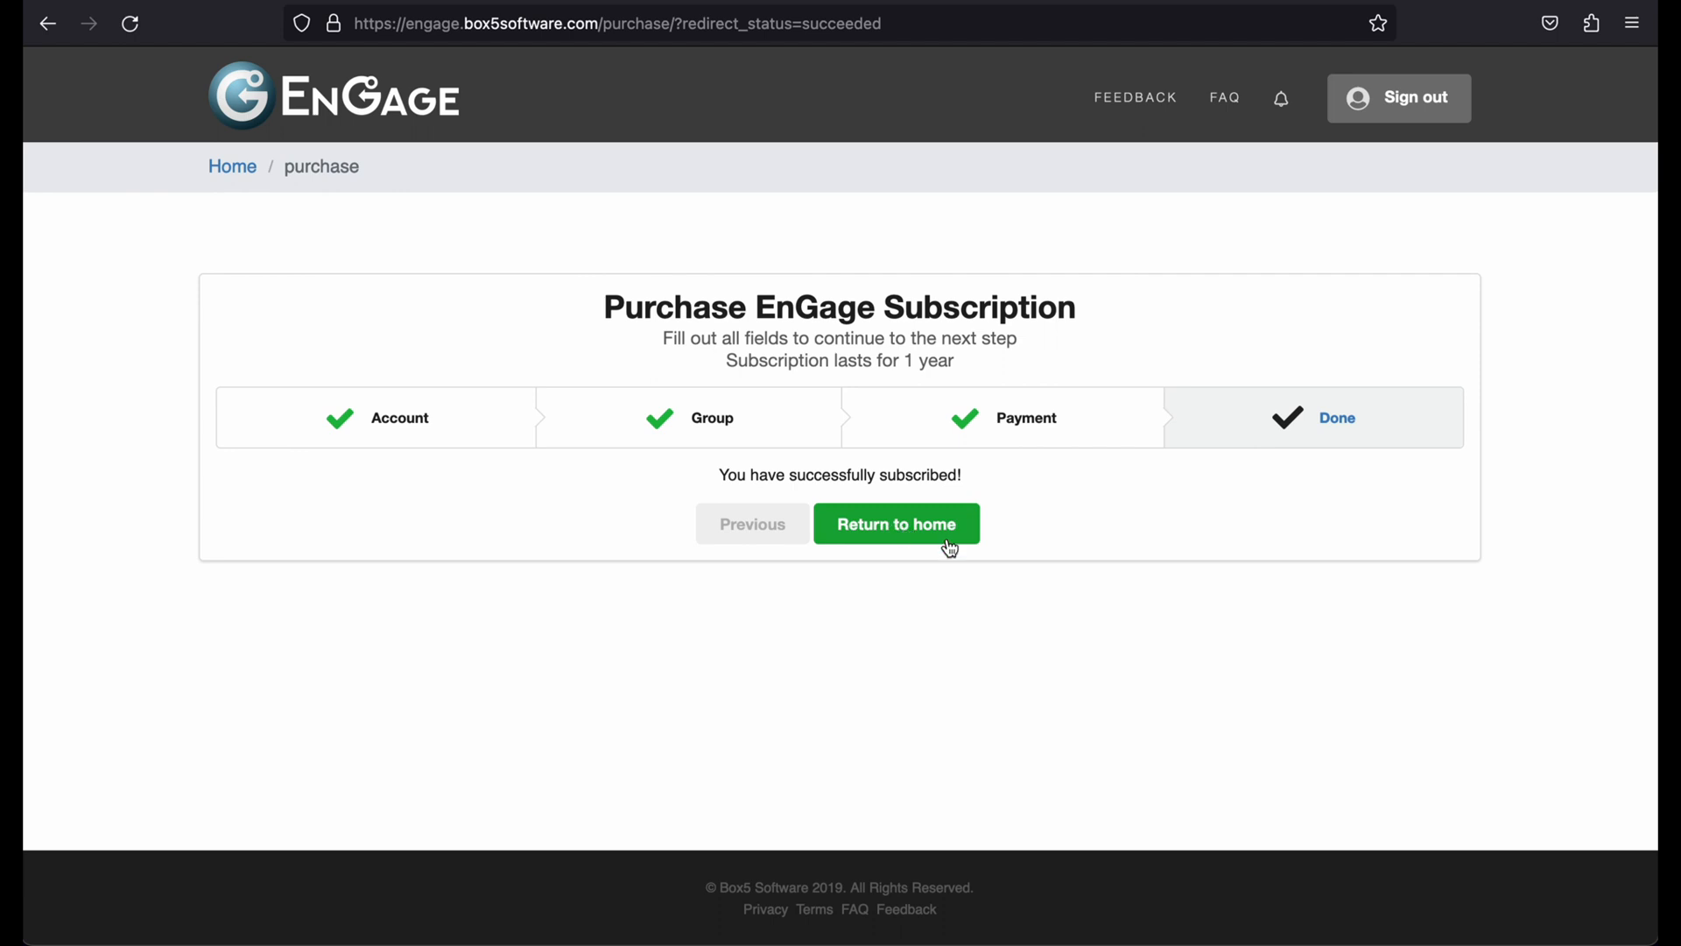
left_click(897, 524)
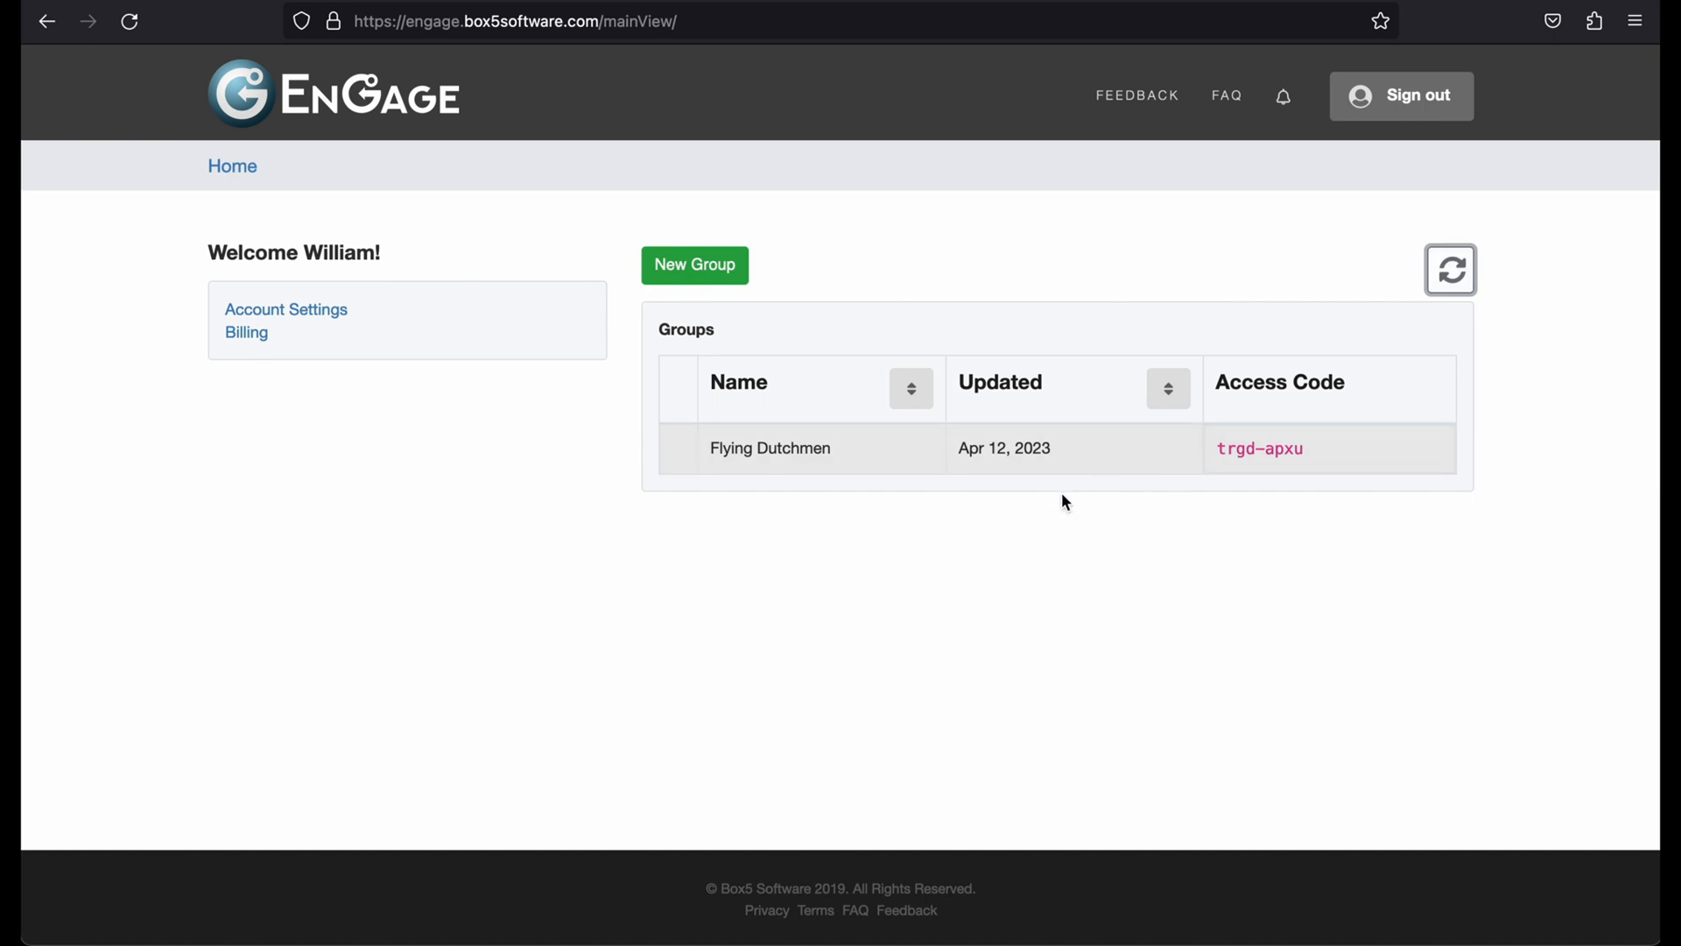
mouse_move(692, 548)
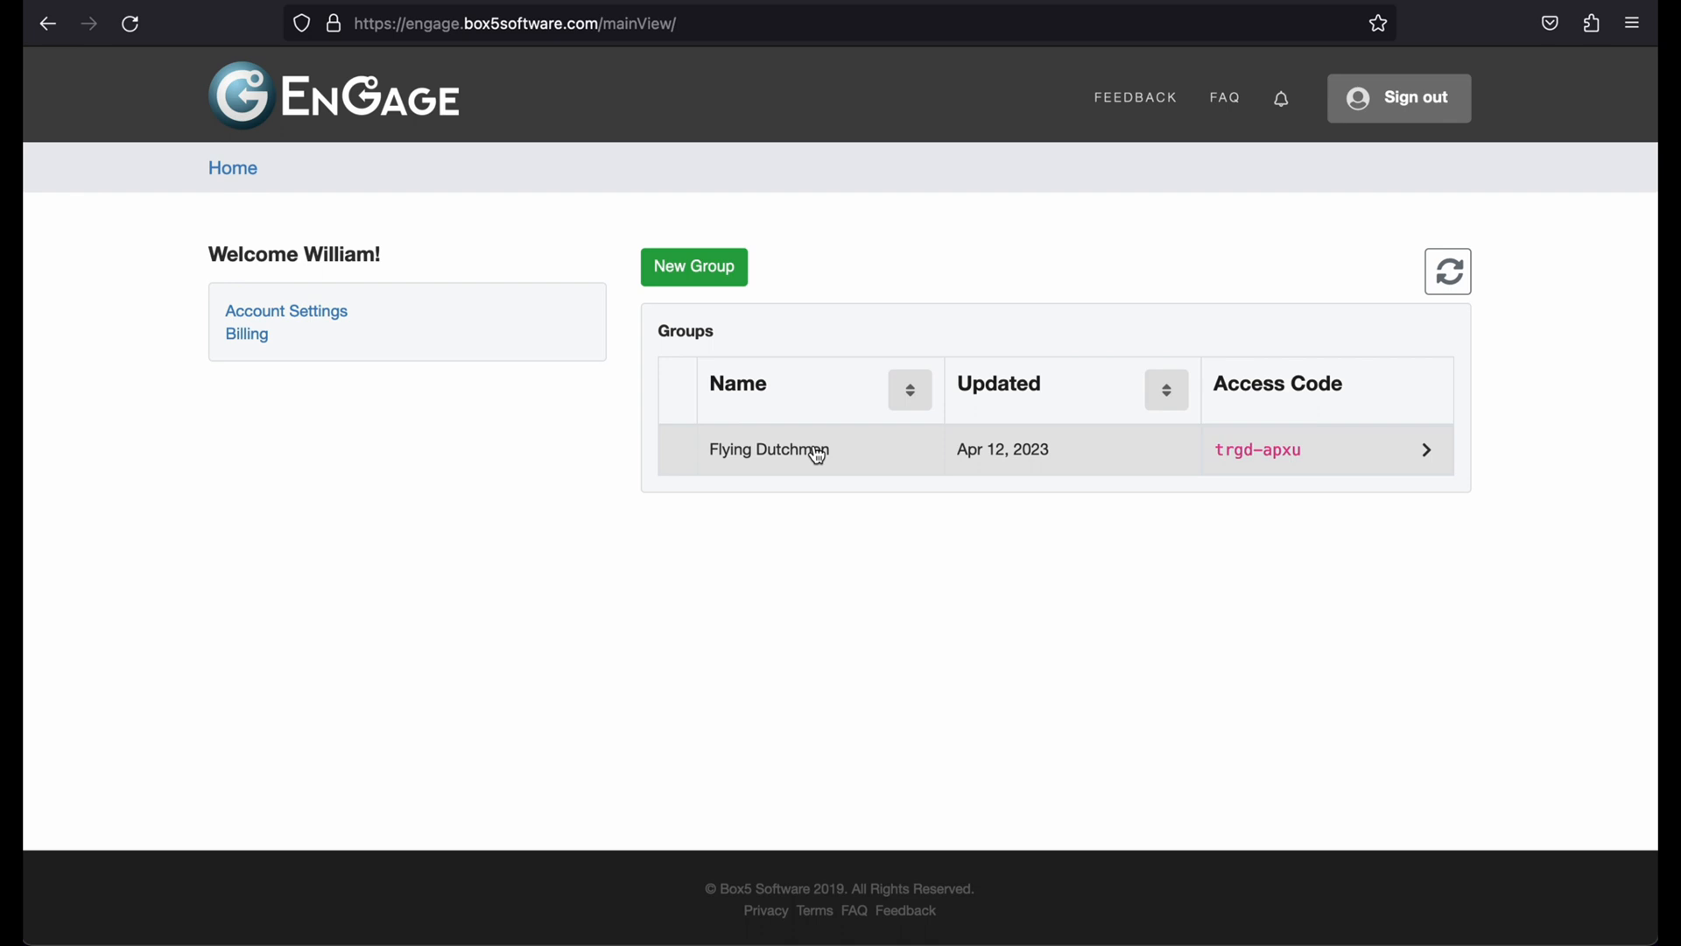
left_click(768, 449)
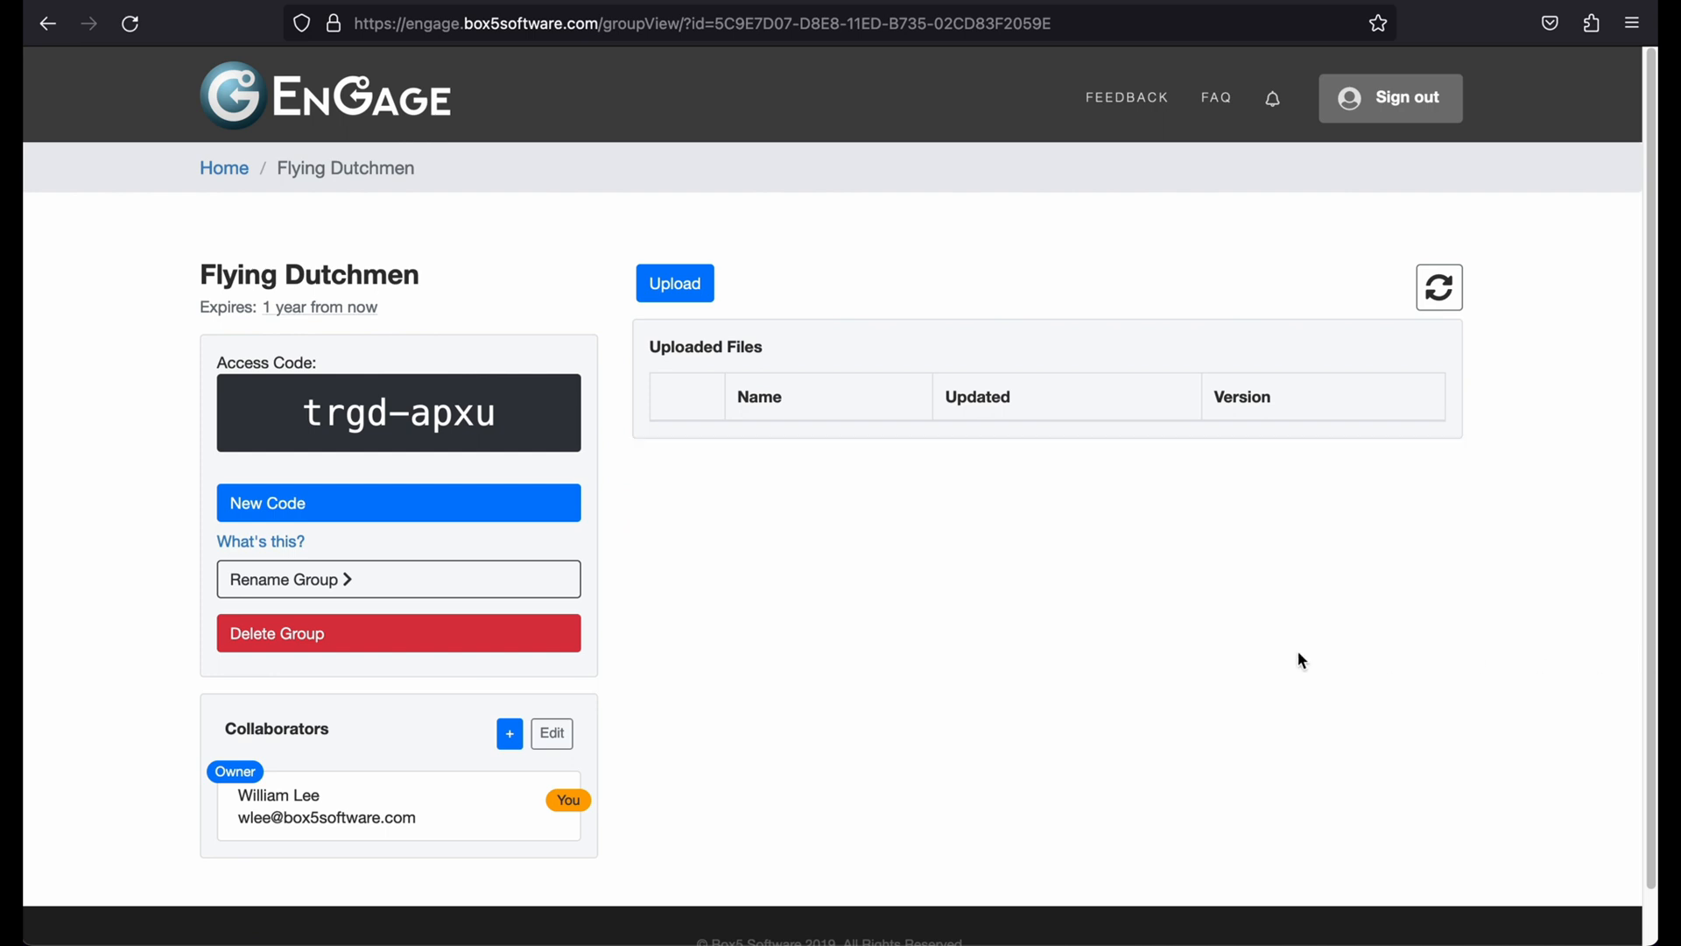
mouse_move(224, 168)
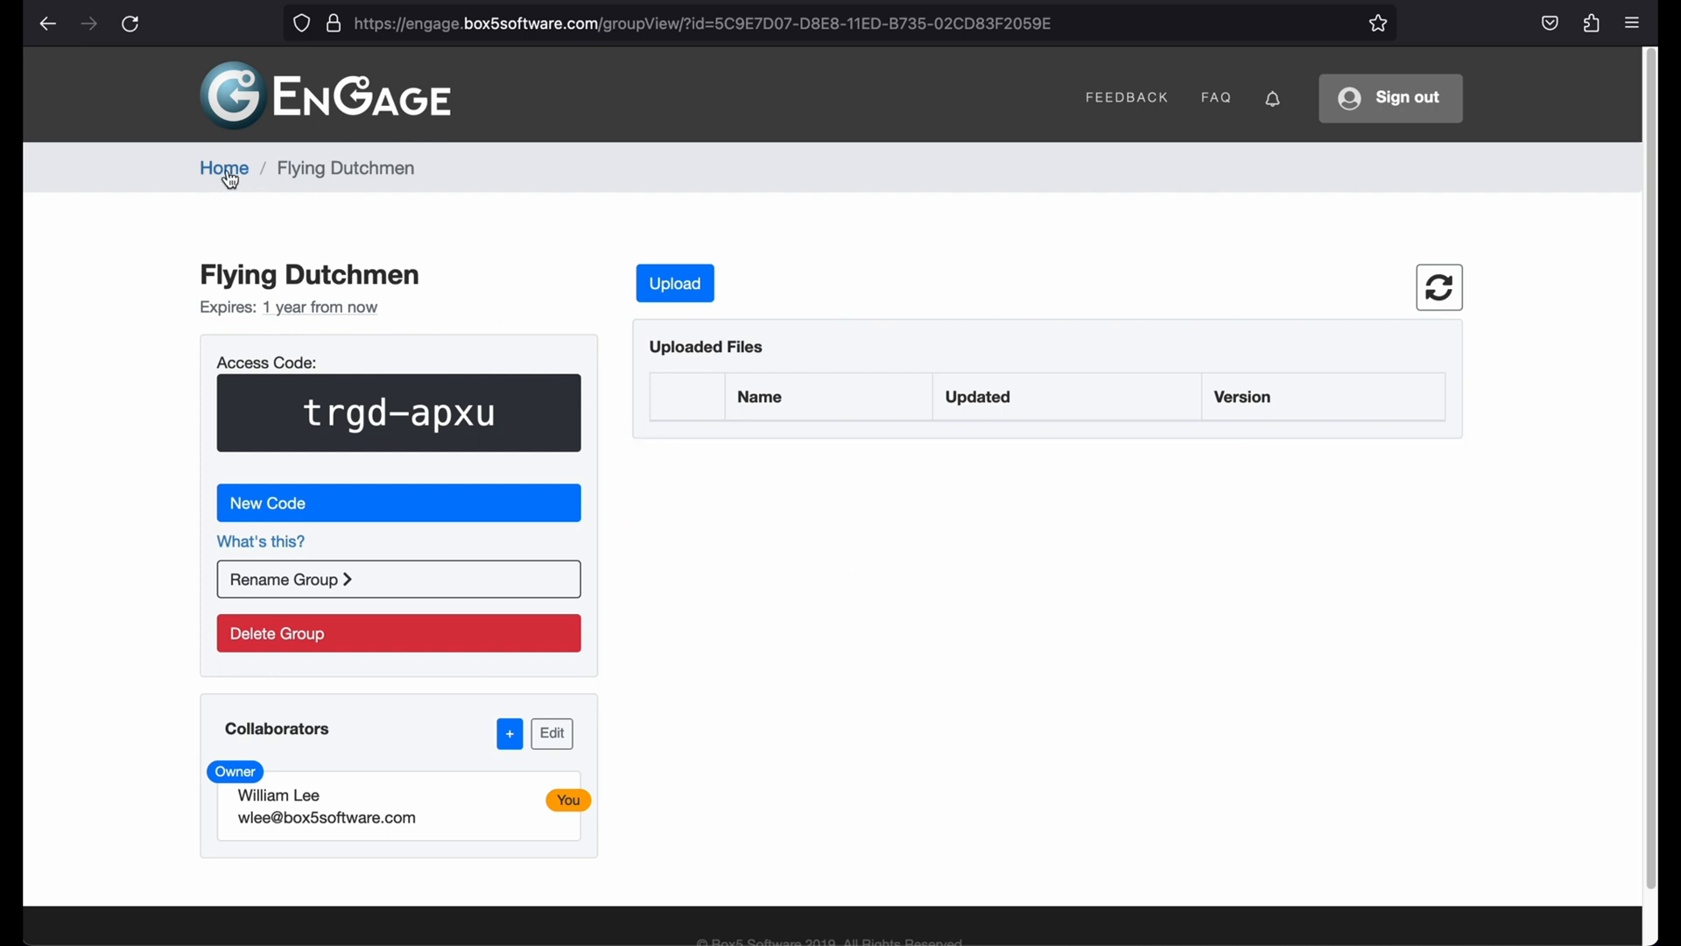
left_click(225, 168)
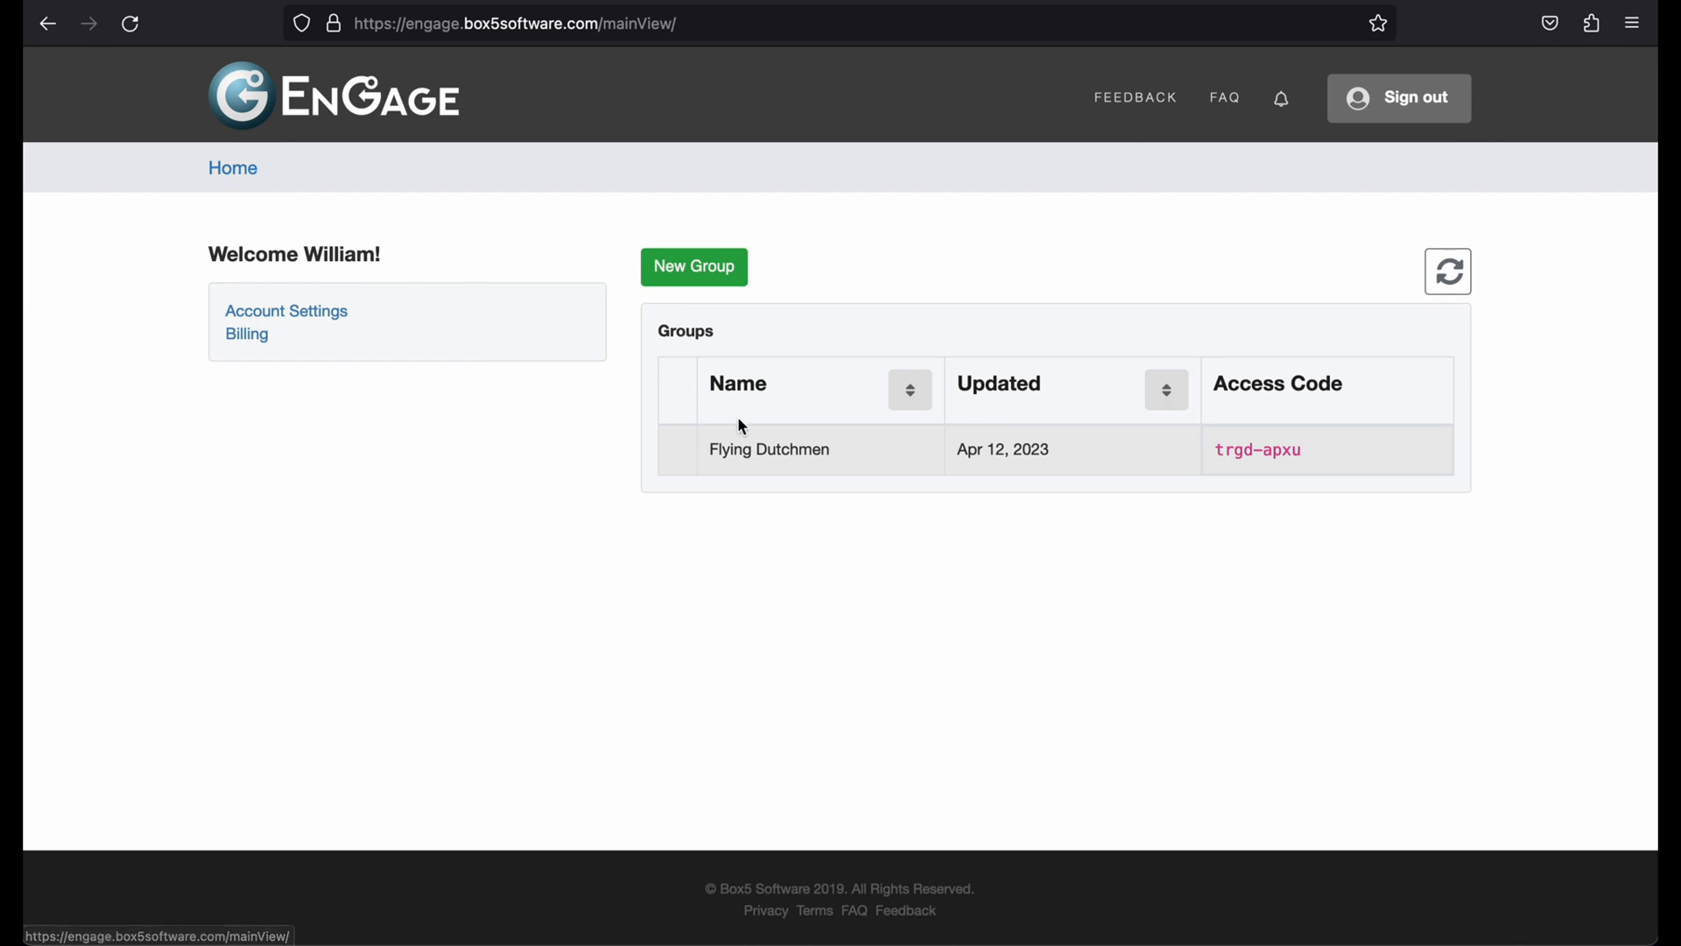
left_click(769, 449)
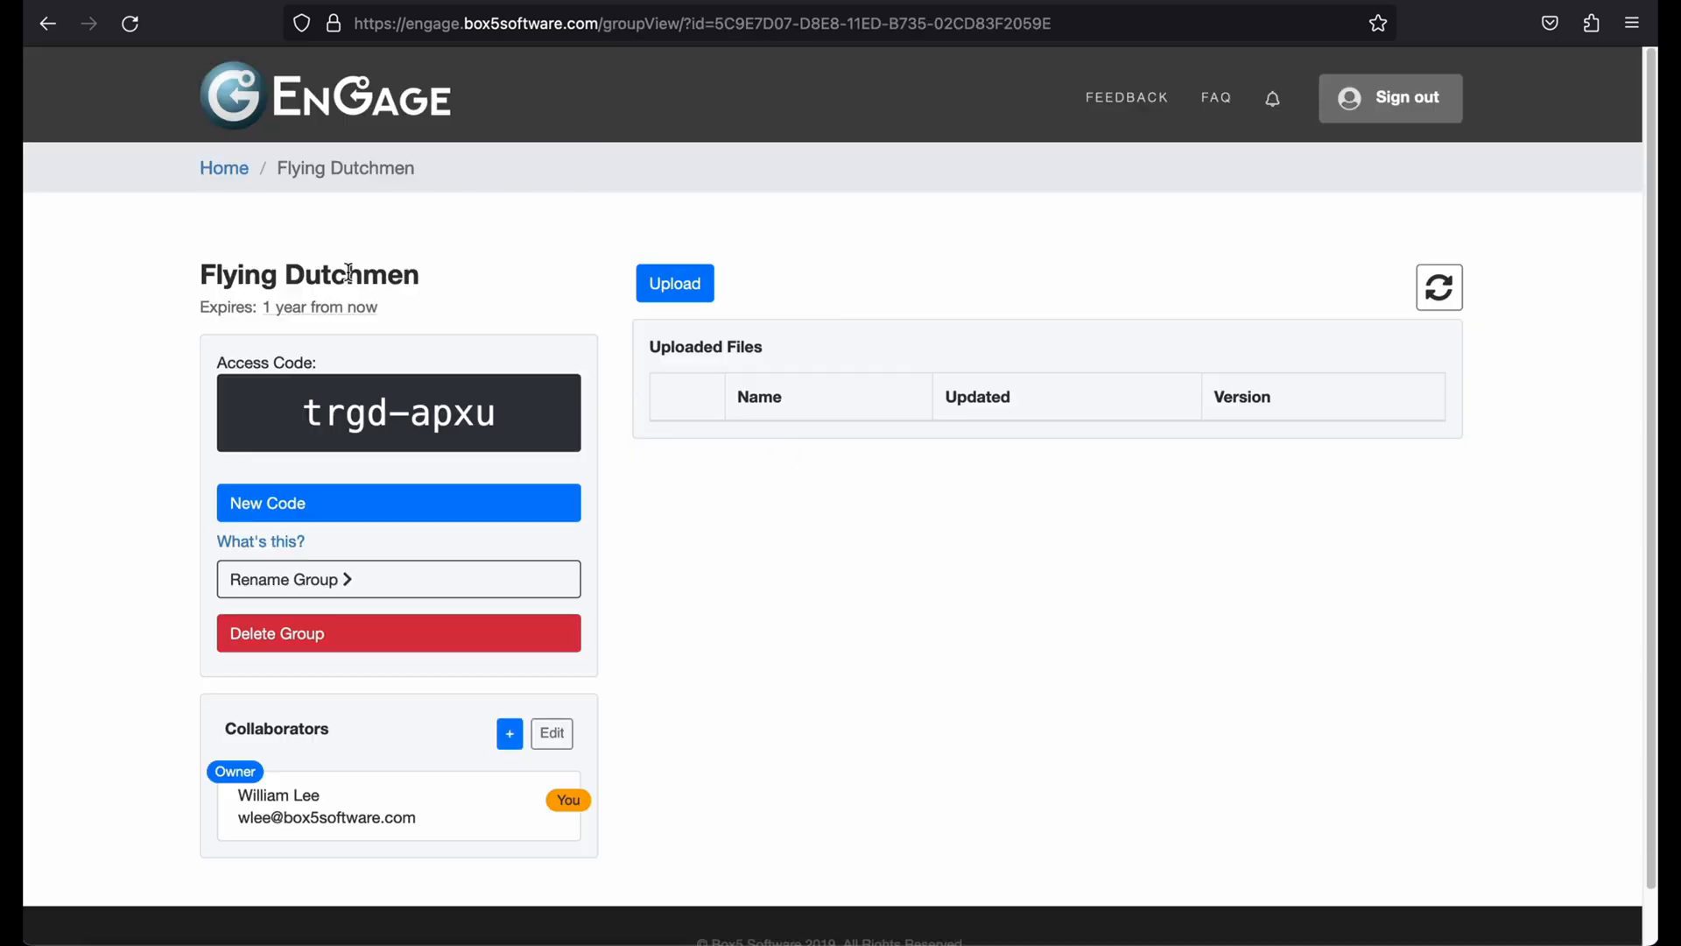
mouse_move(359, 307)
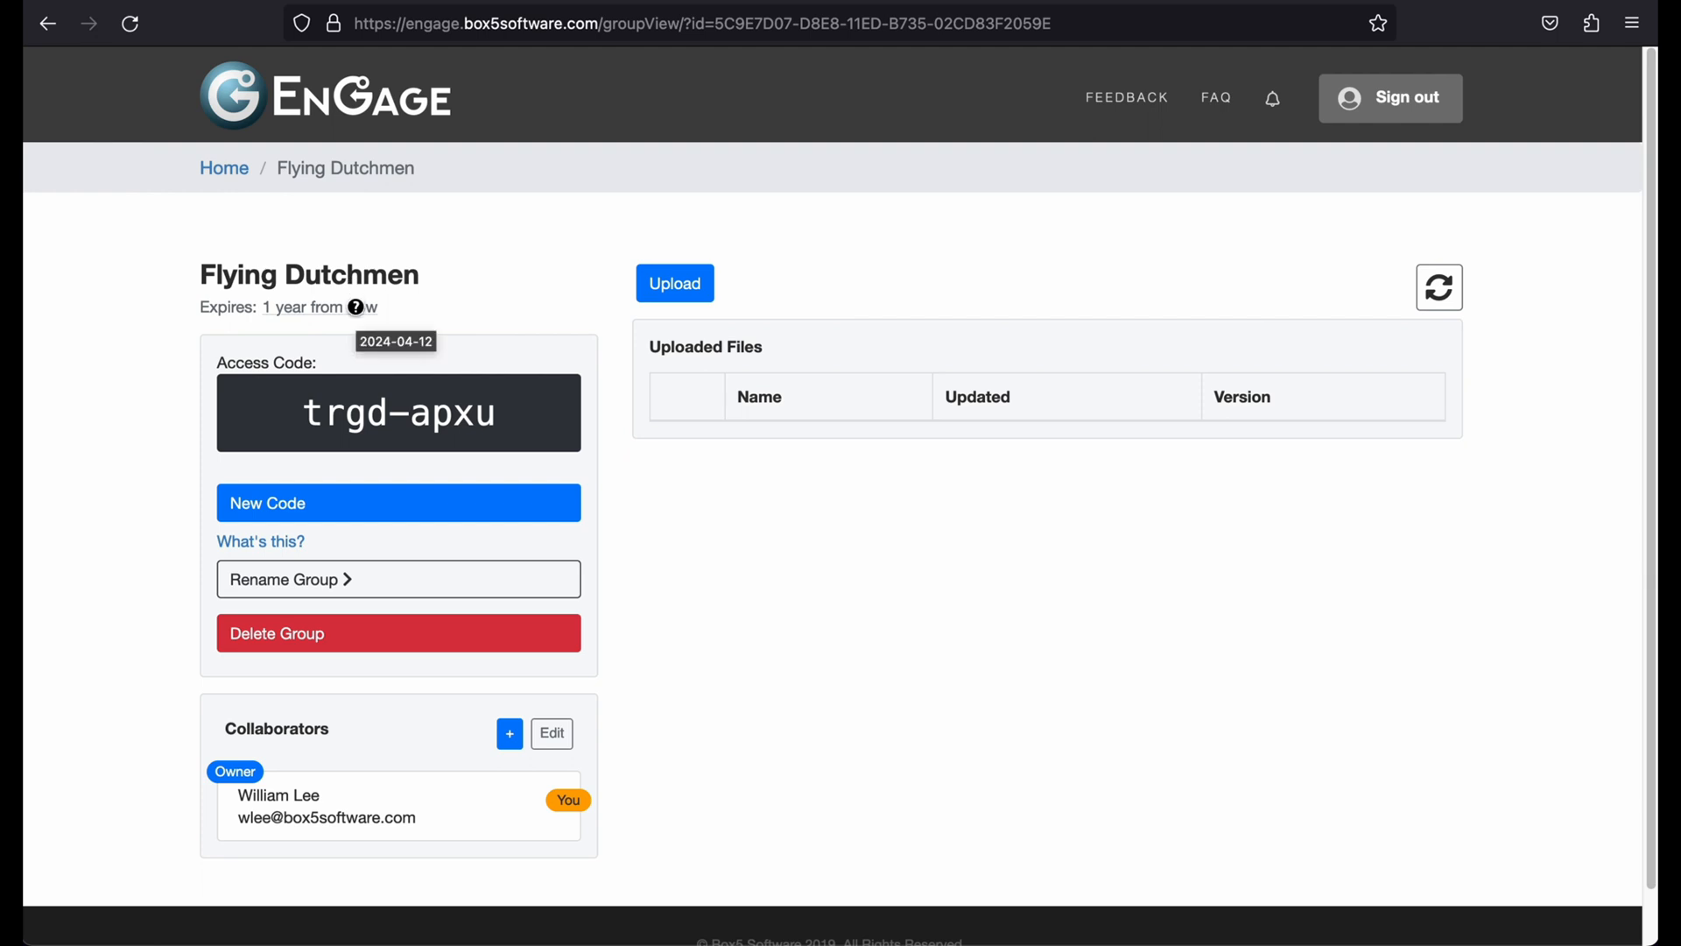
mouse_move(807, 460)
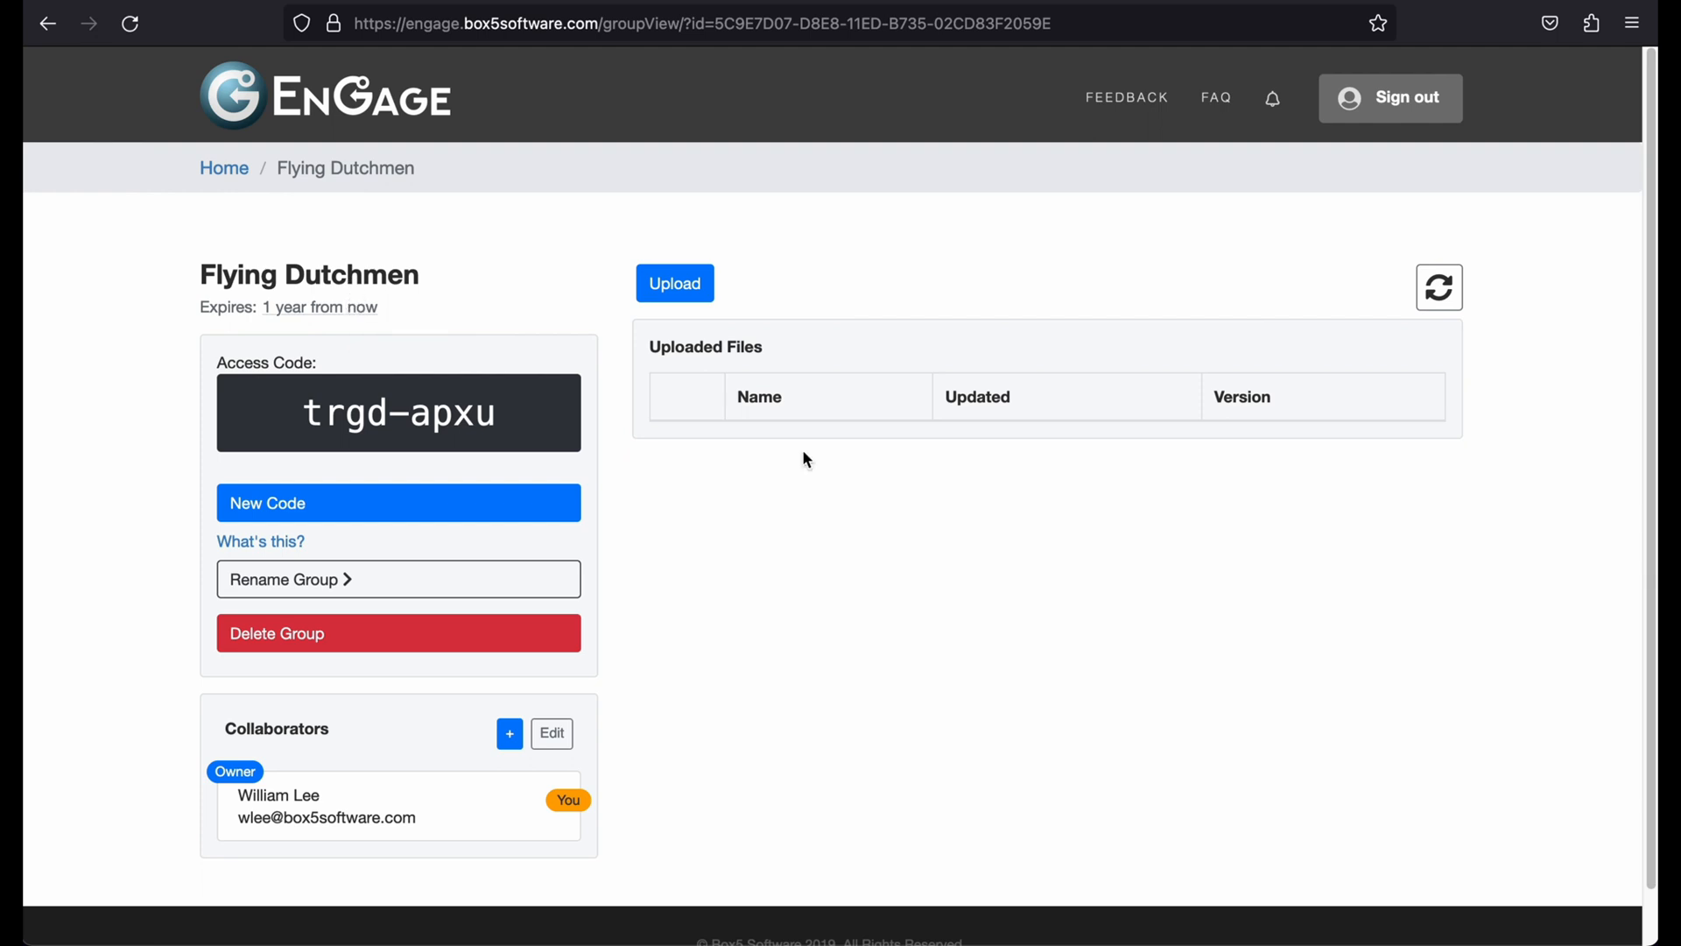
mouse_move(348, 290)
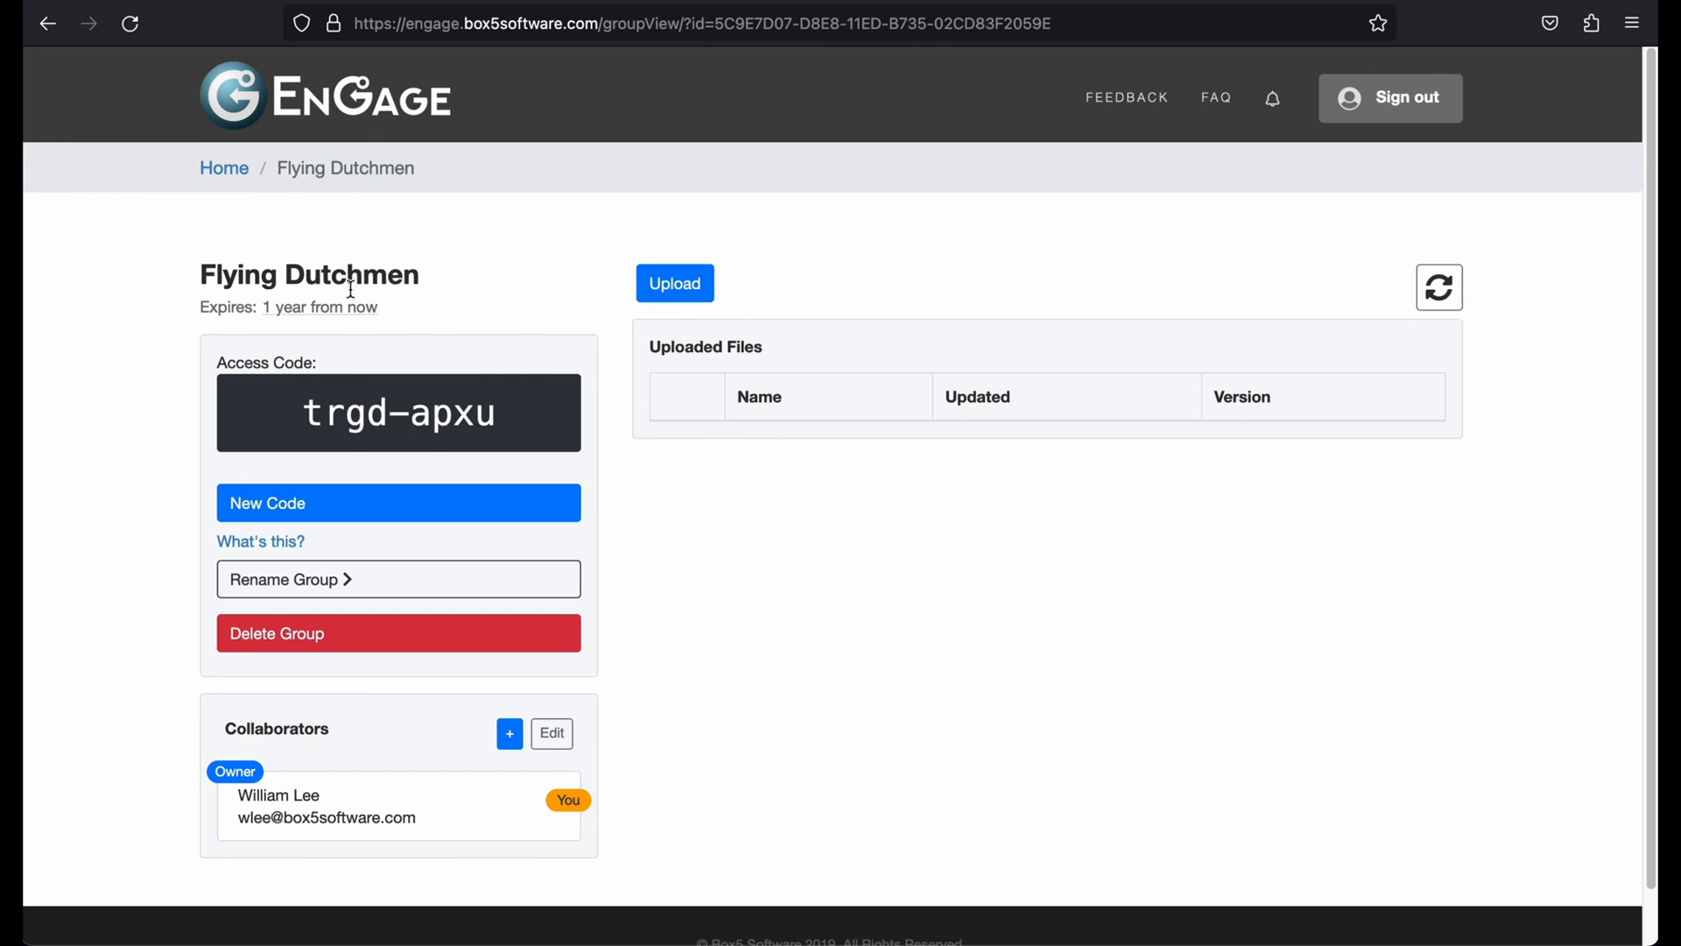
mouse_move(354, 307)
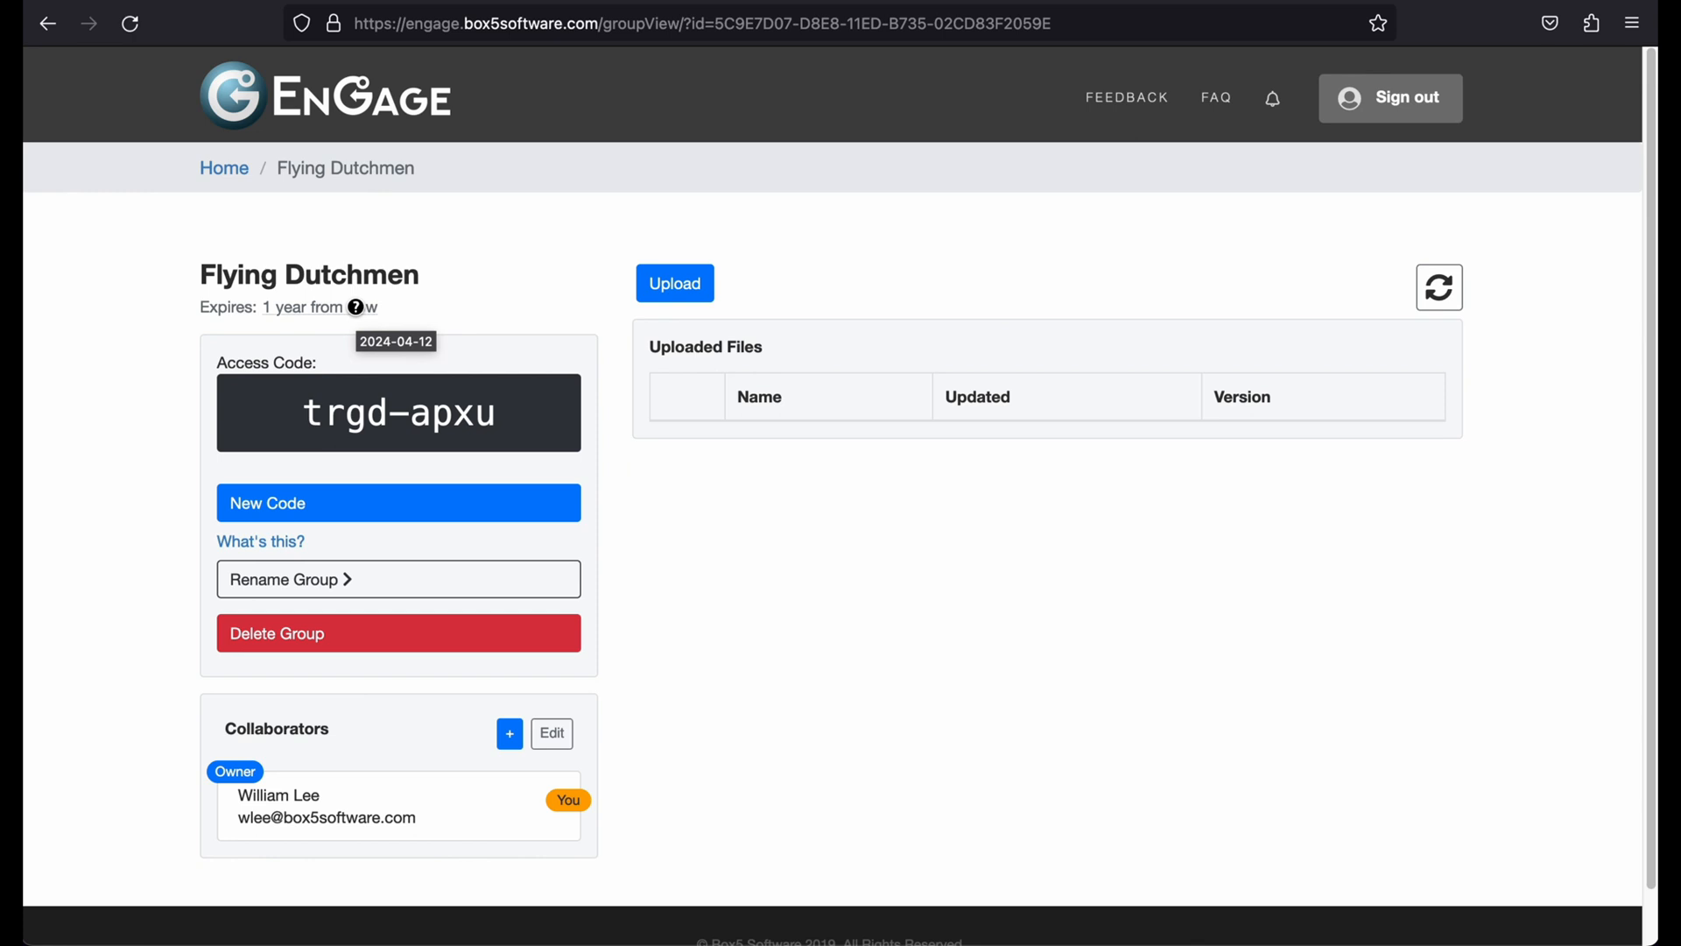
mouse_move(311, 360)
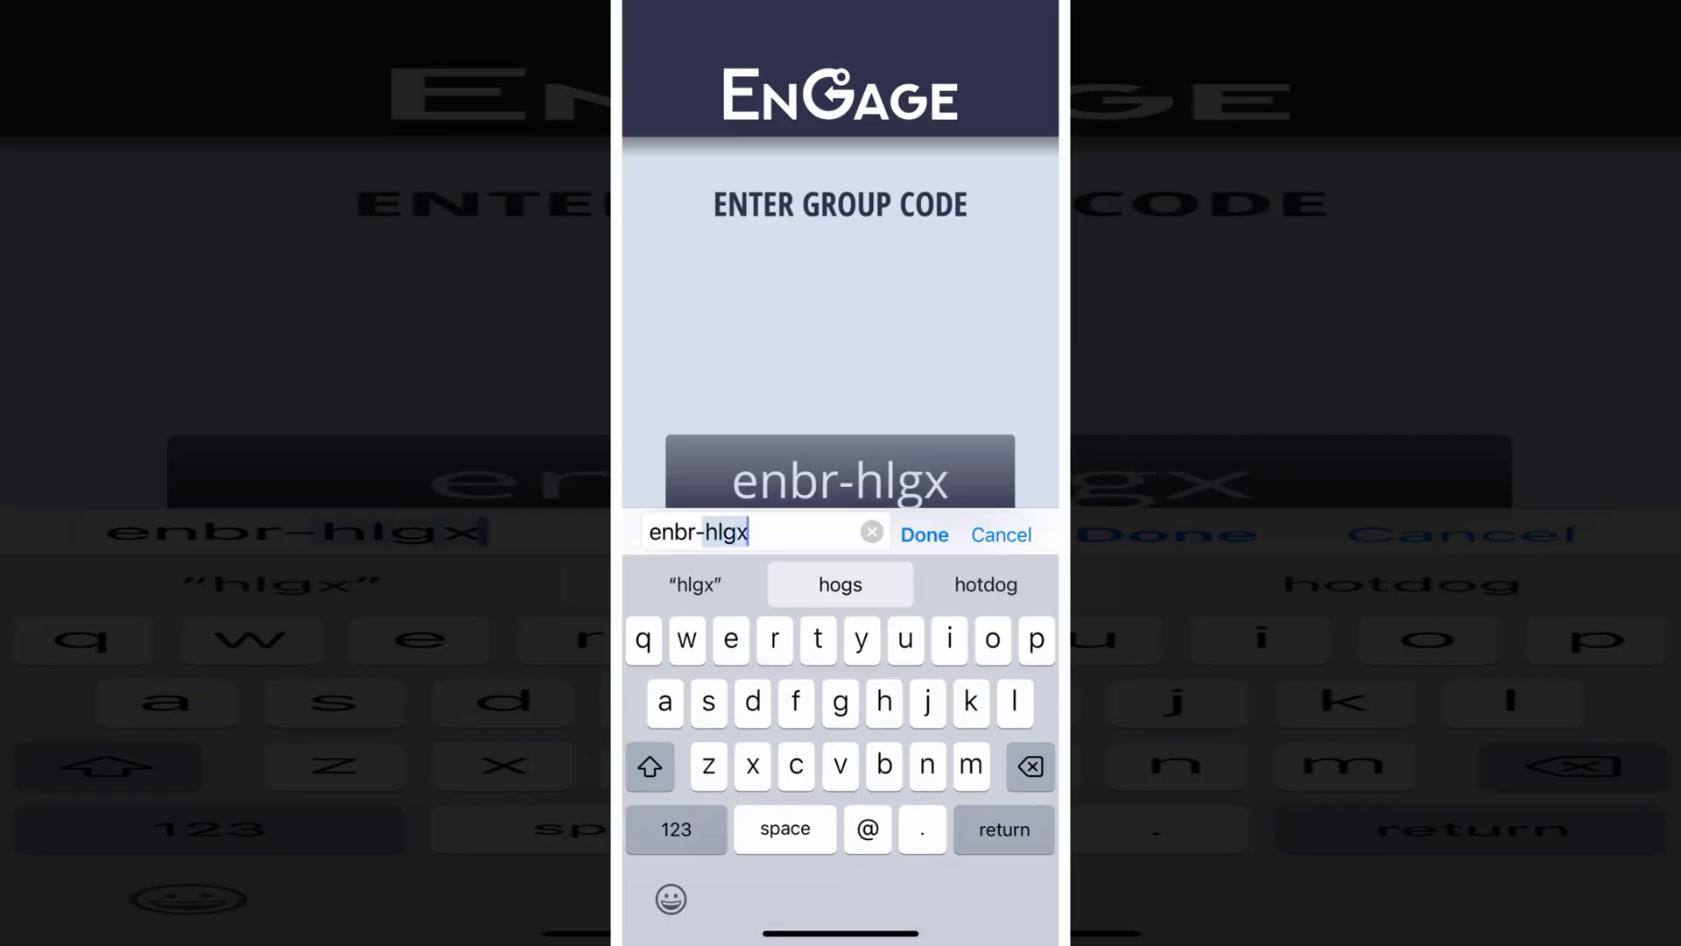
left_click(923, 534)
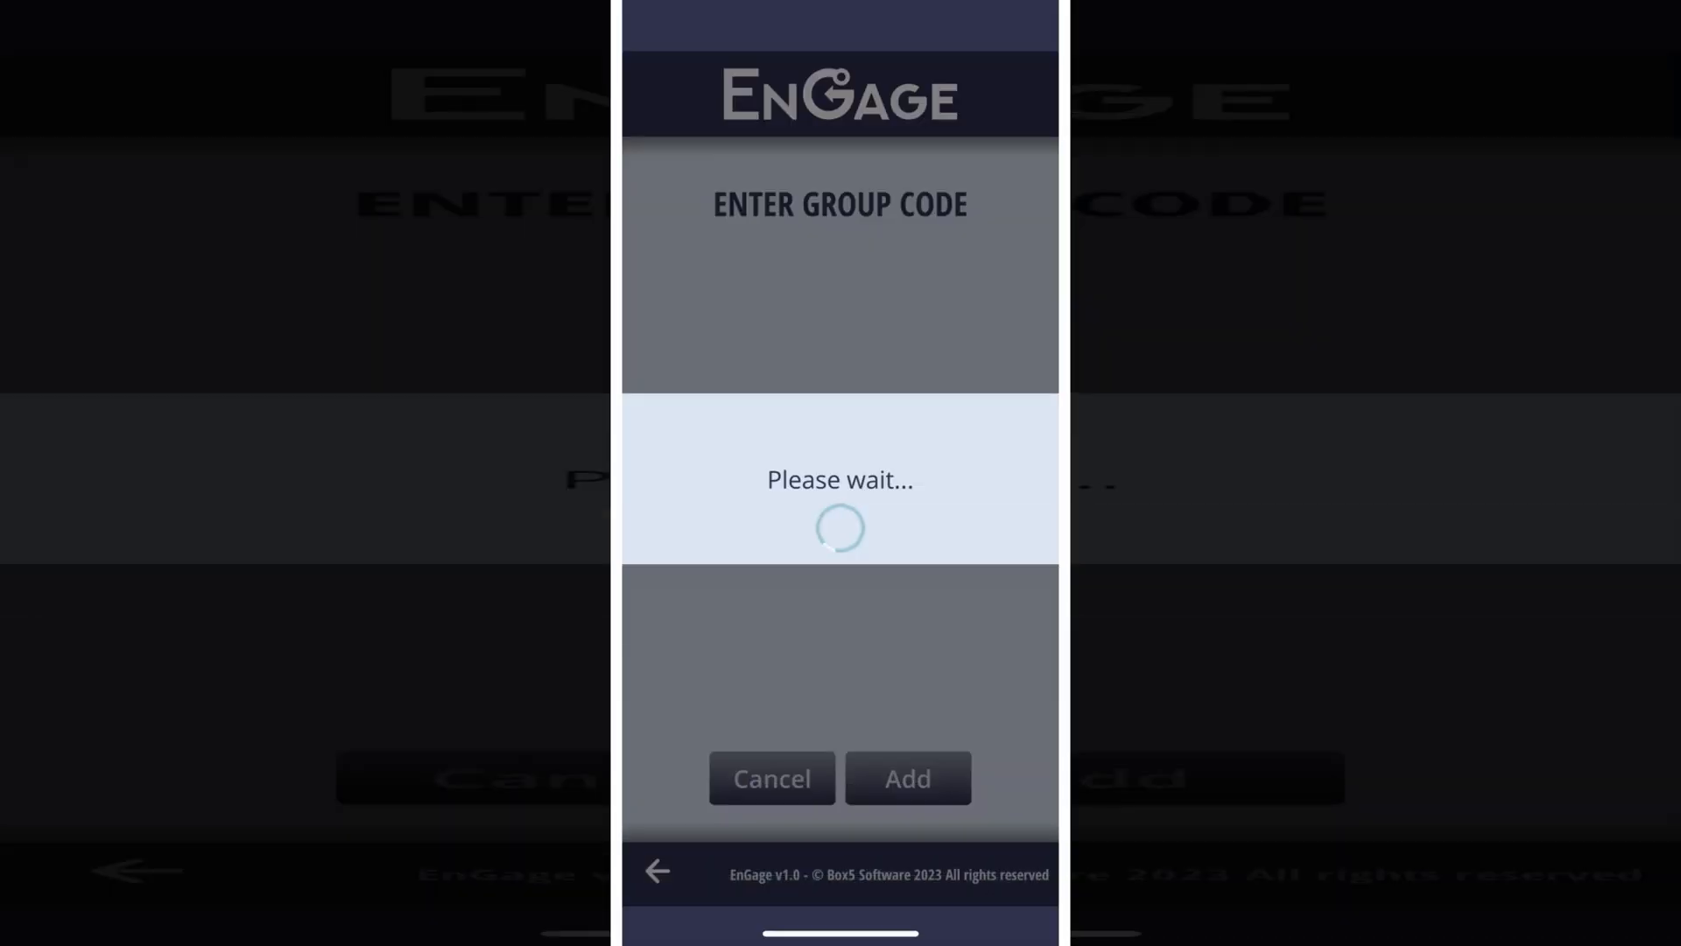
left_click(906, 777)
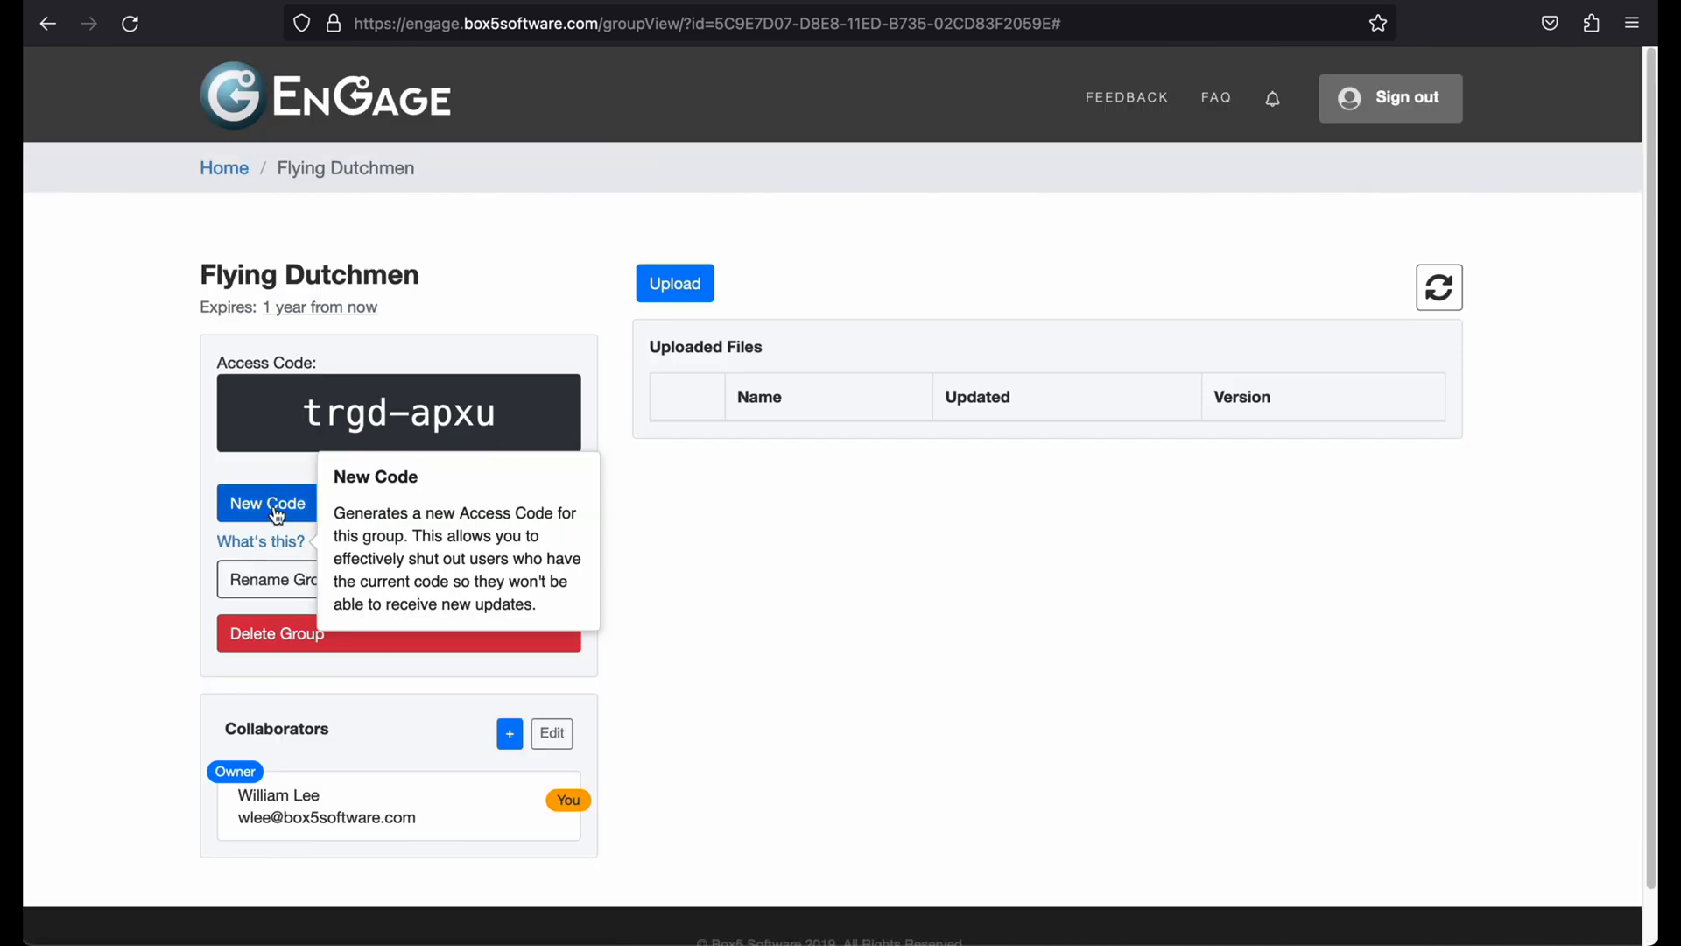
mouse_move(311, 563)
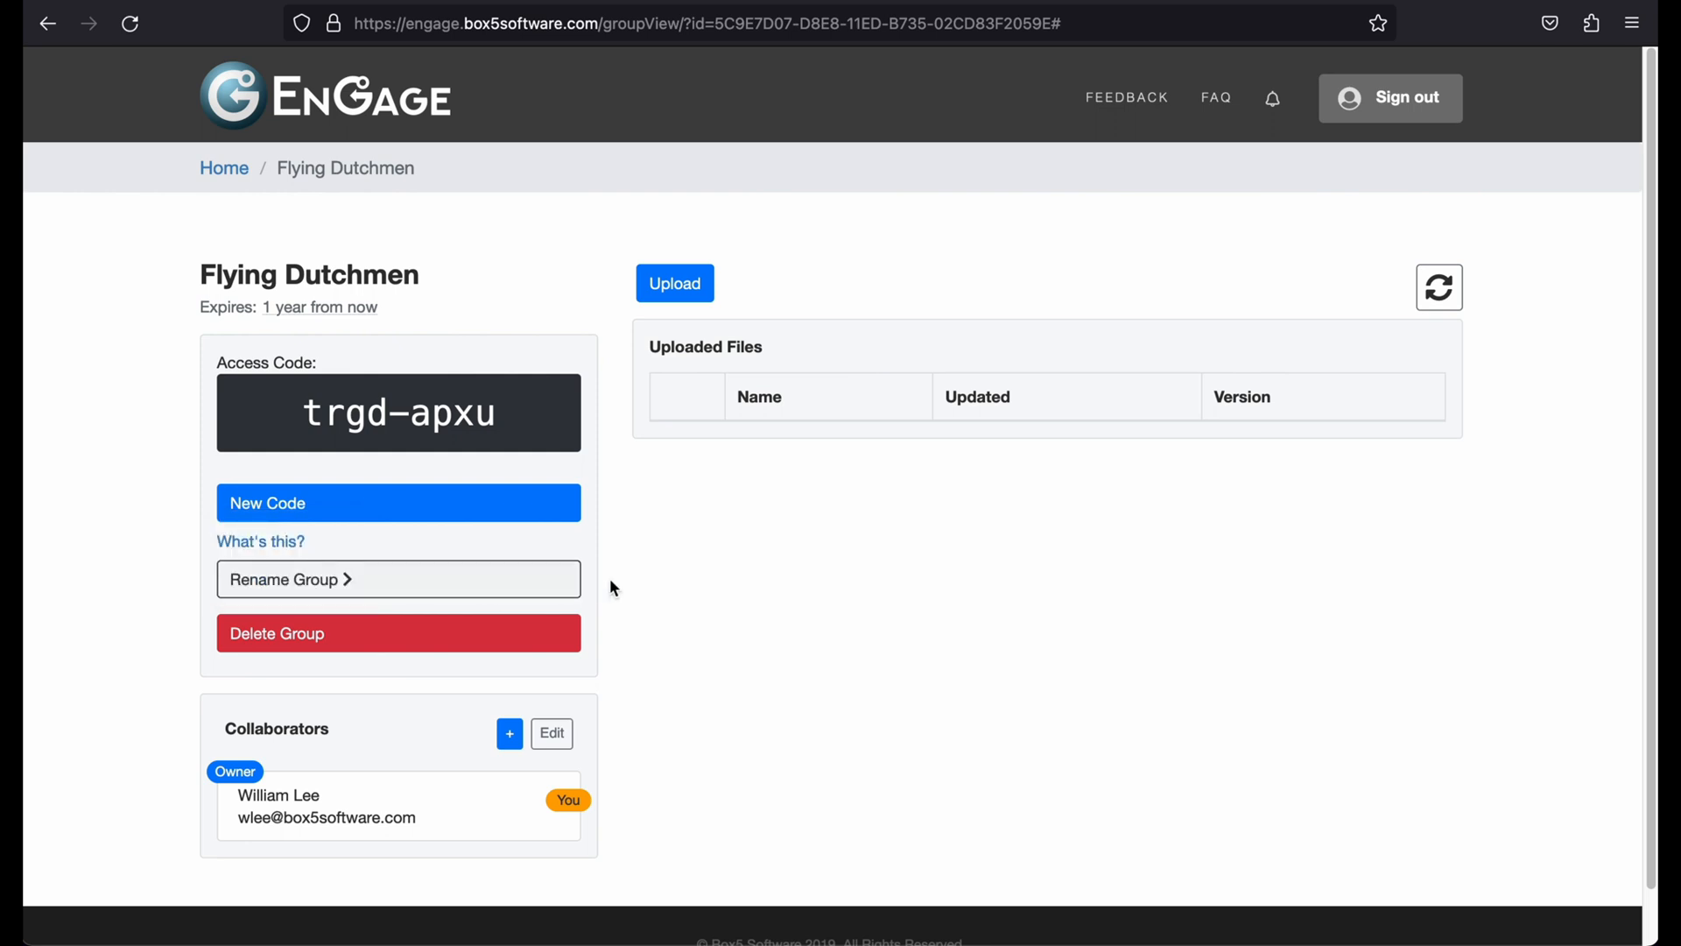
scroll("down", 3)
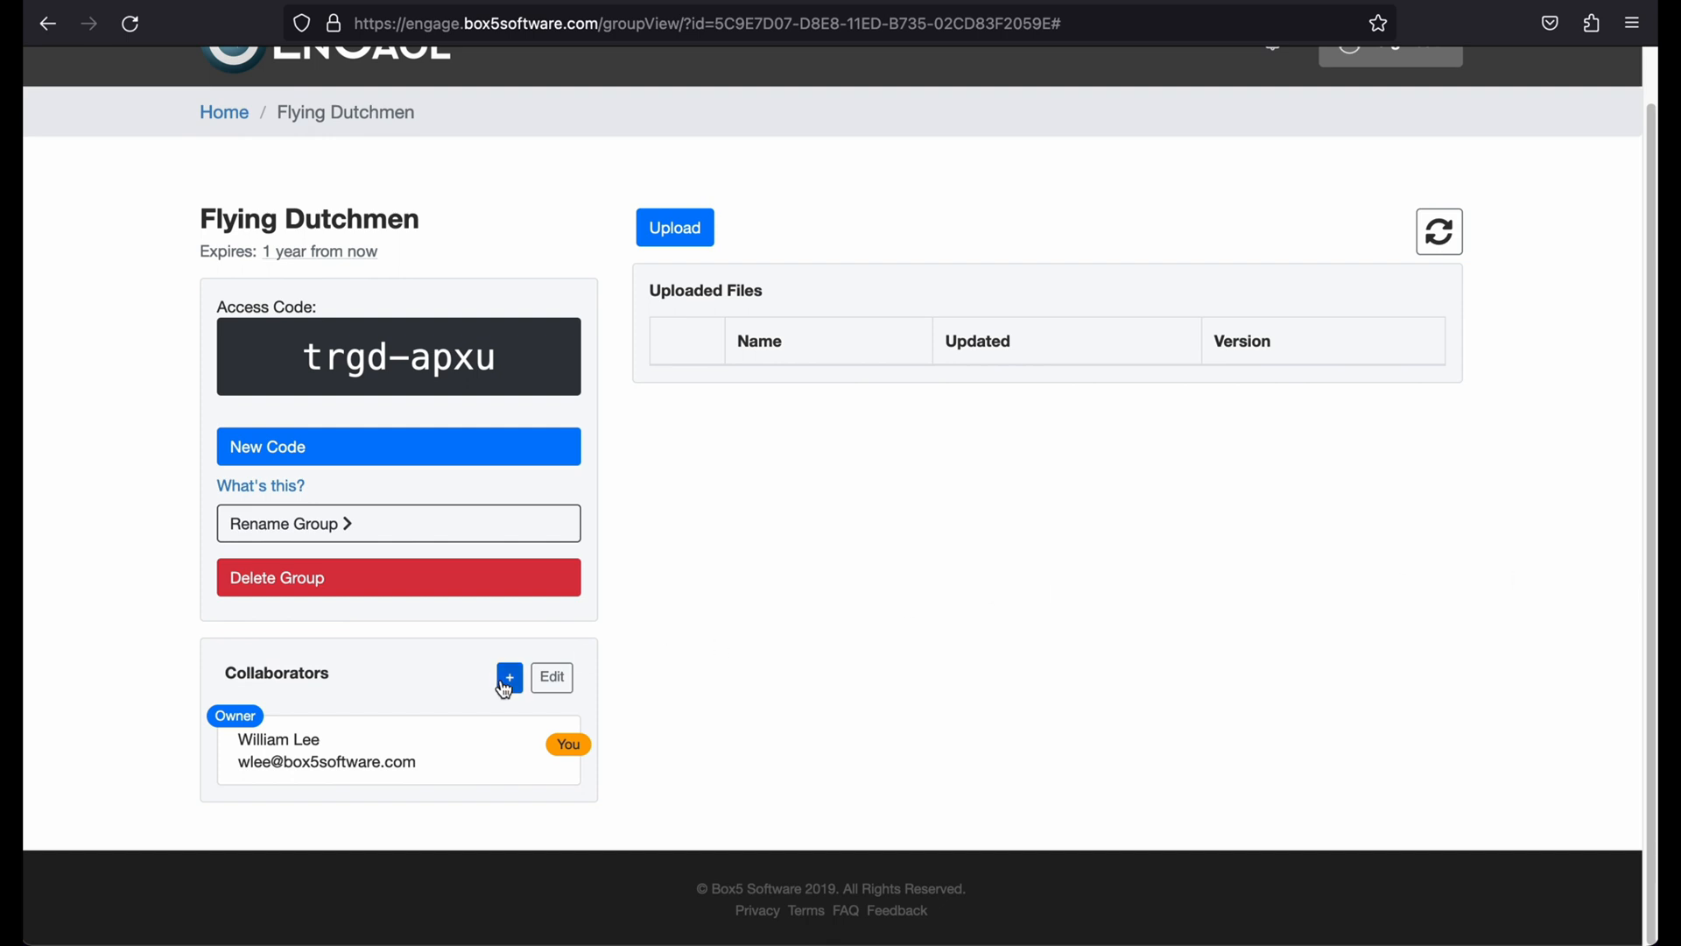
left_click(509, 678)
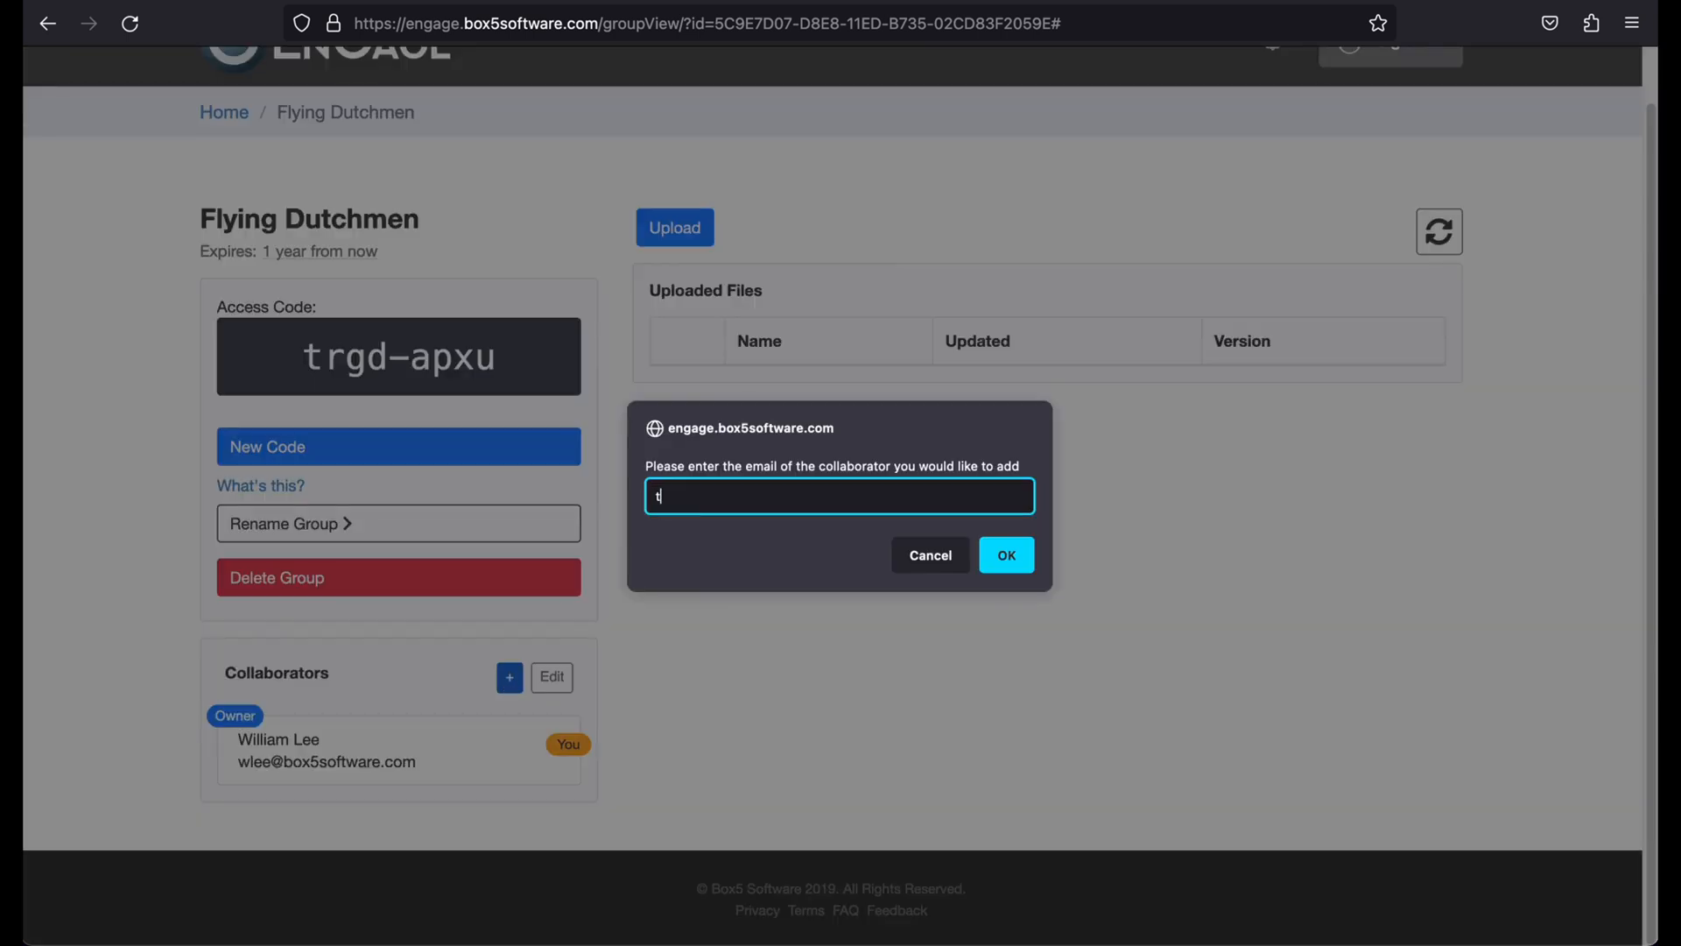
type("est@exam")
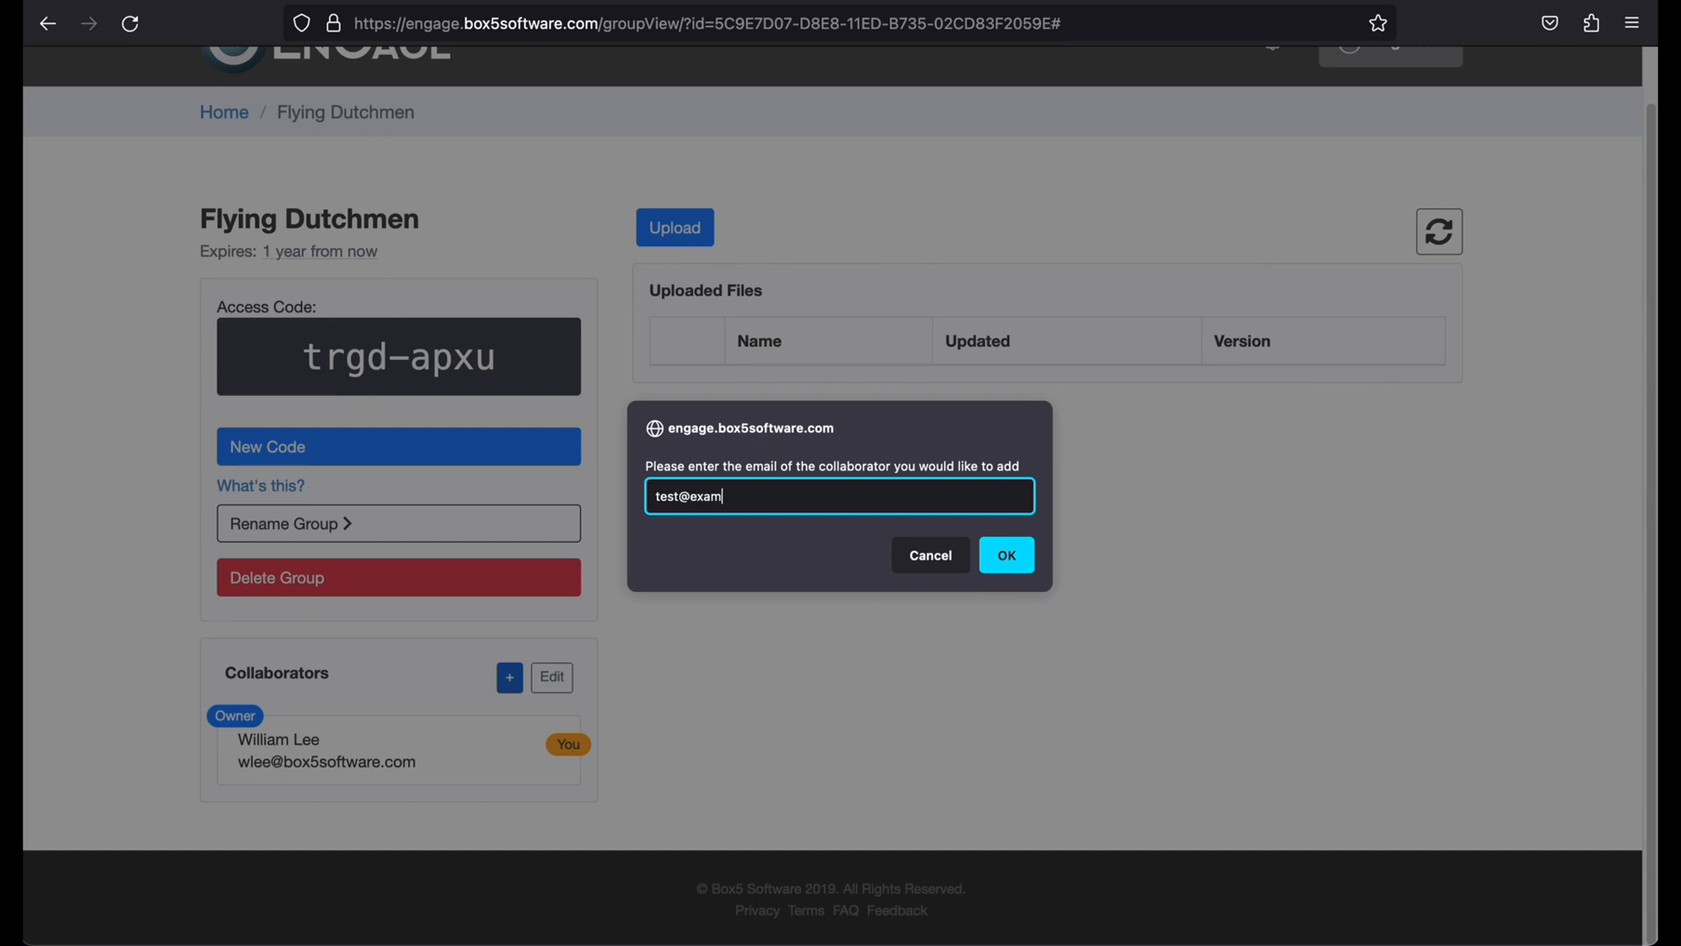
type("ple.com")
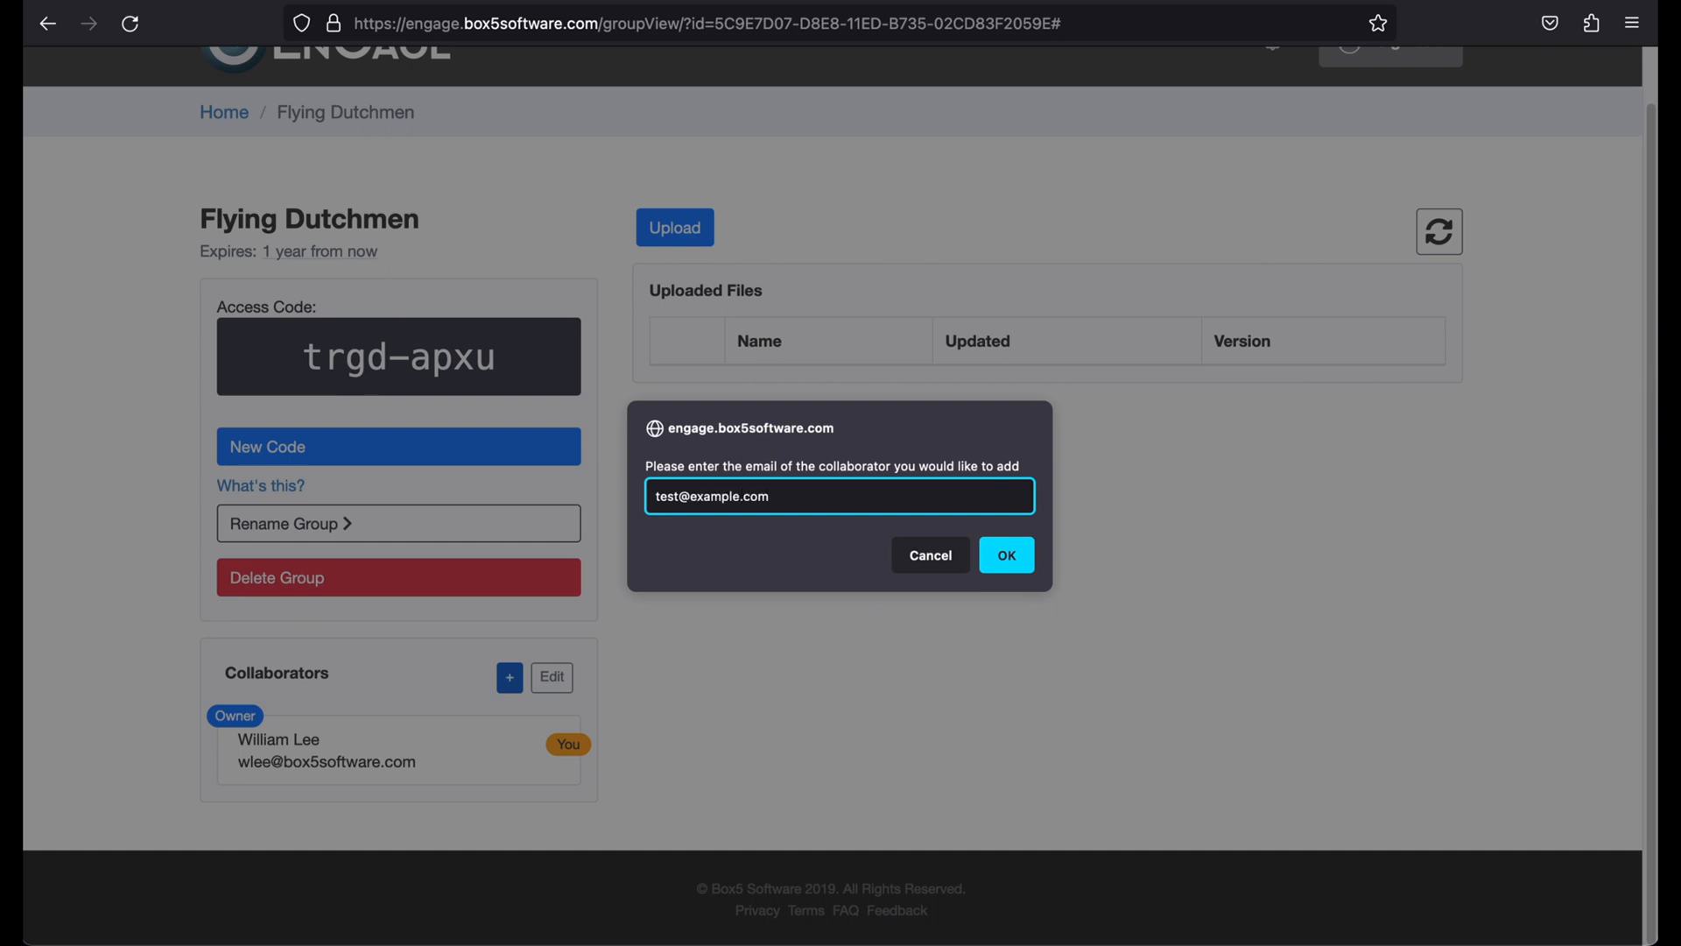
left_click(1004, 554)
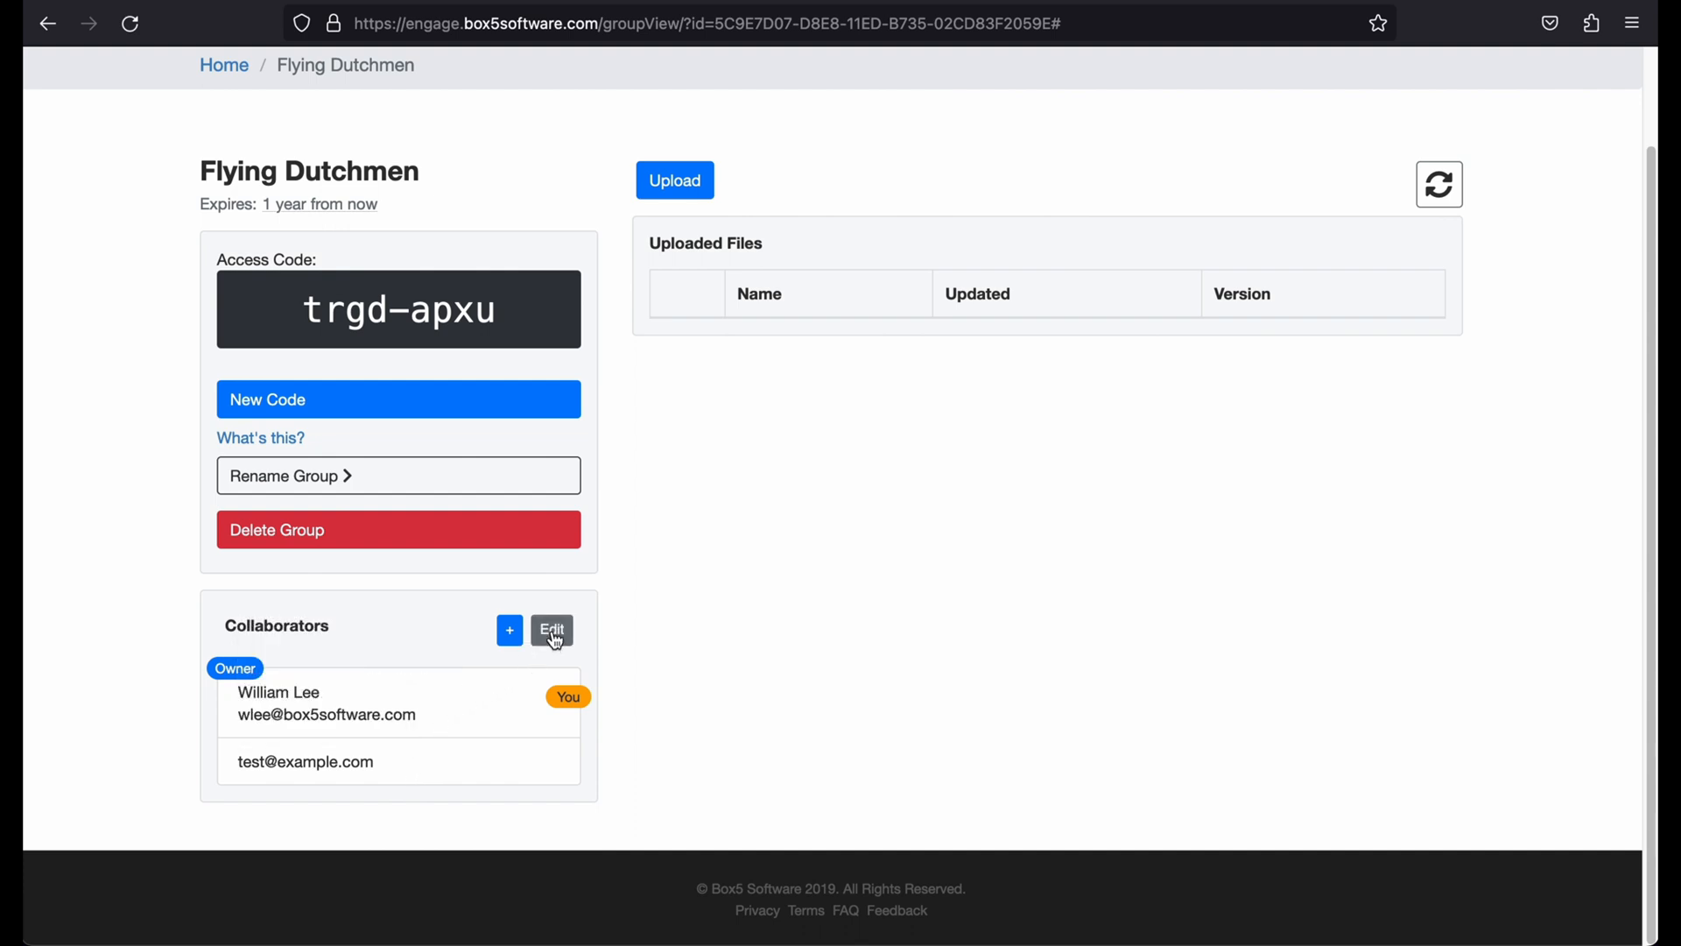
left_click(550, 630)
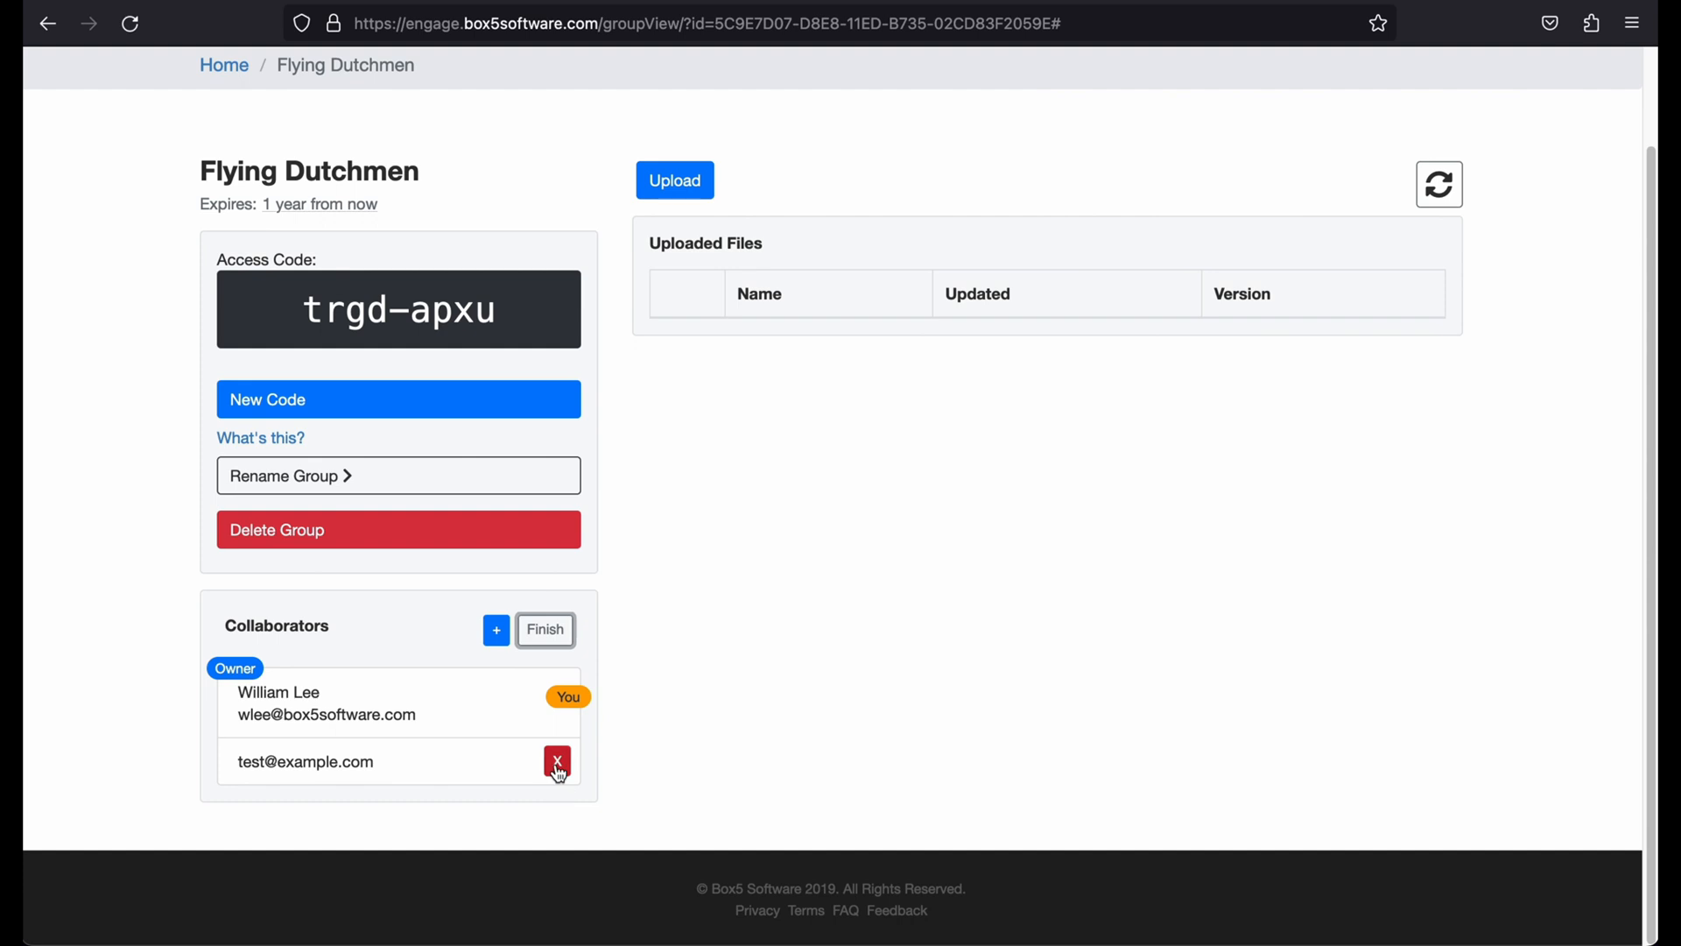
left_click(557, 761)
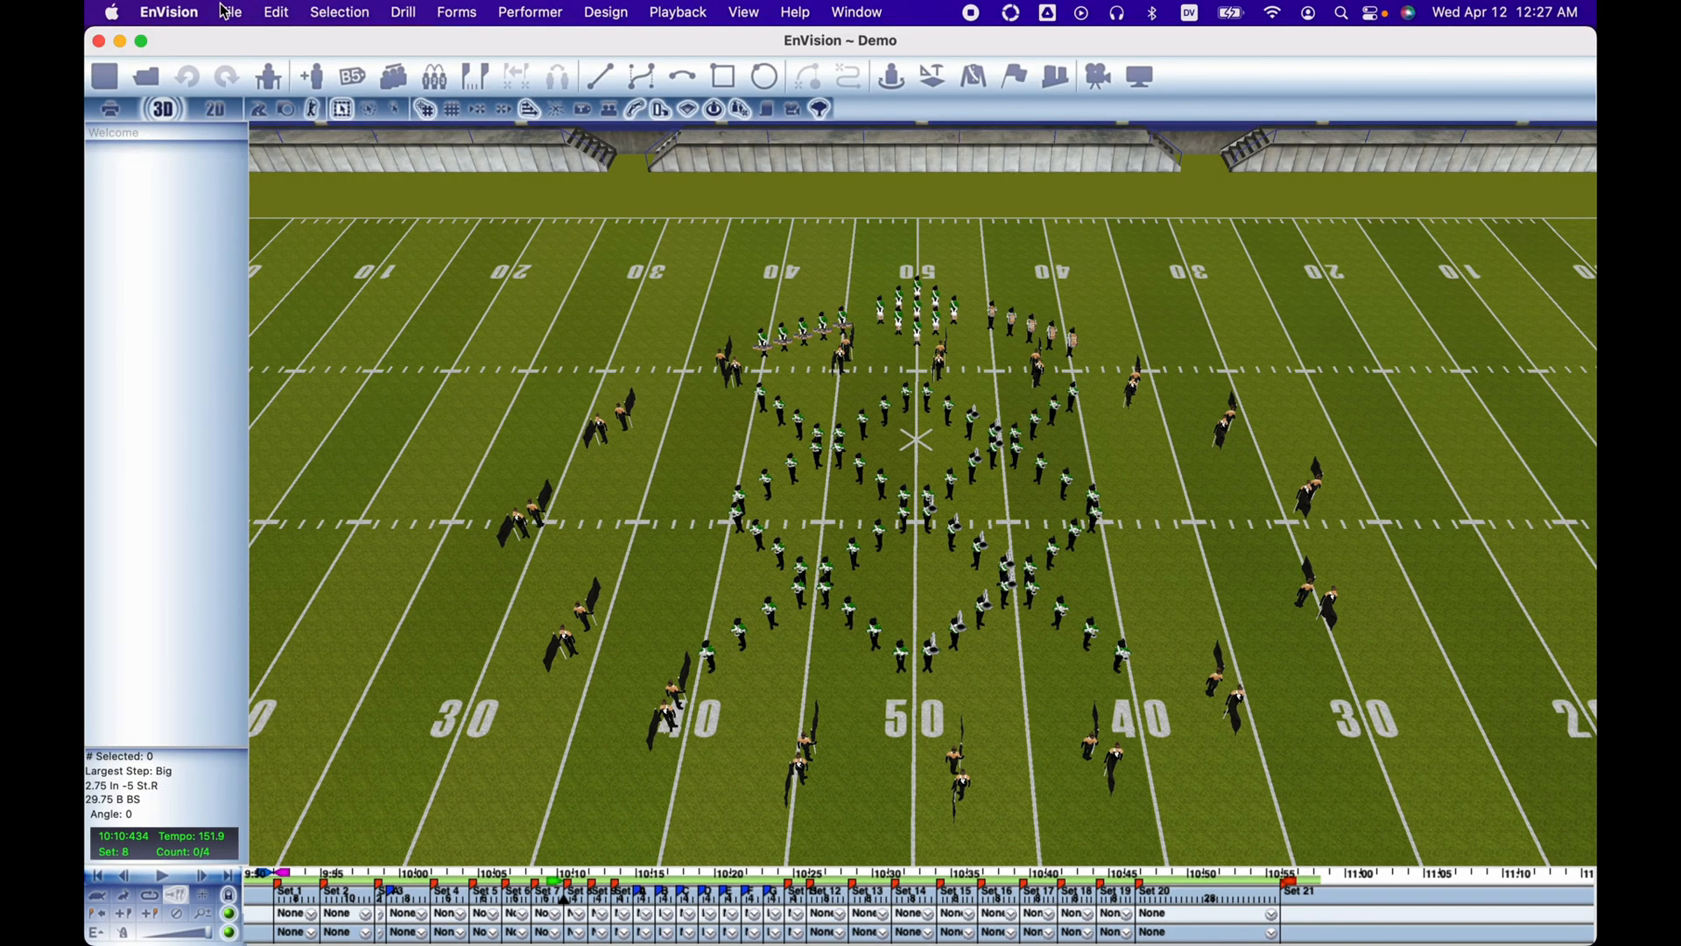
Export the EnVision drill as a JSON file named Demo.json into the Drill folder
left_click(229, 11)
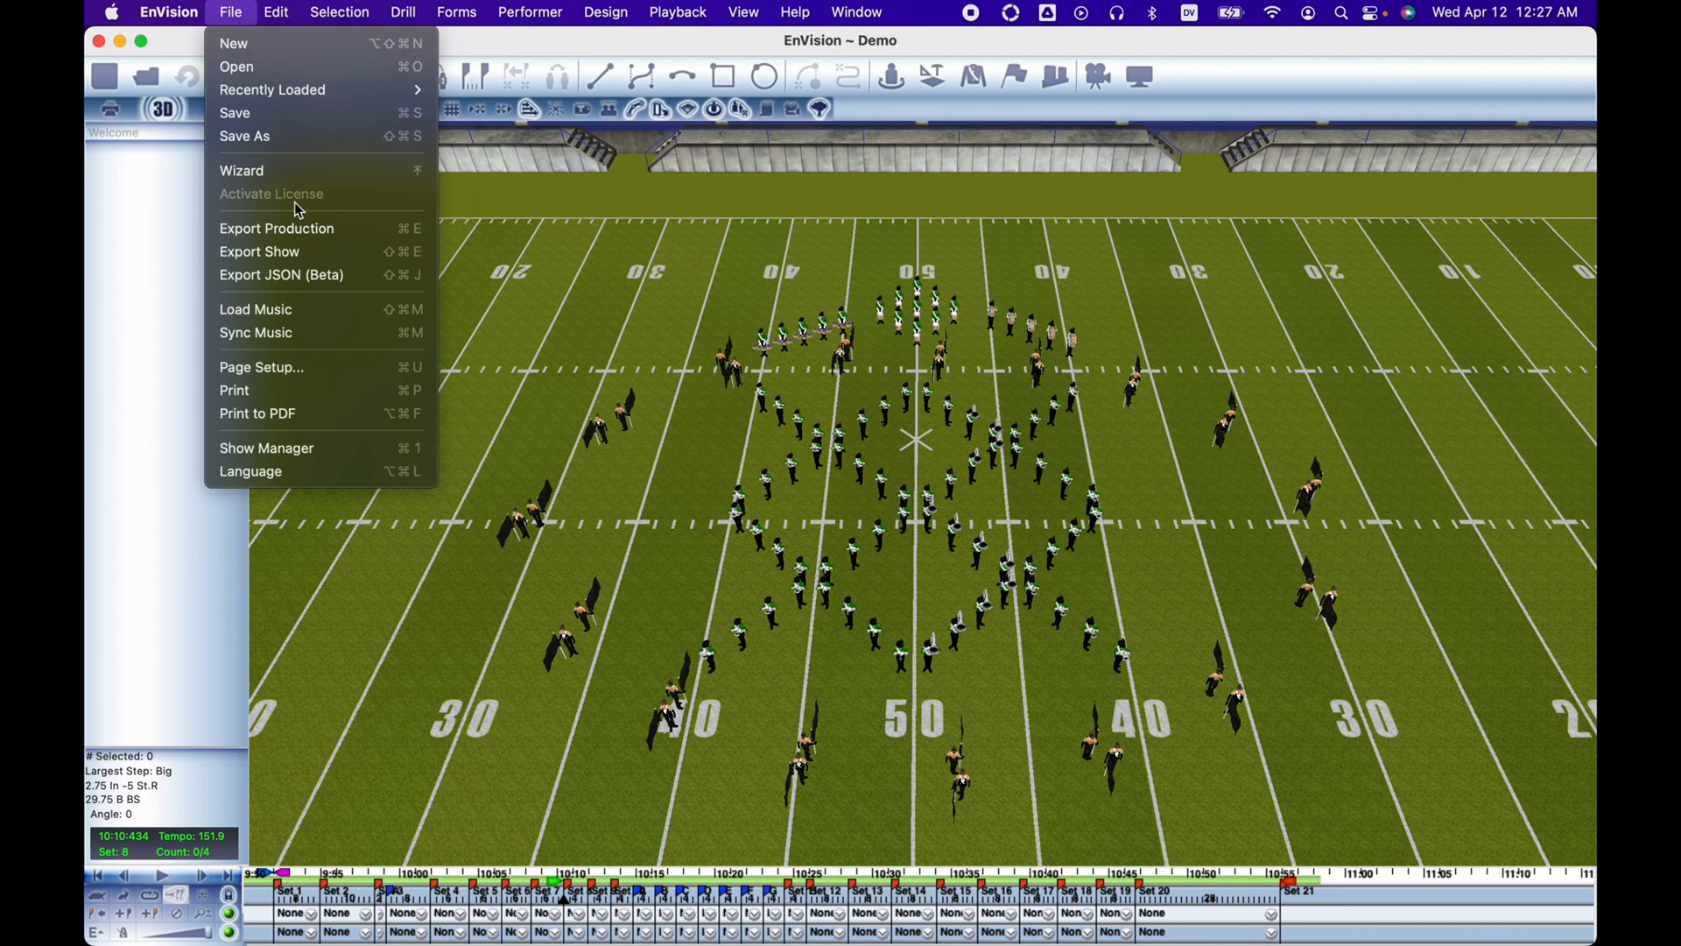
mouse_move(321, 274)
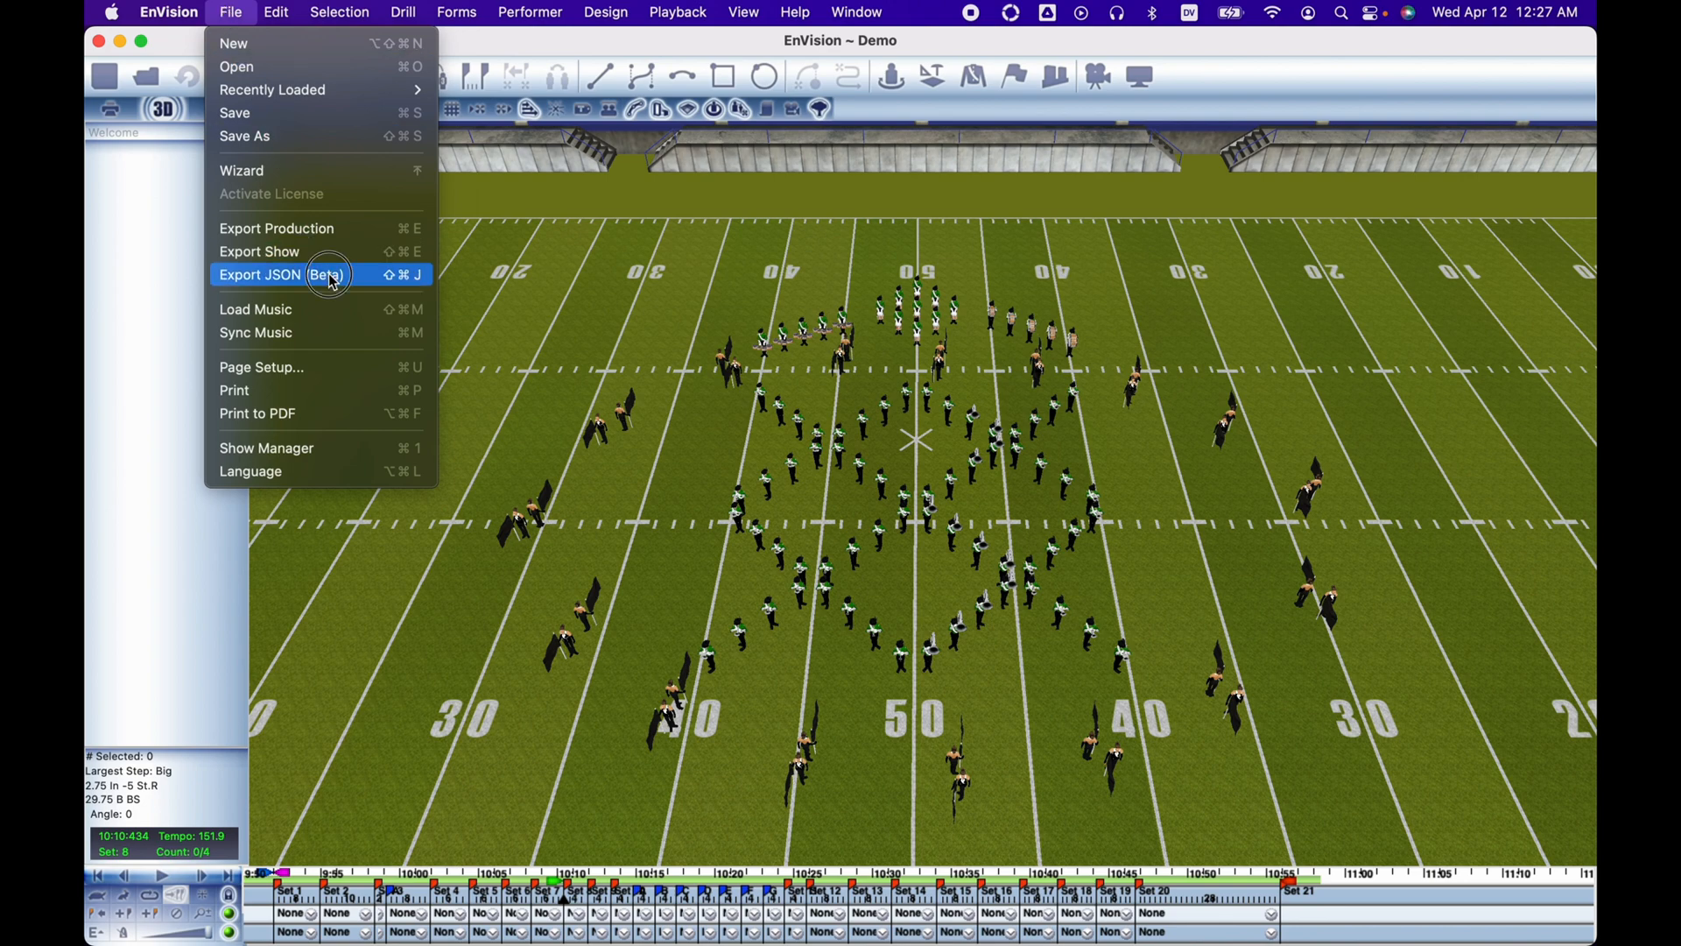
left_click(277, 274)
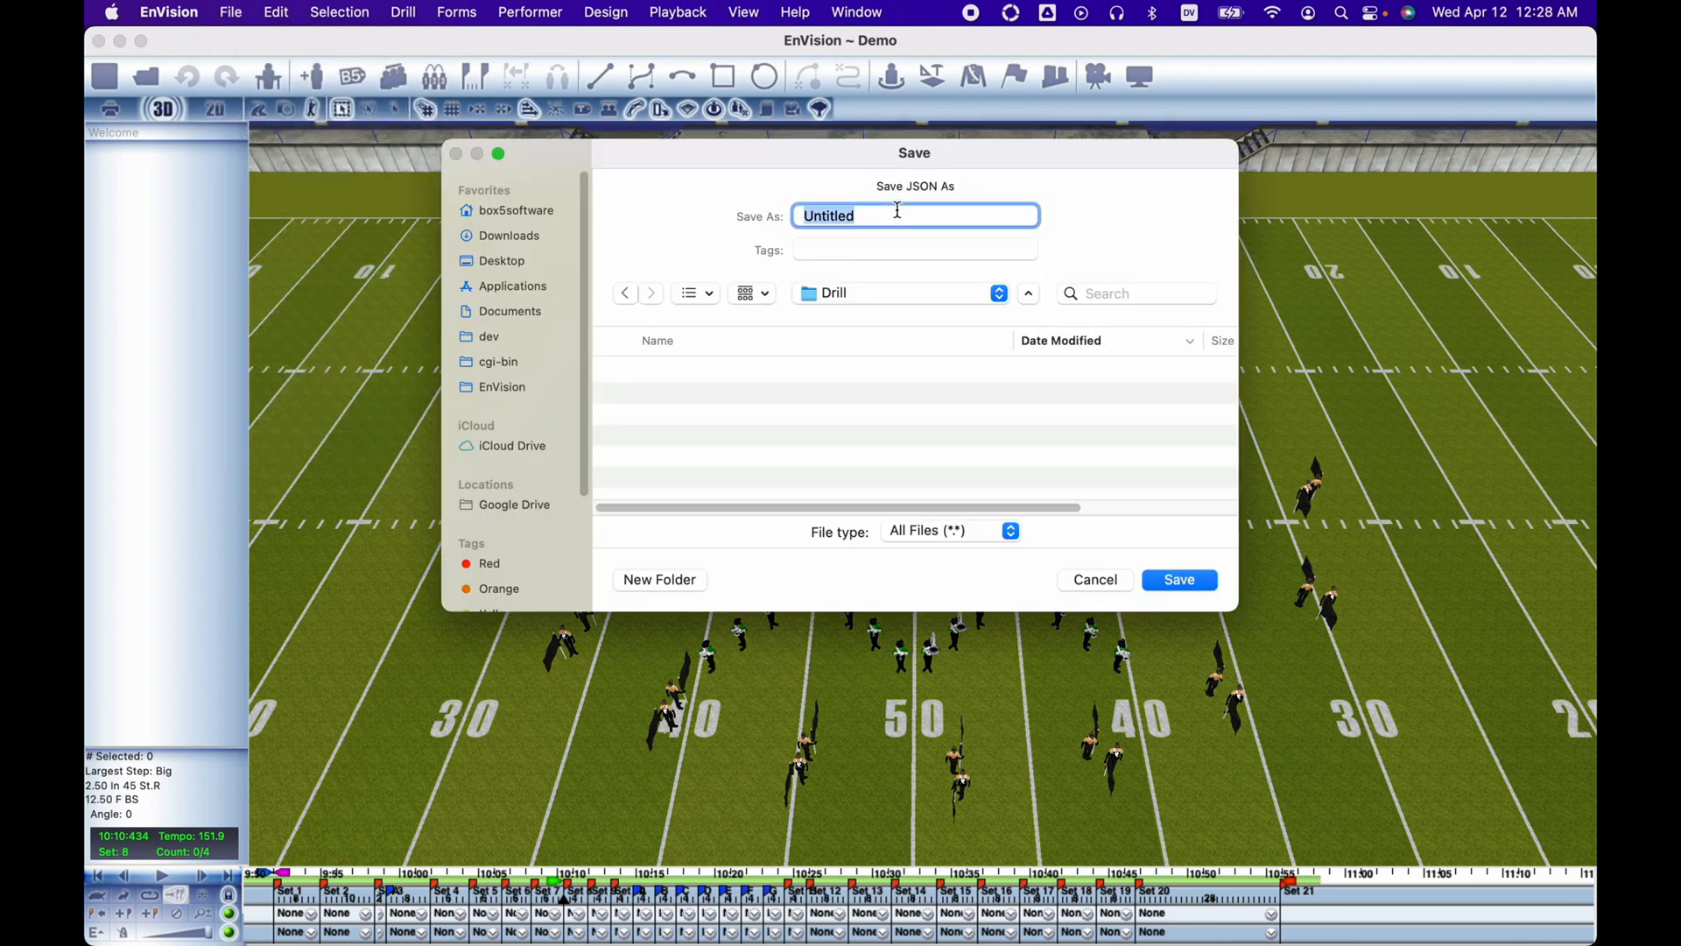
type("Demo.")
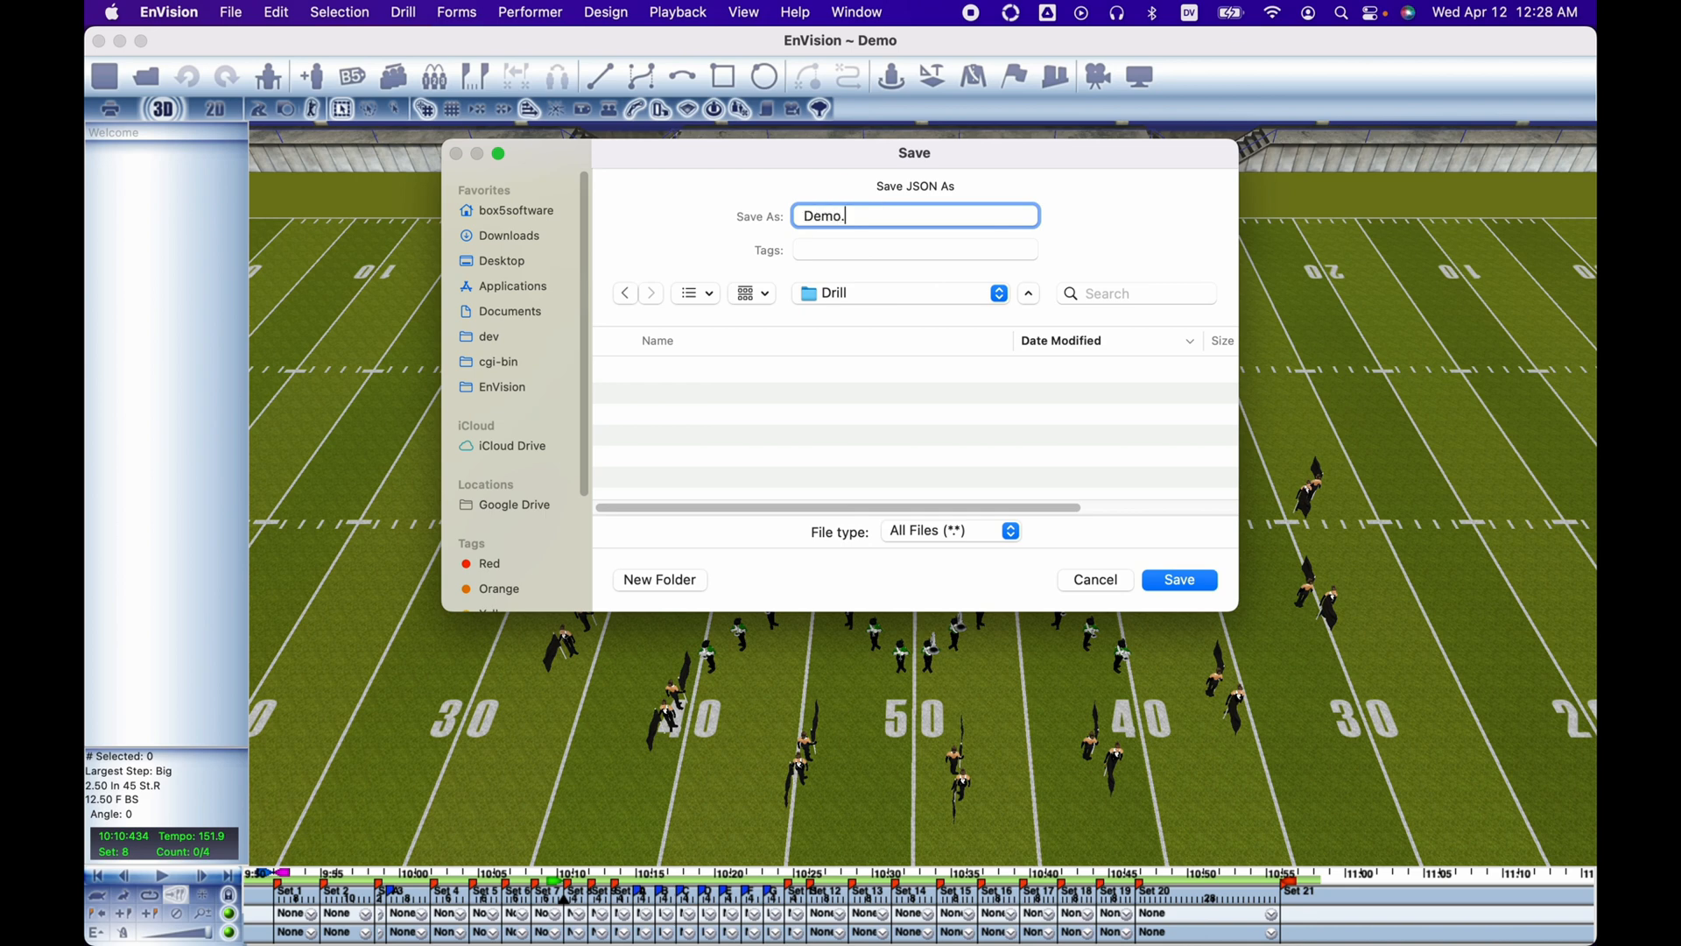
type("json")
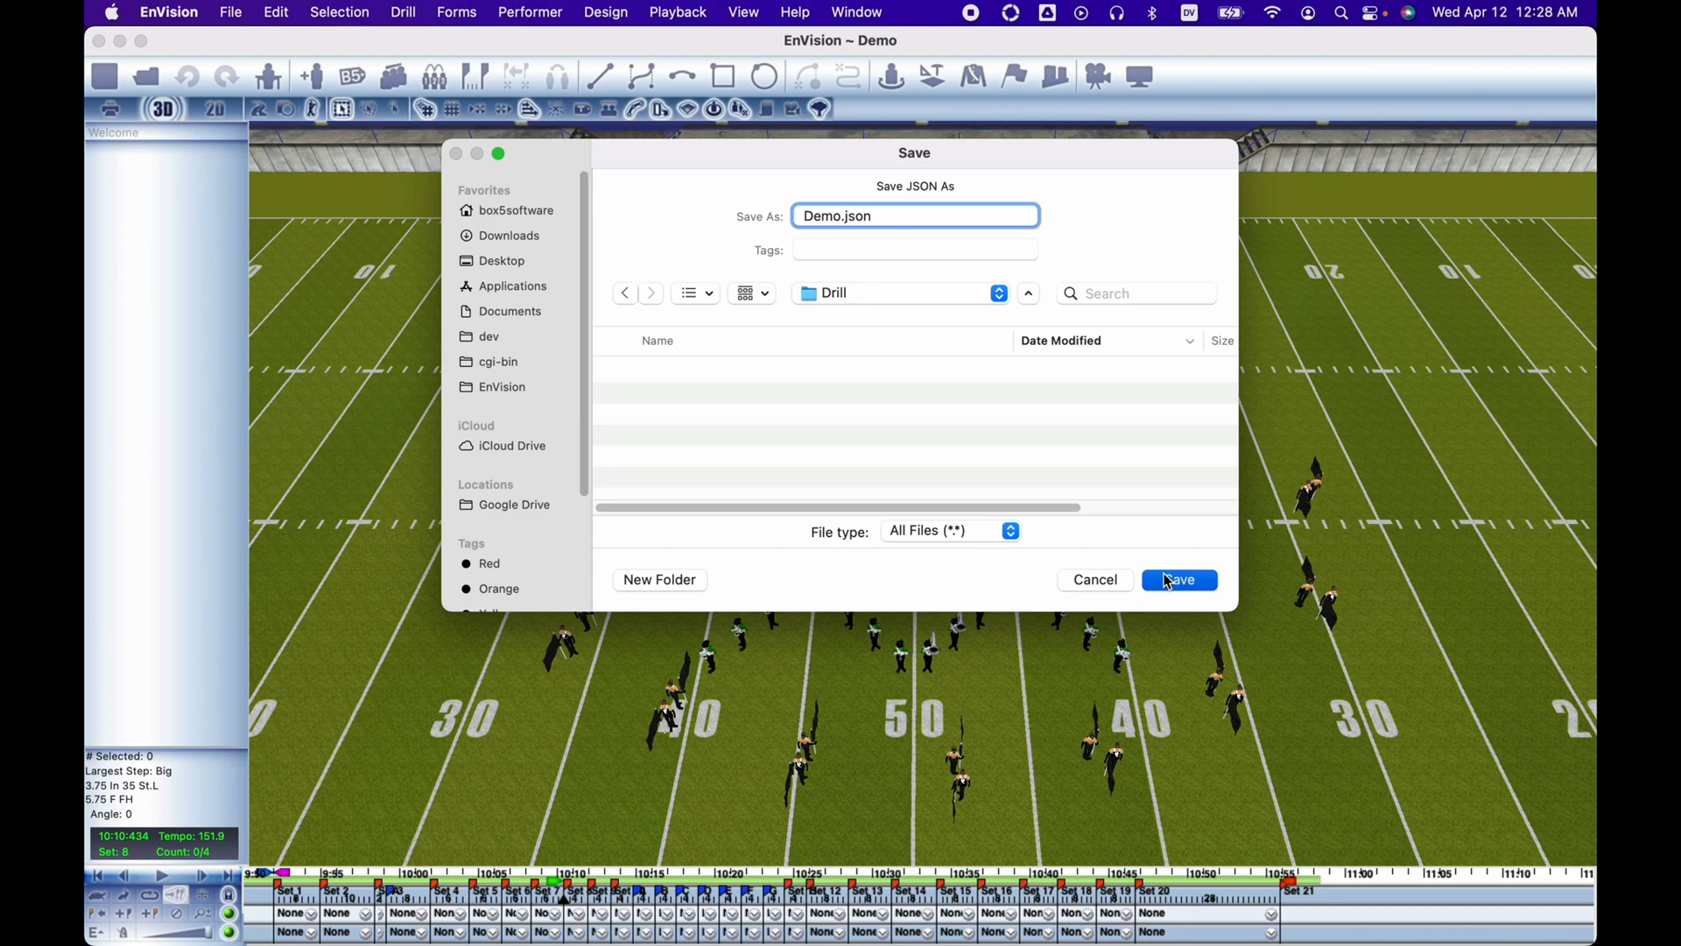
left_click(1177, 579)
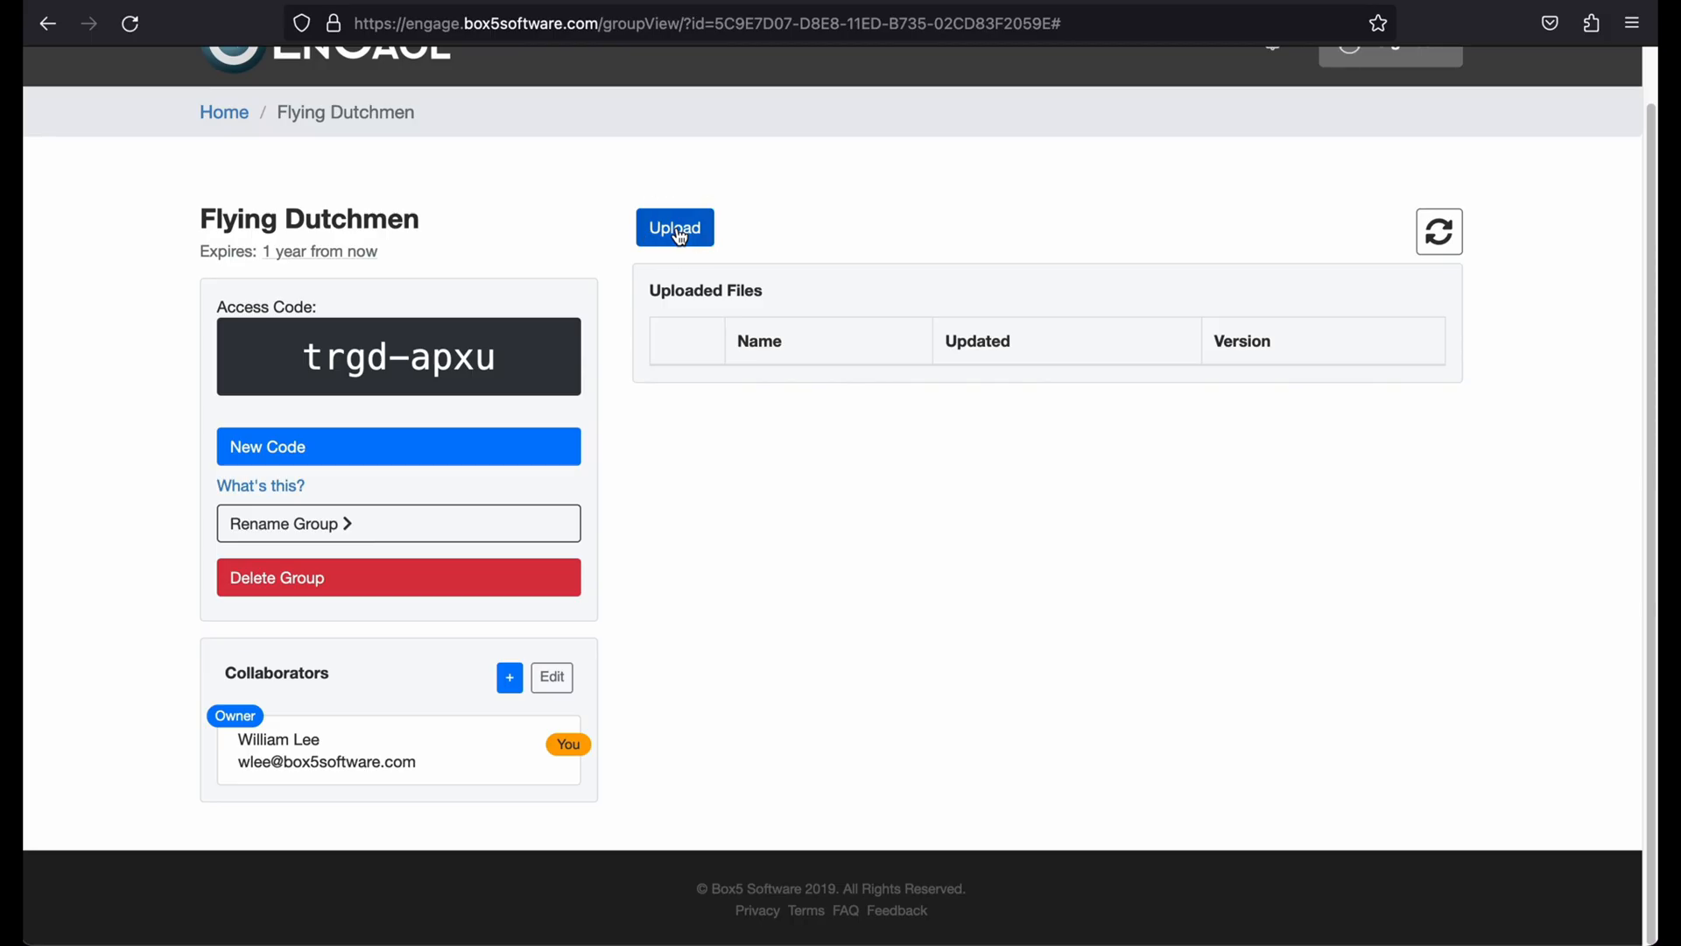
Upload Demo.json to Flying Dutchmen, then select and delete it, confirming with Yes
left_click(675, 228)
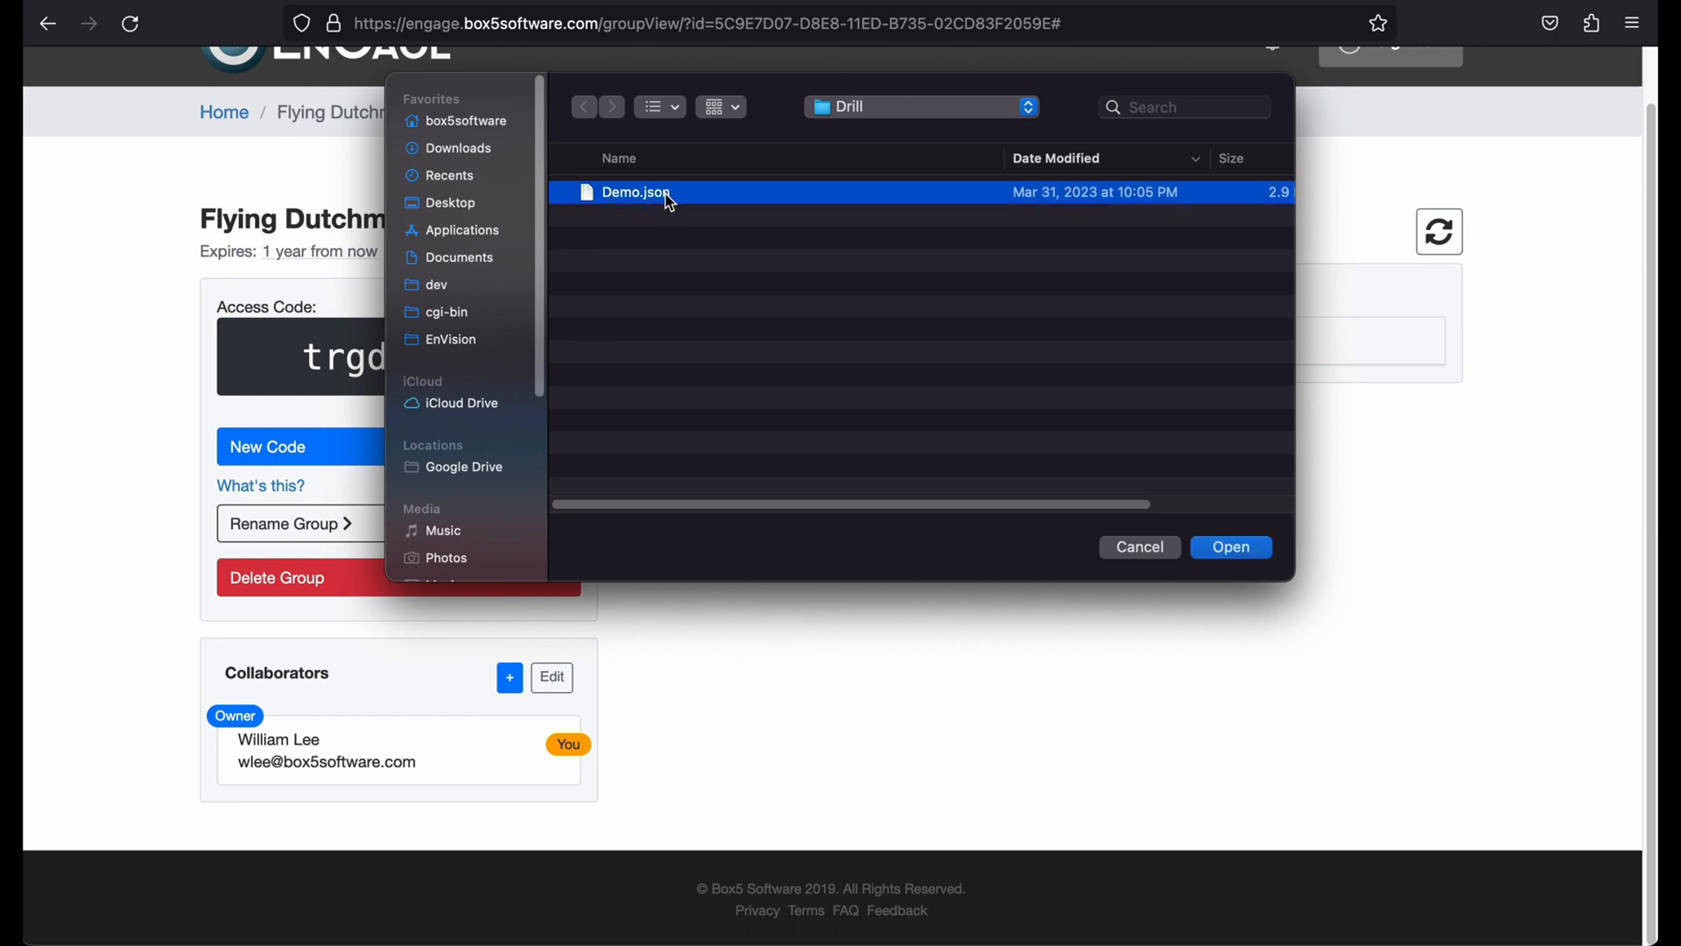
left_click(1229, 547)
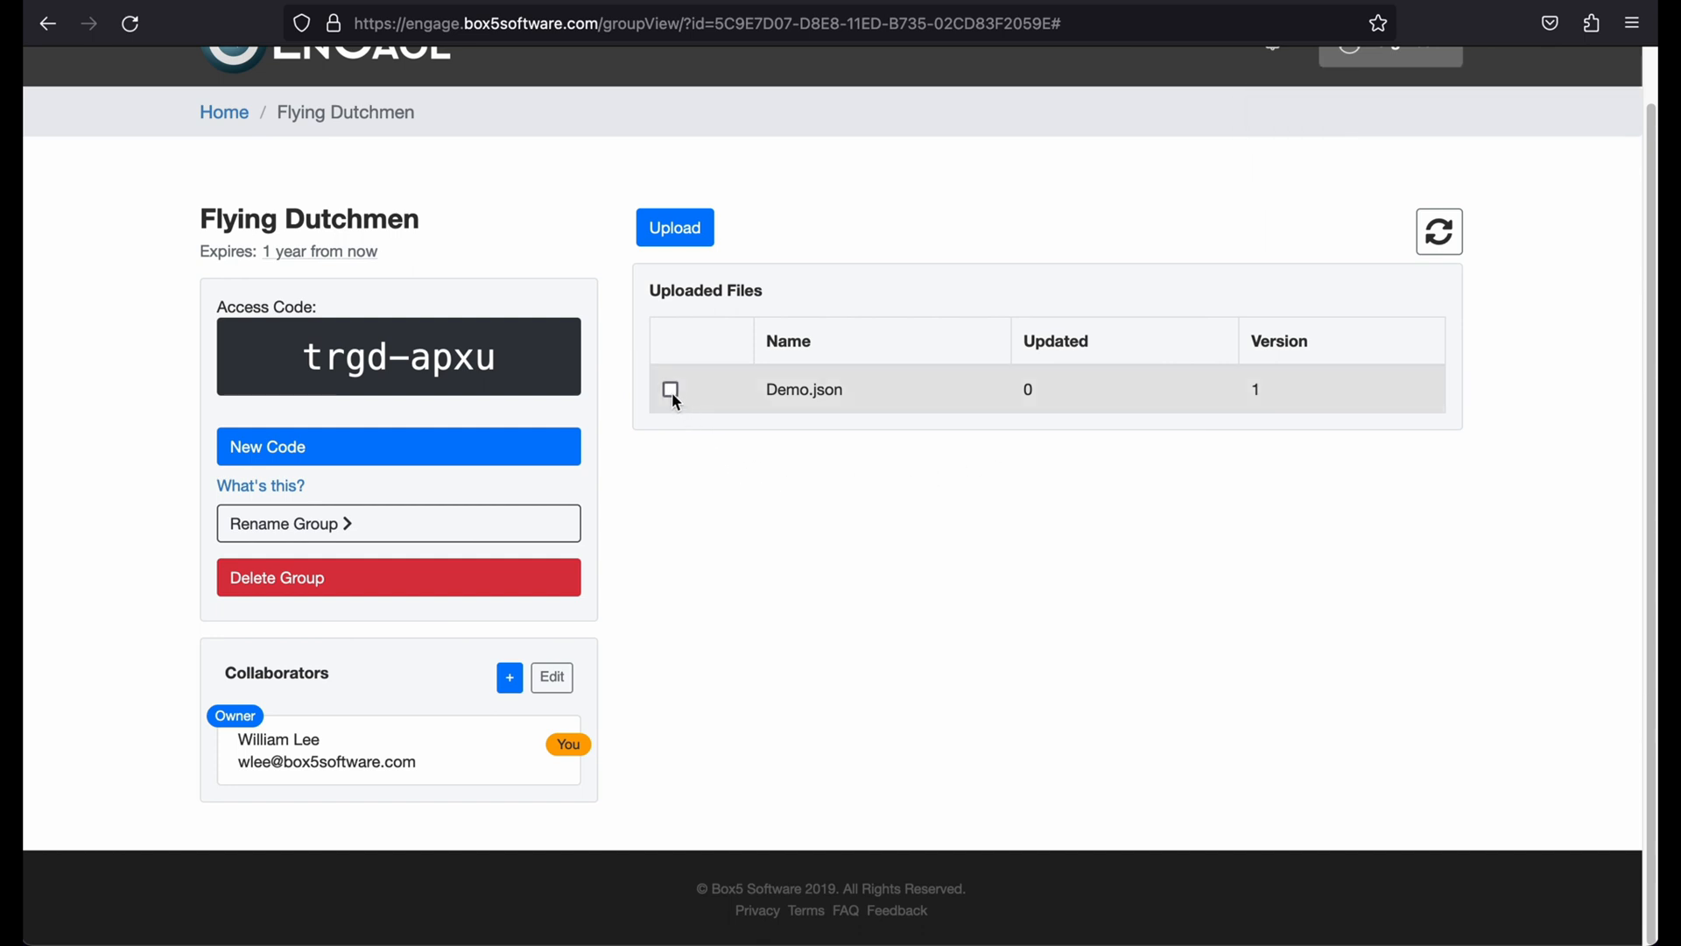
left_click(670, 388)
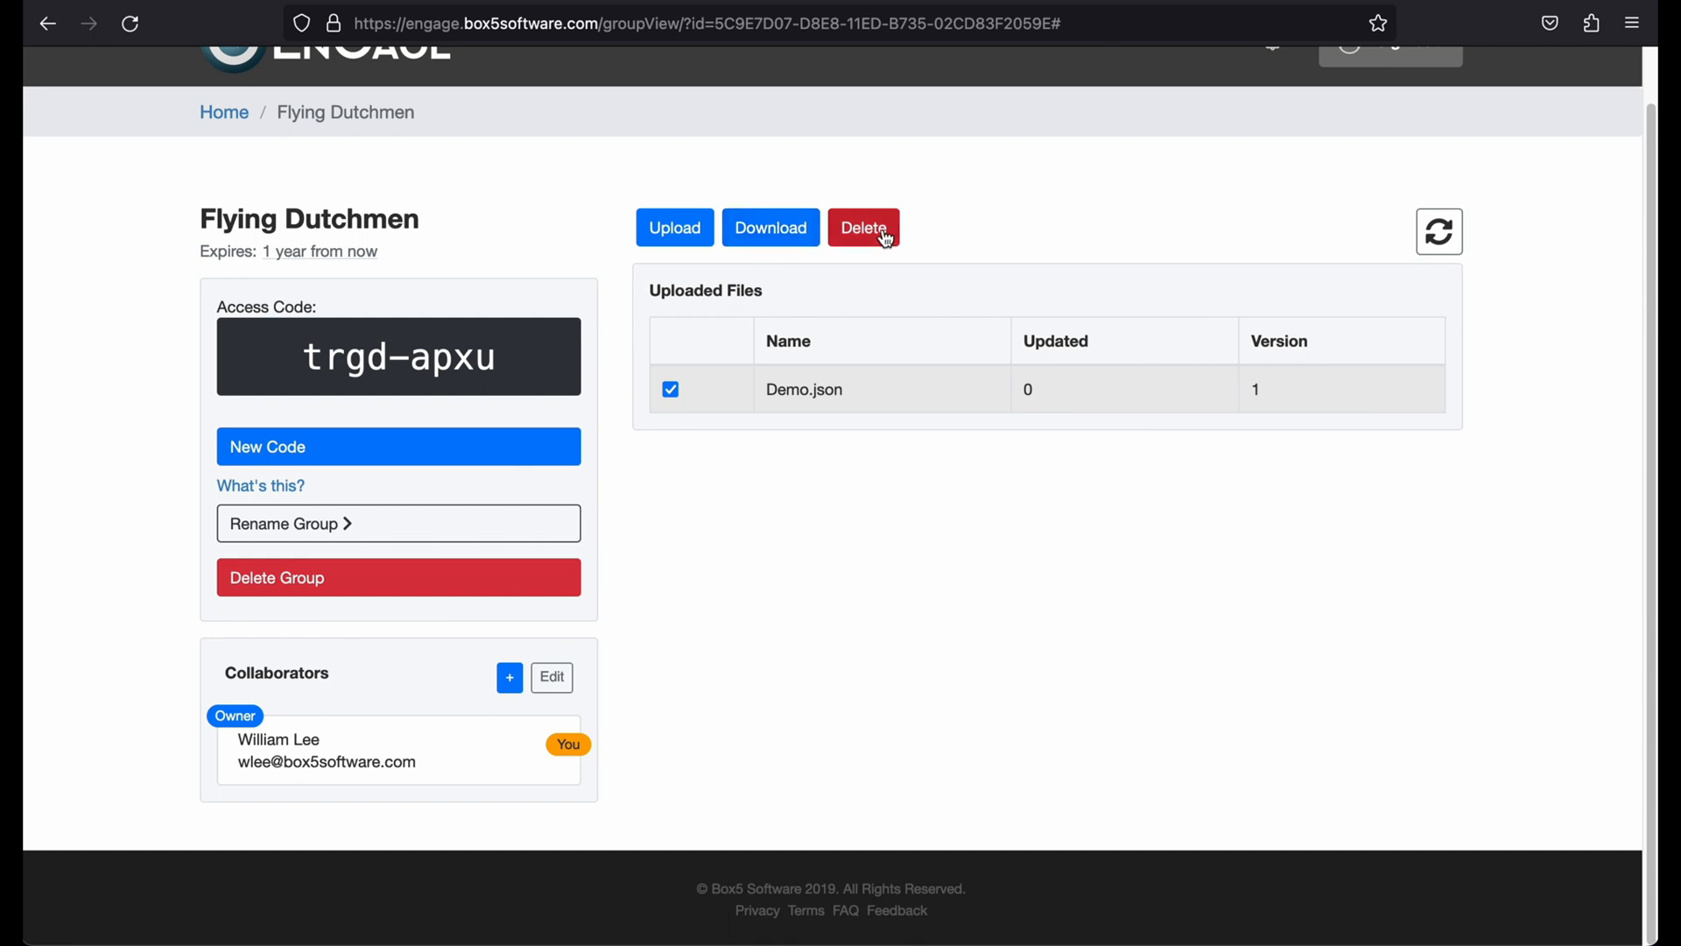
left_click(863, 228)
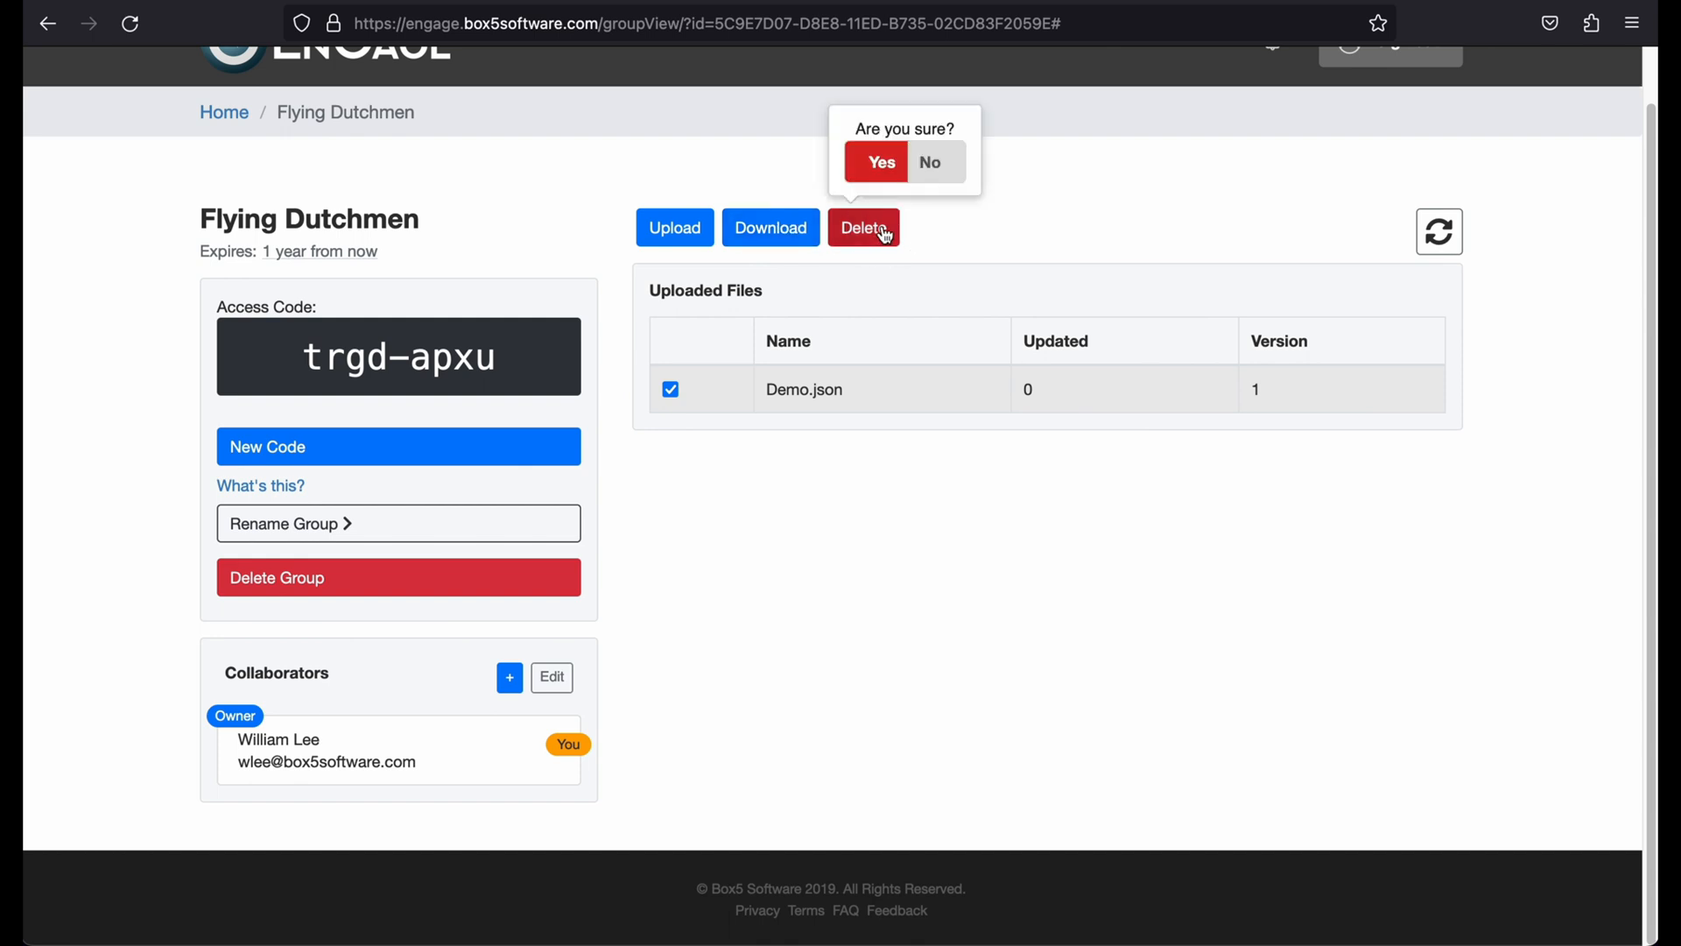
left_click(879, 162)
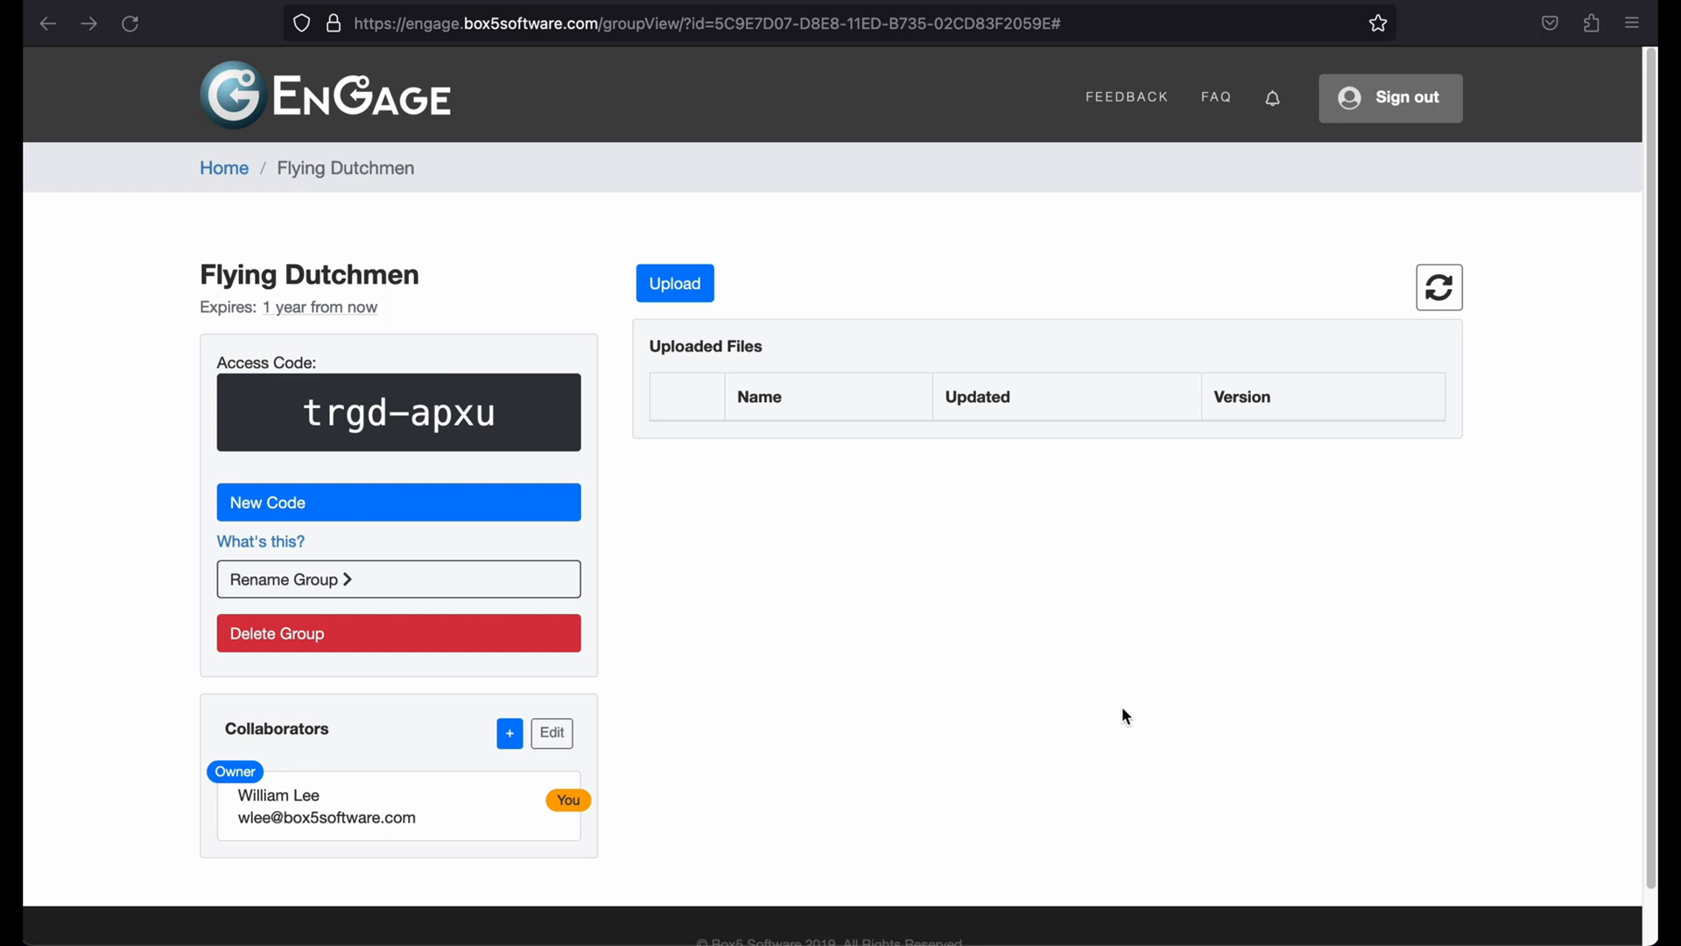
mouse_move(1275, 102)
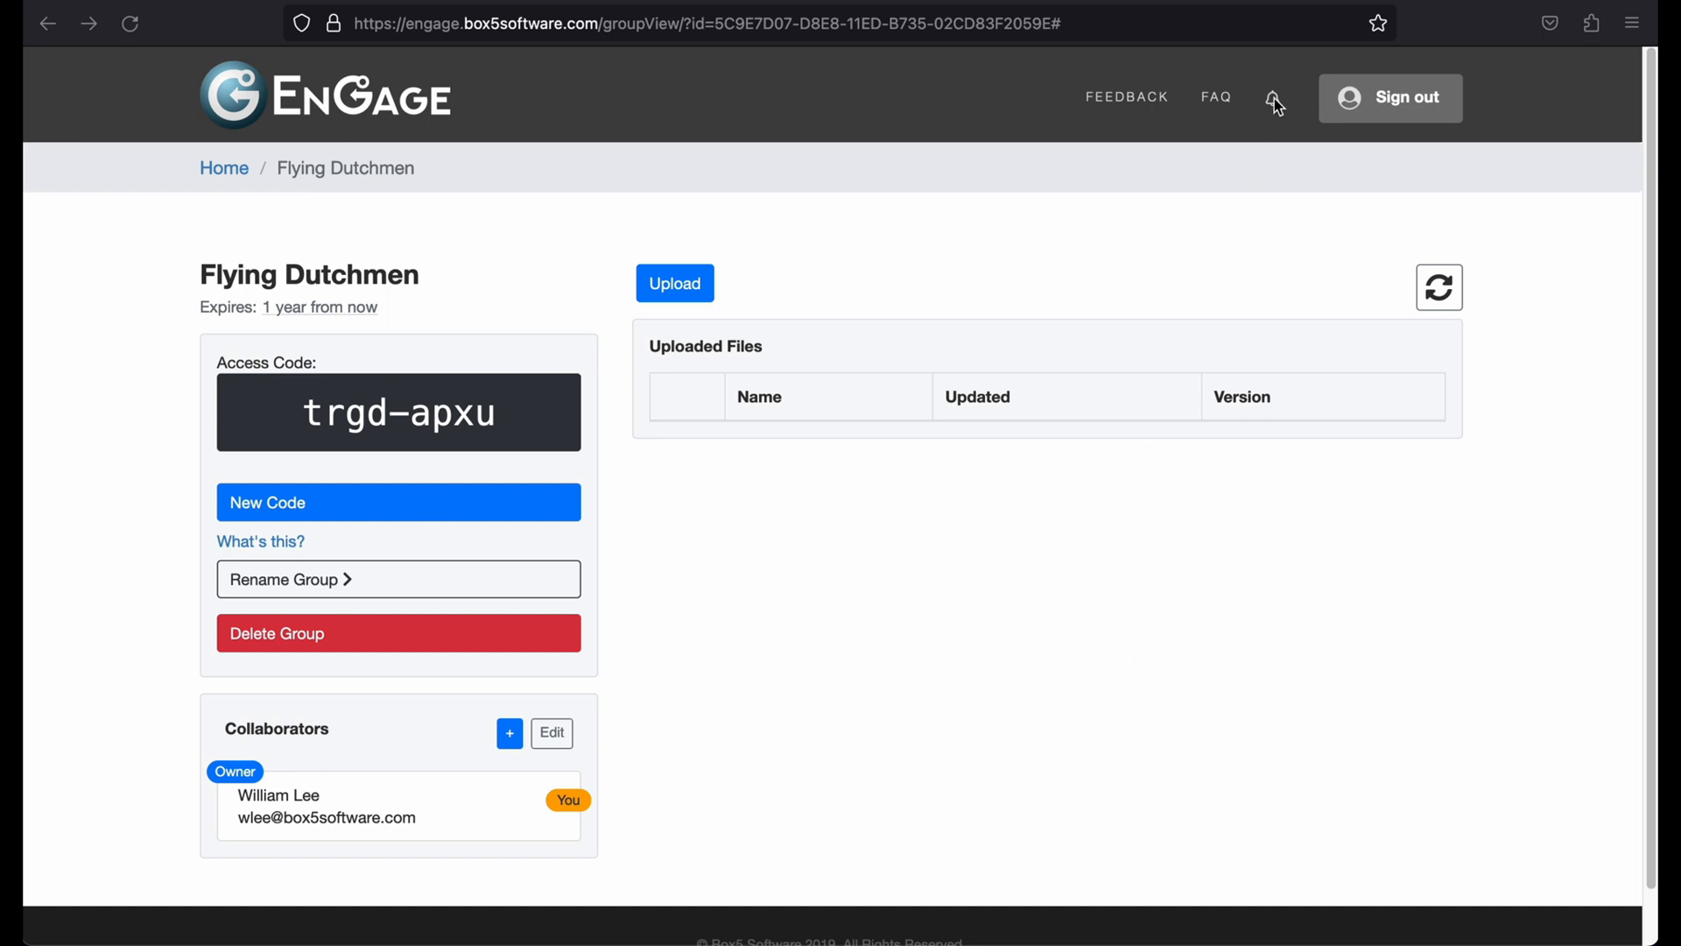
Mark all notifications as read and return to the Home groups page
left_click(1275, 97)
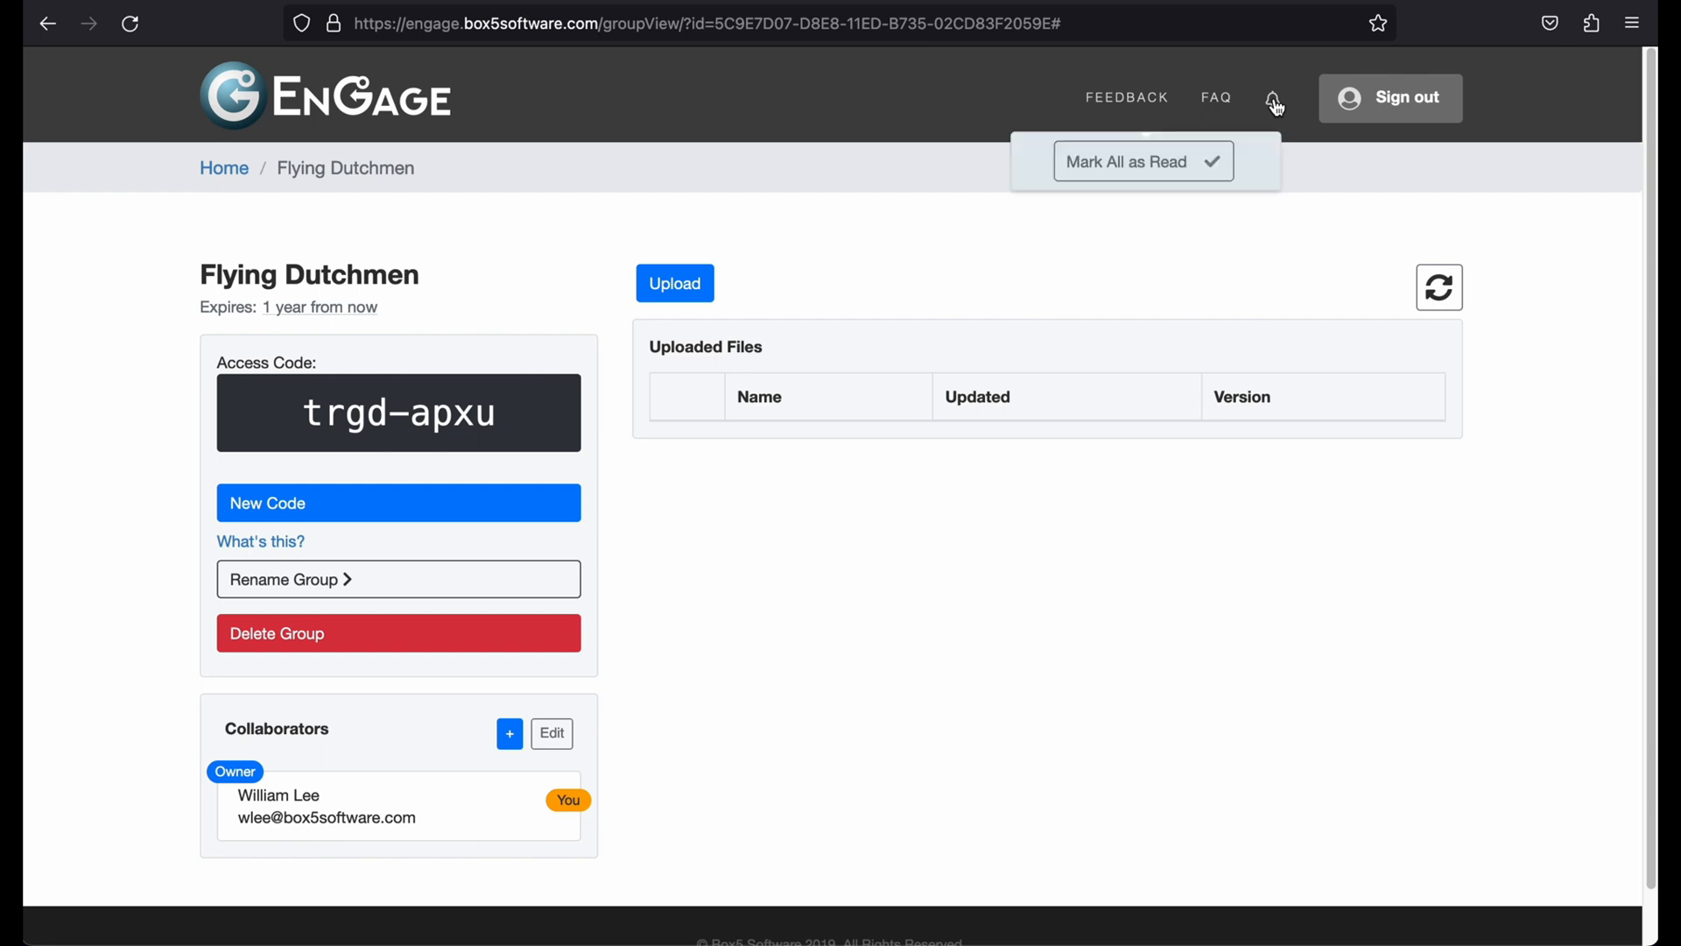
left_click(1275, 97)
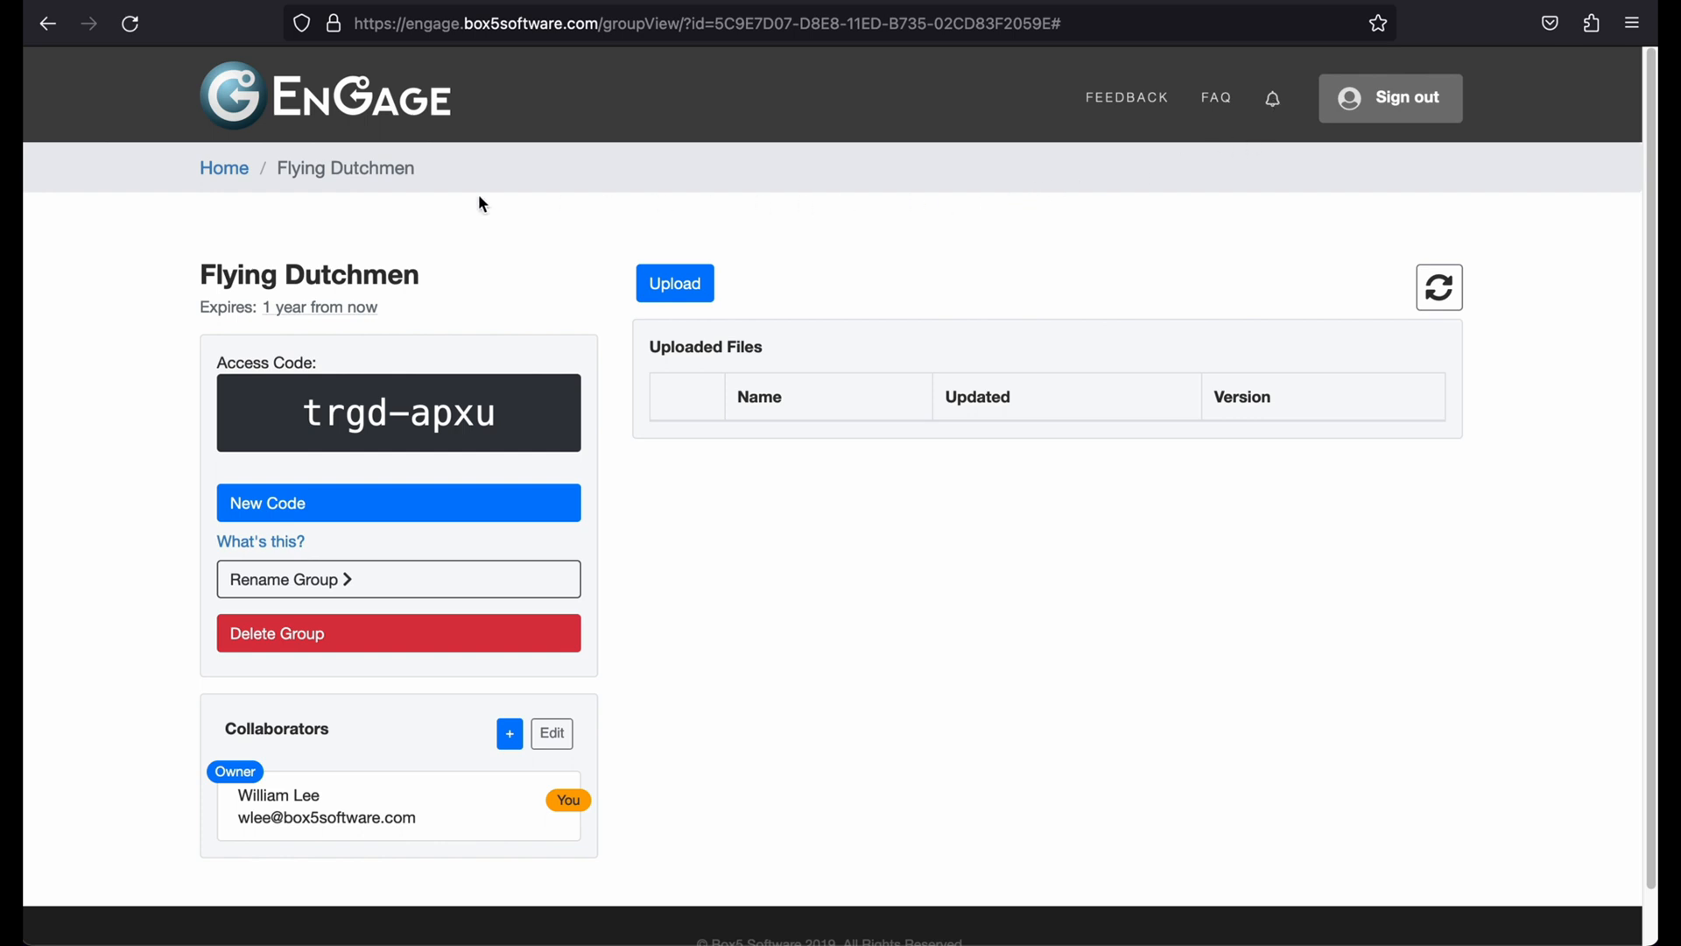
left_click(224, 167)
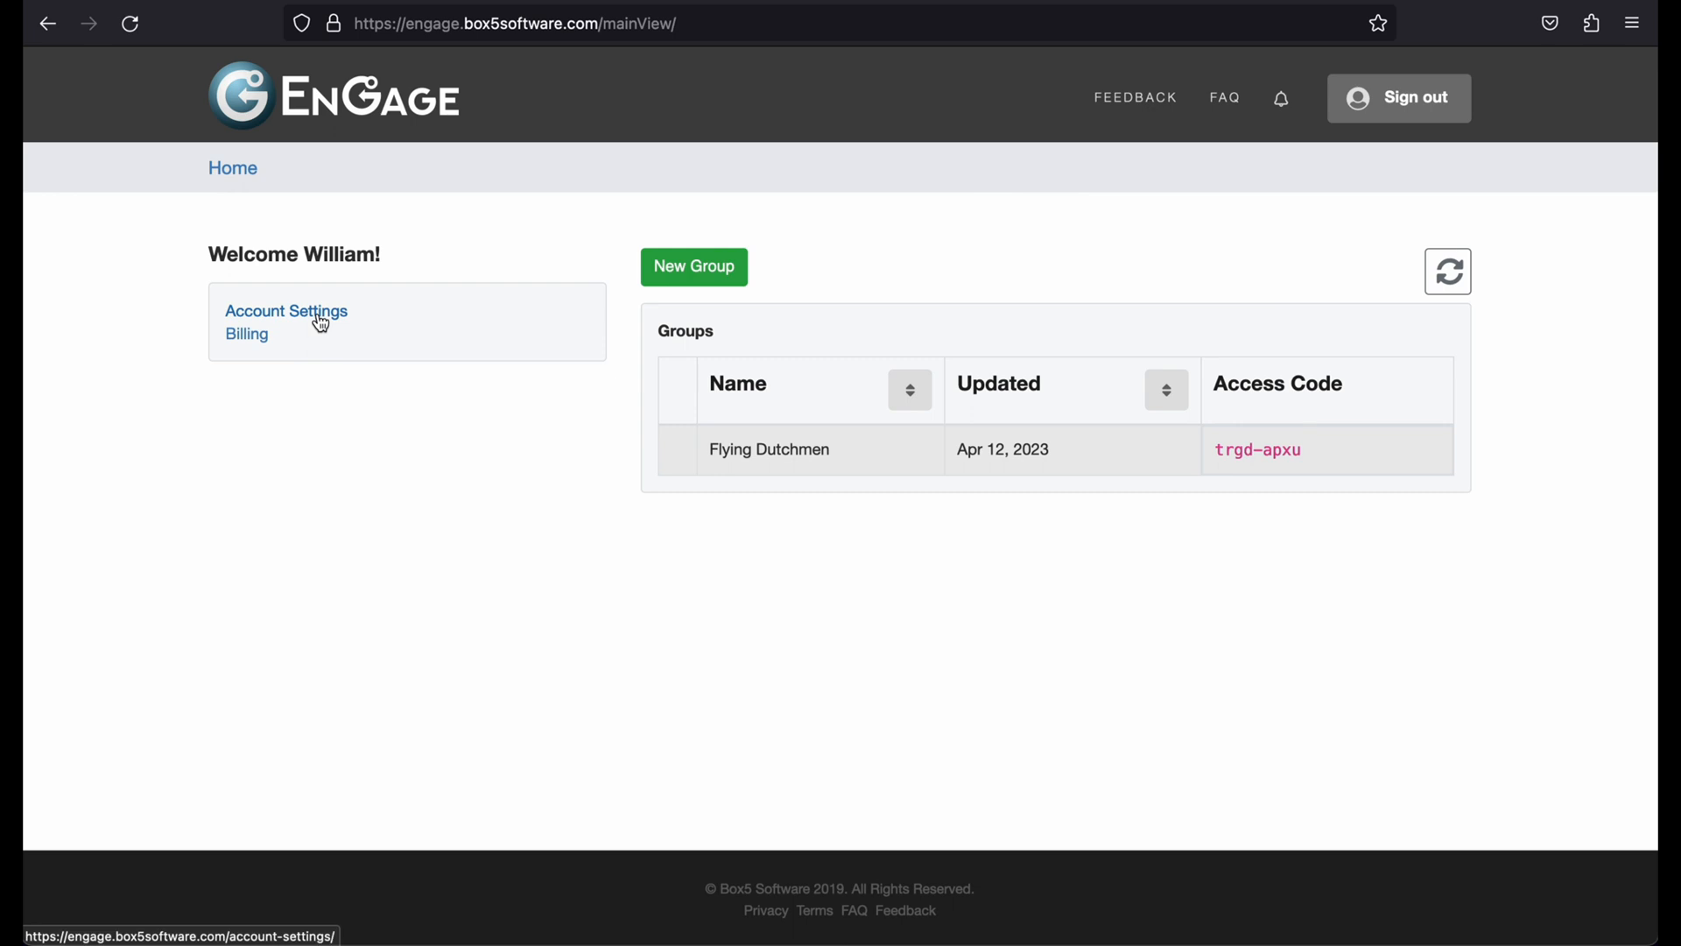
left_click(286, 310)
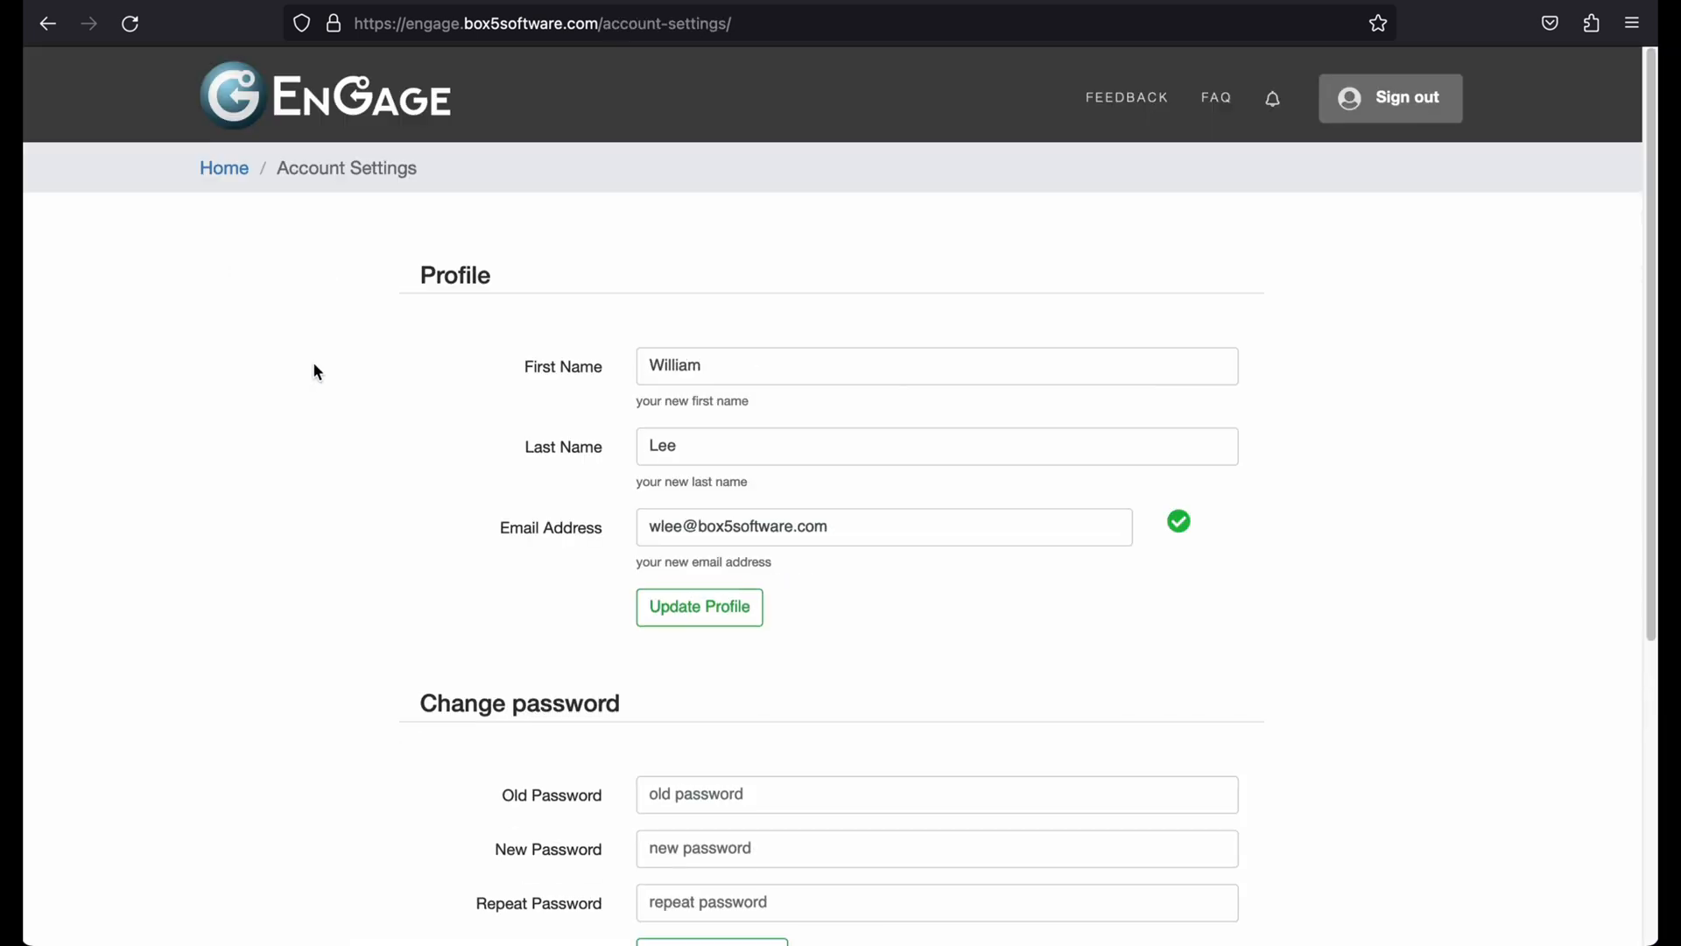
scroll("down", 3)
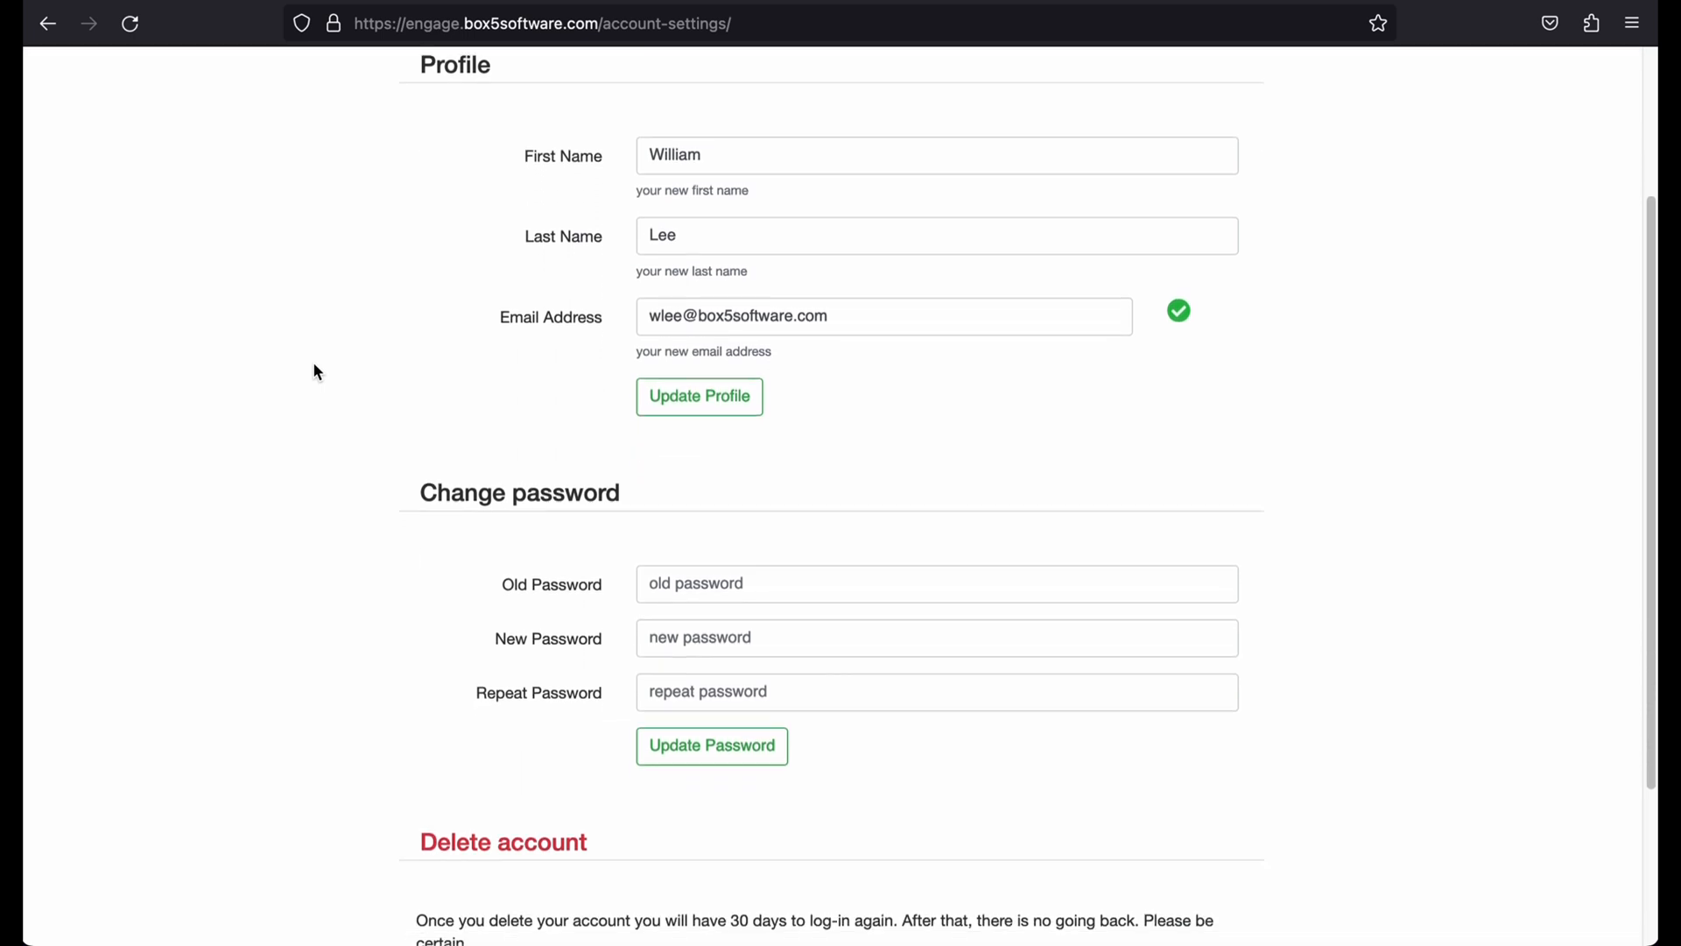
scroll("down", 3)
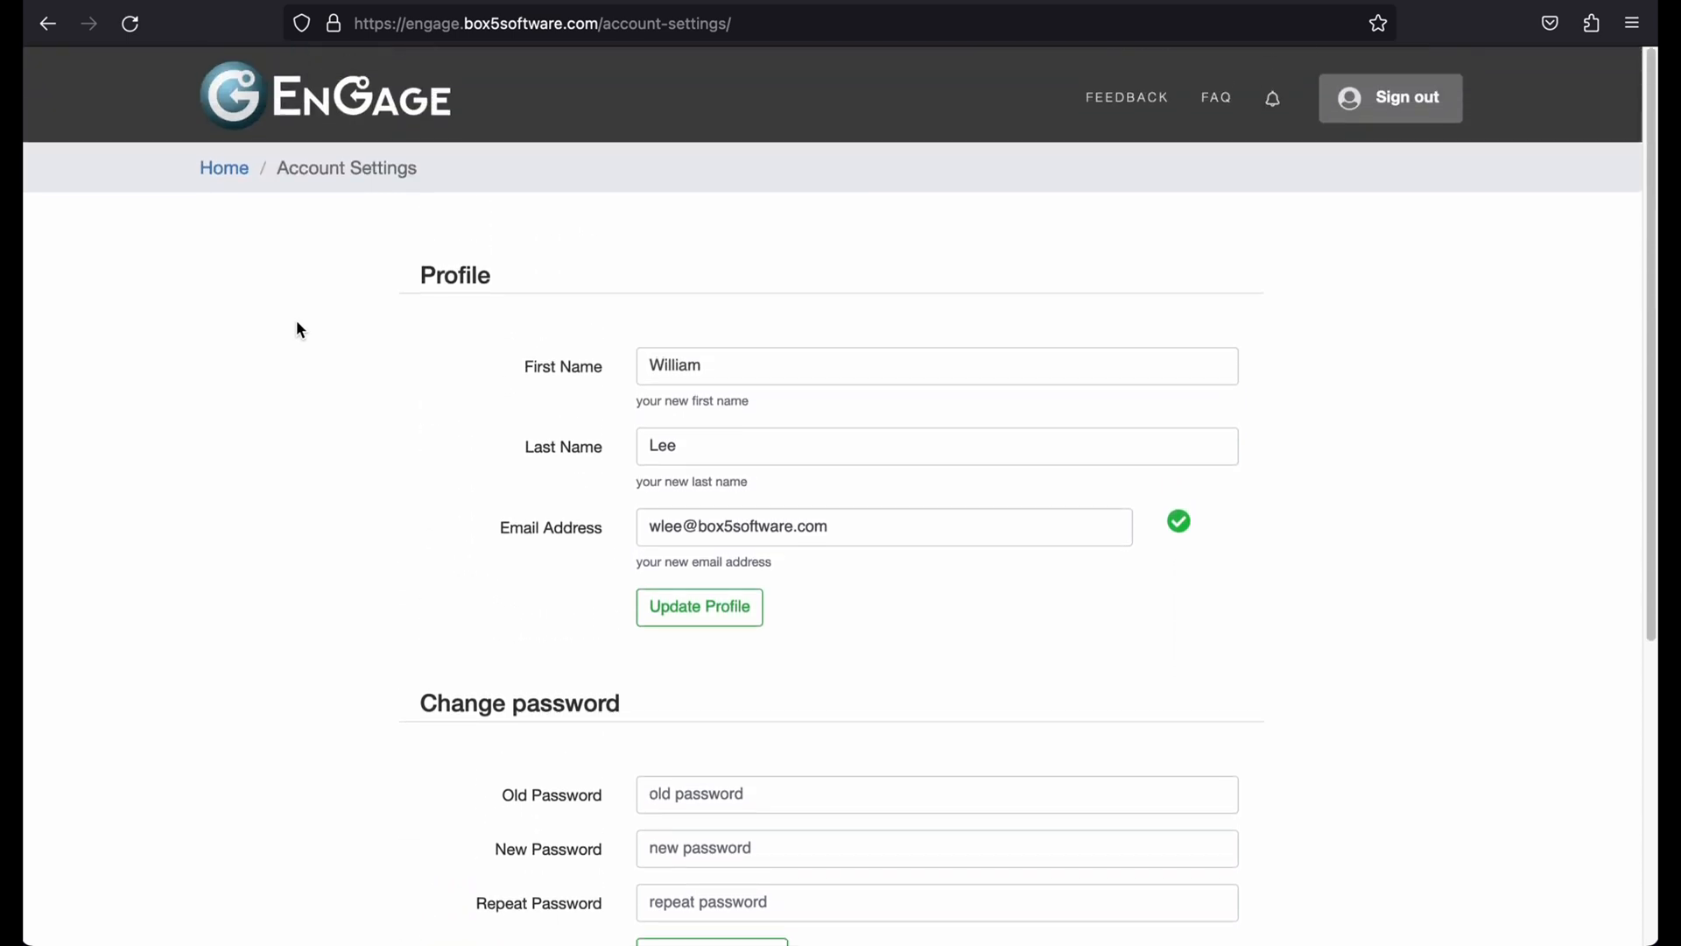
left_click(224, 169)
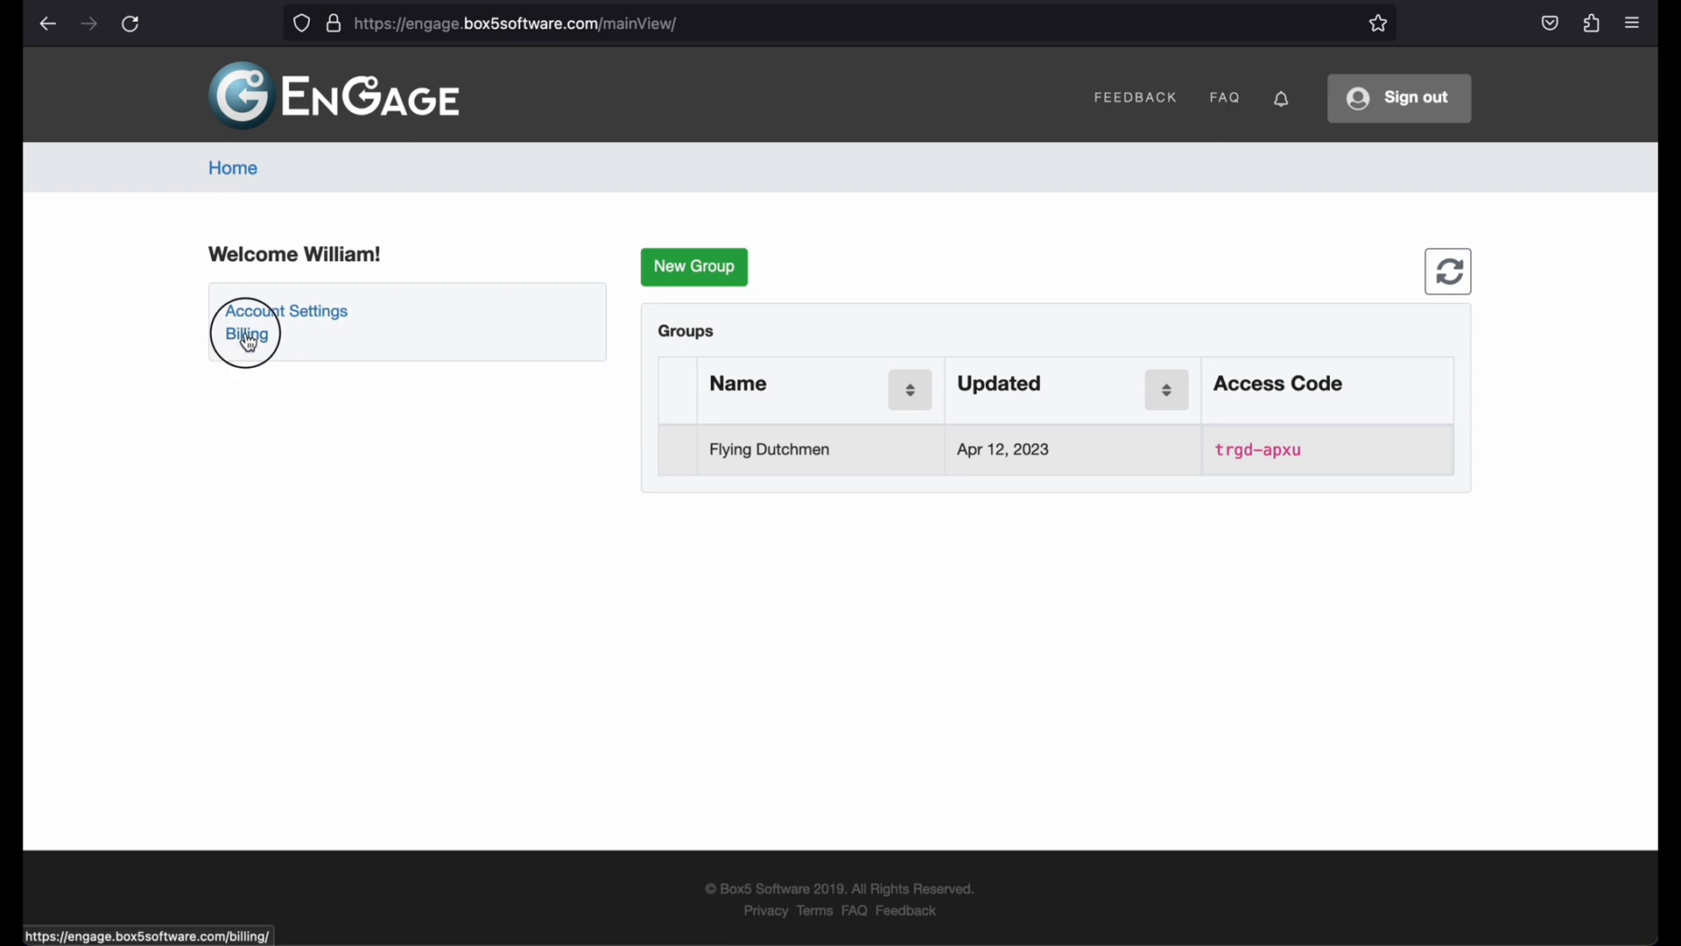
Open Billing and view the Flying Dutchmen subscription: 400 seats, $4000 total
left_click(245, 333)
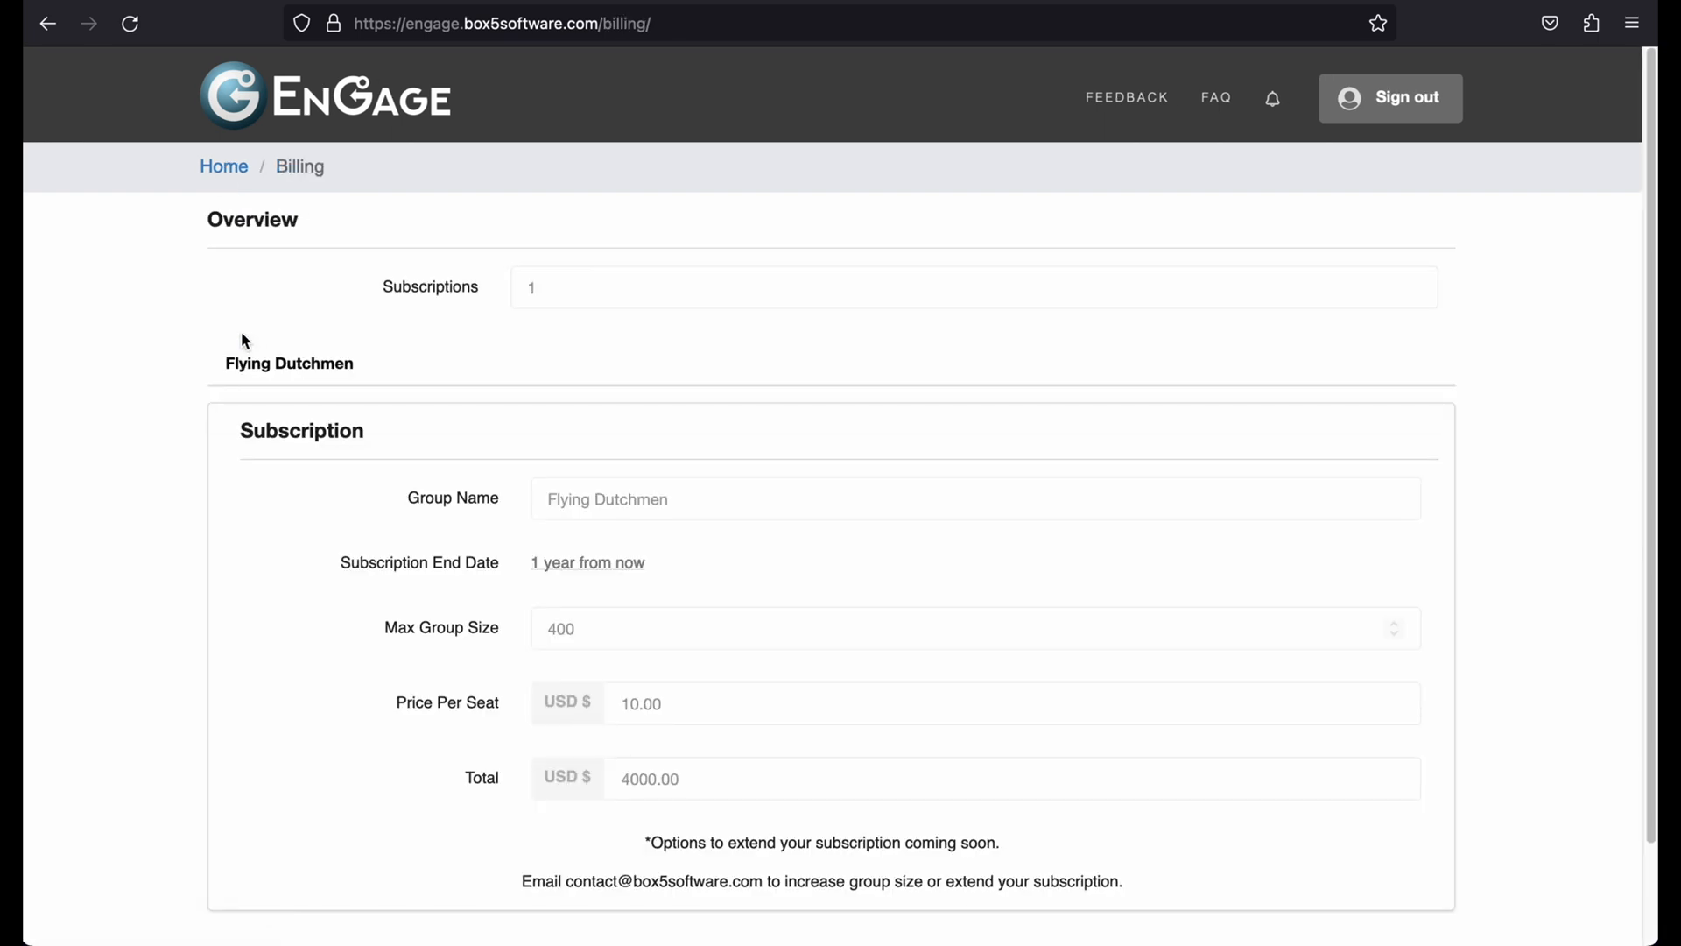
scroll("down", 3)
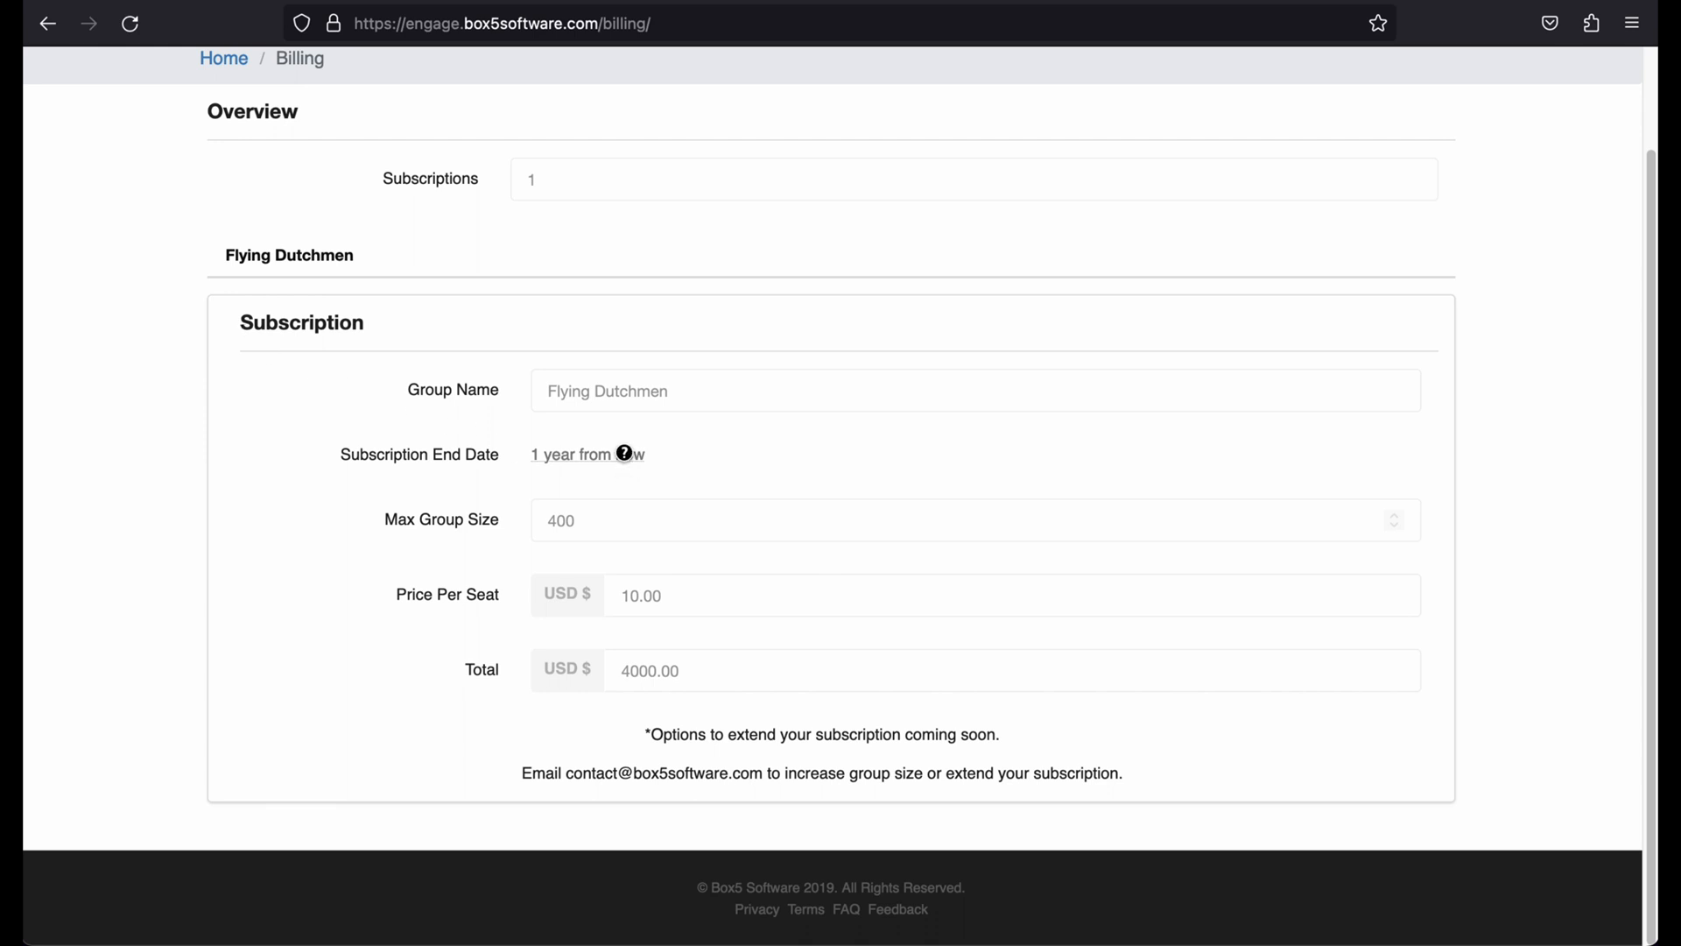
mouse_move(625, 454)
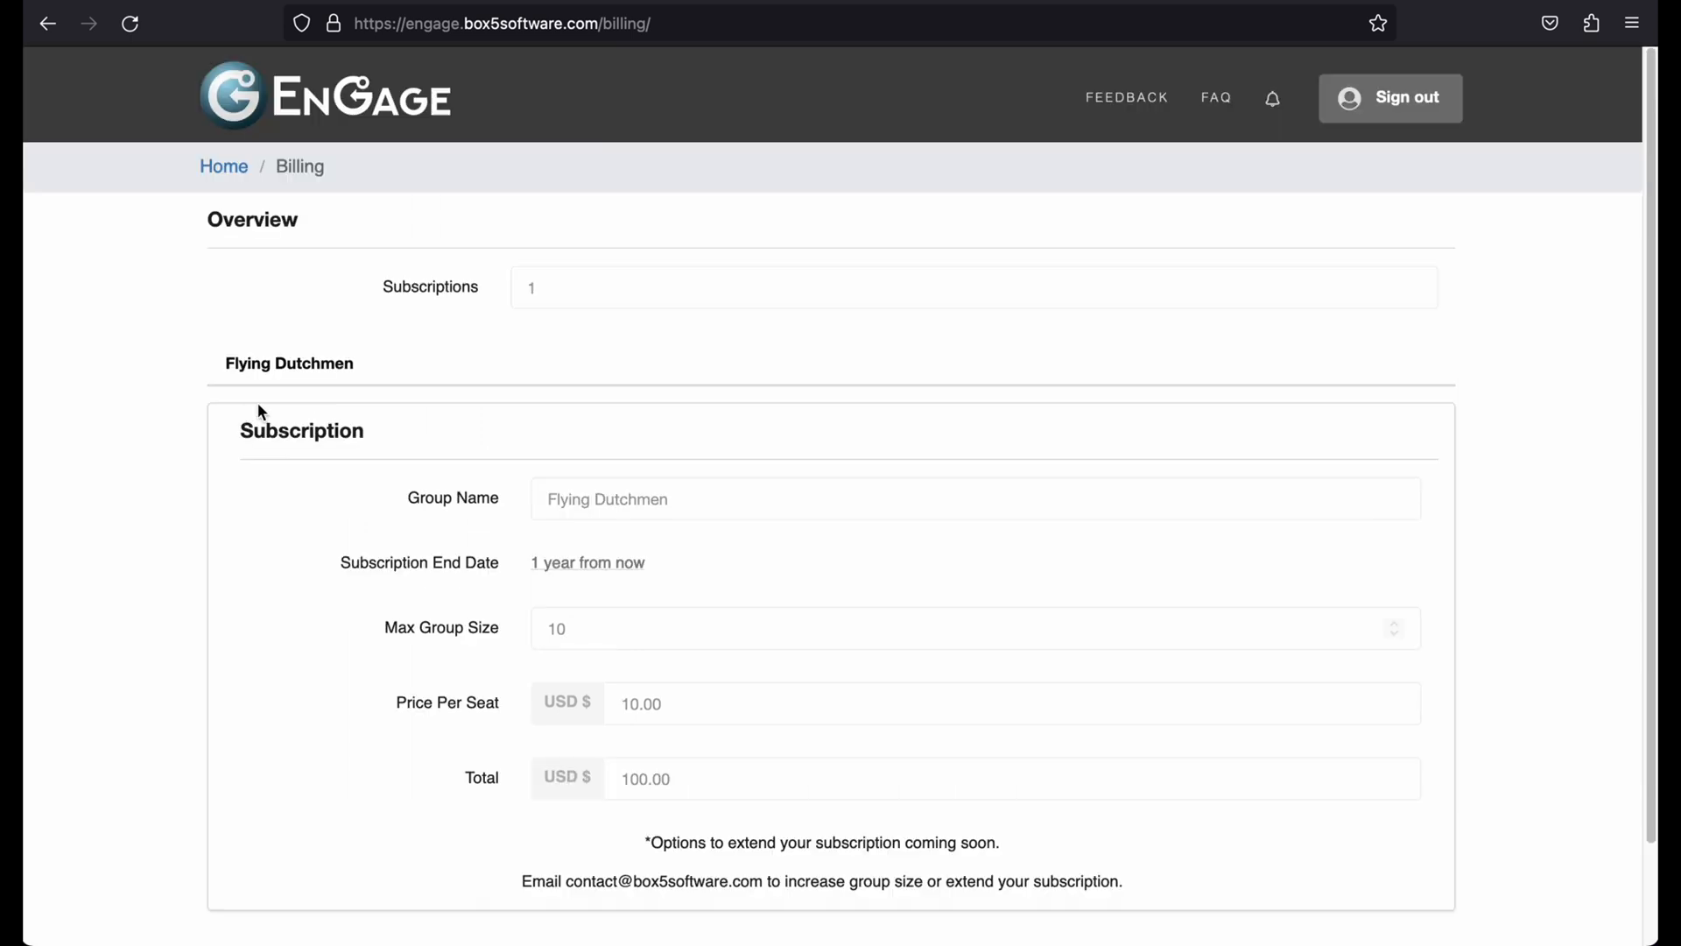
mouse_move(1213, 113)
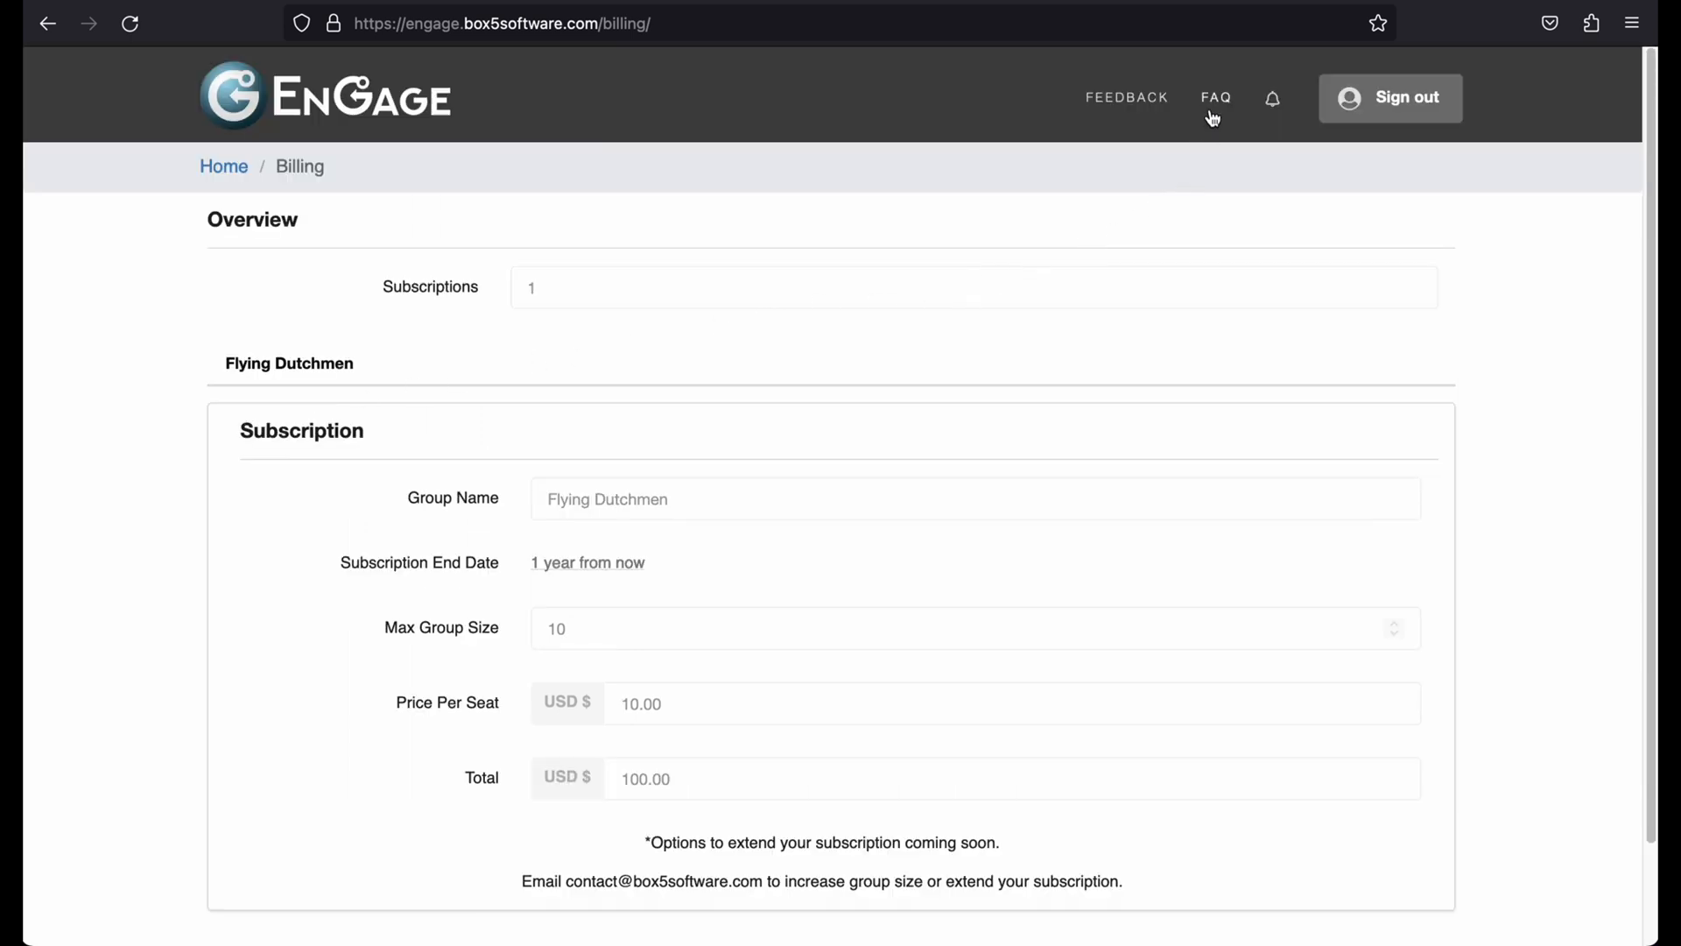
Browse the Portal FAQ questions, then open the customer Feedback form
left_click(1214, 97)
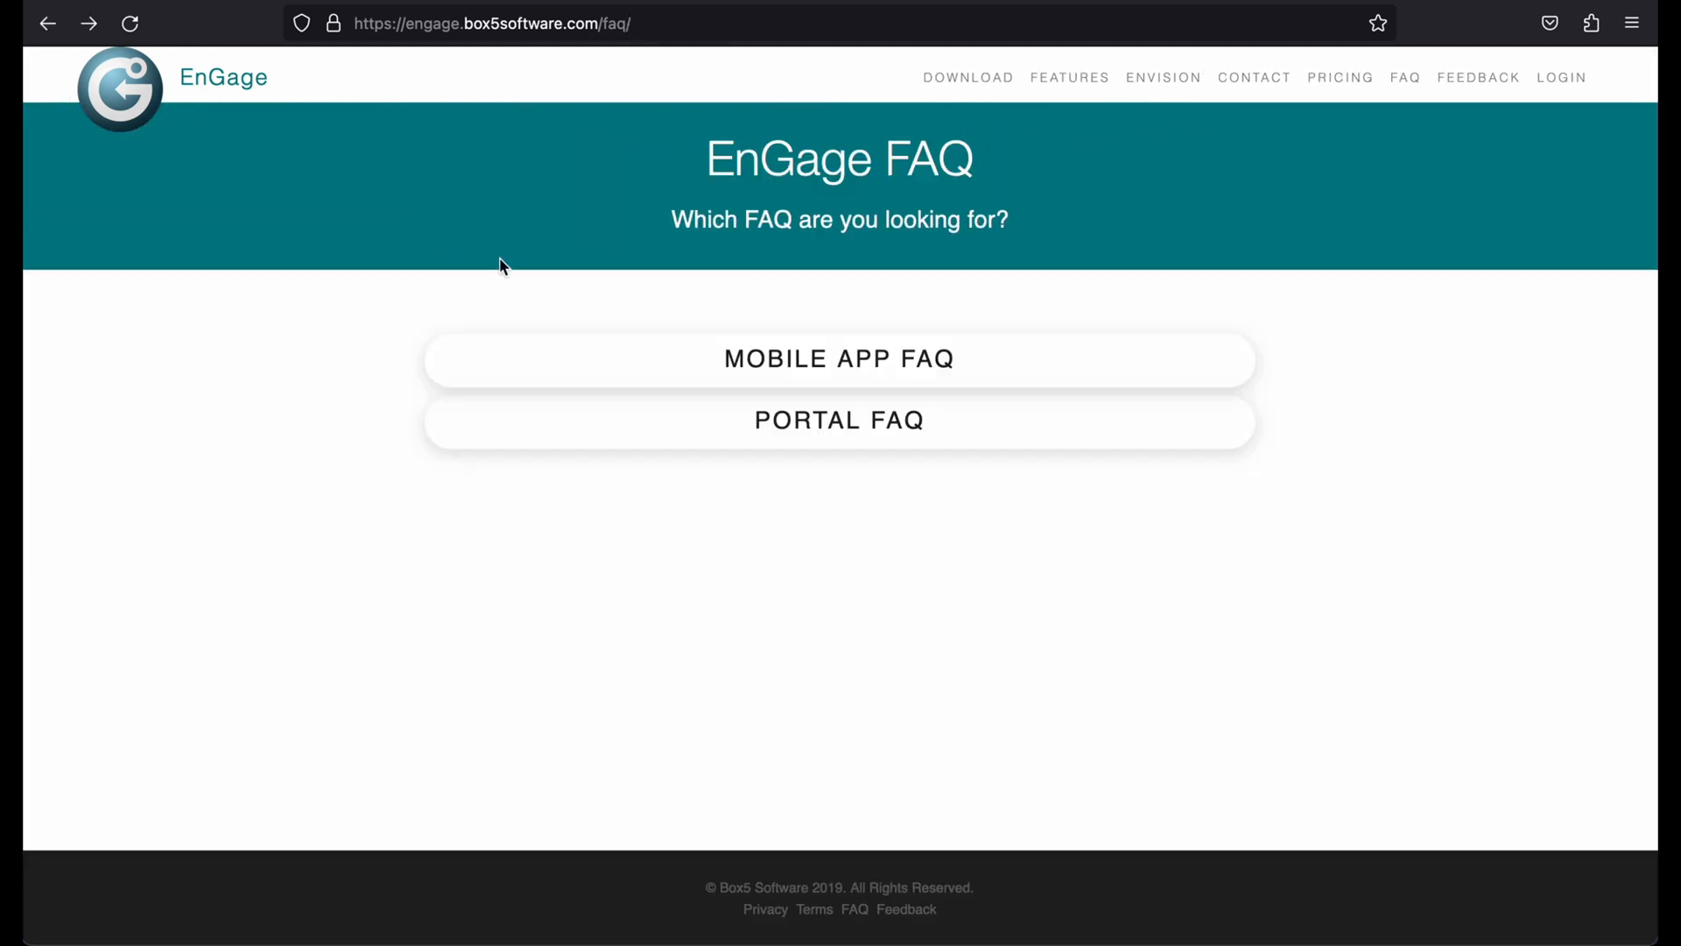
left_click(839, 420)
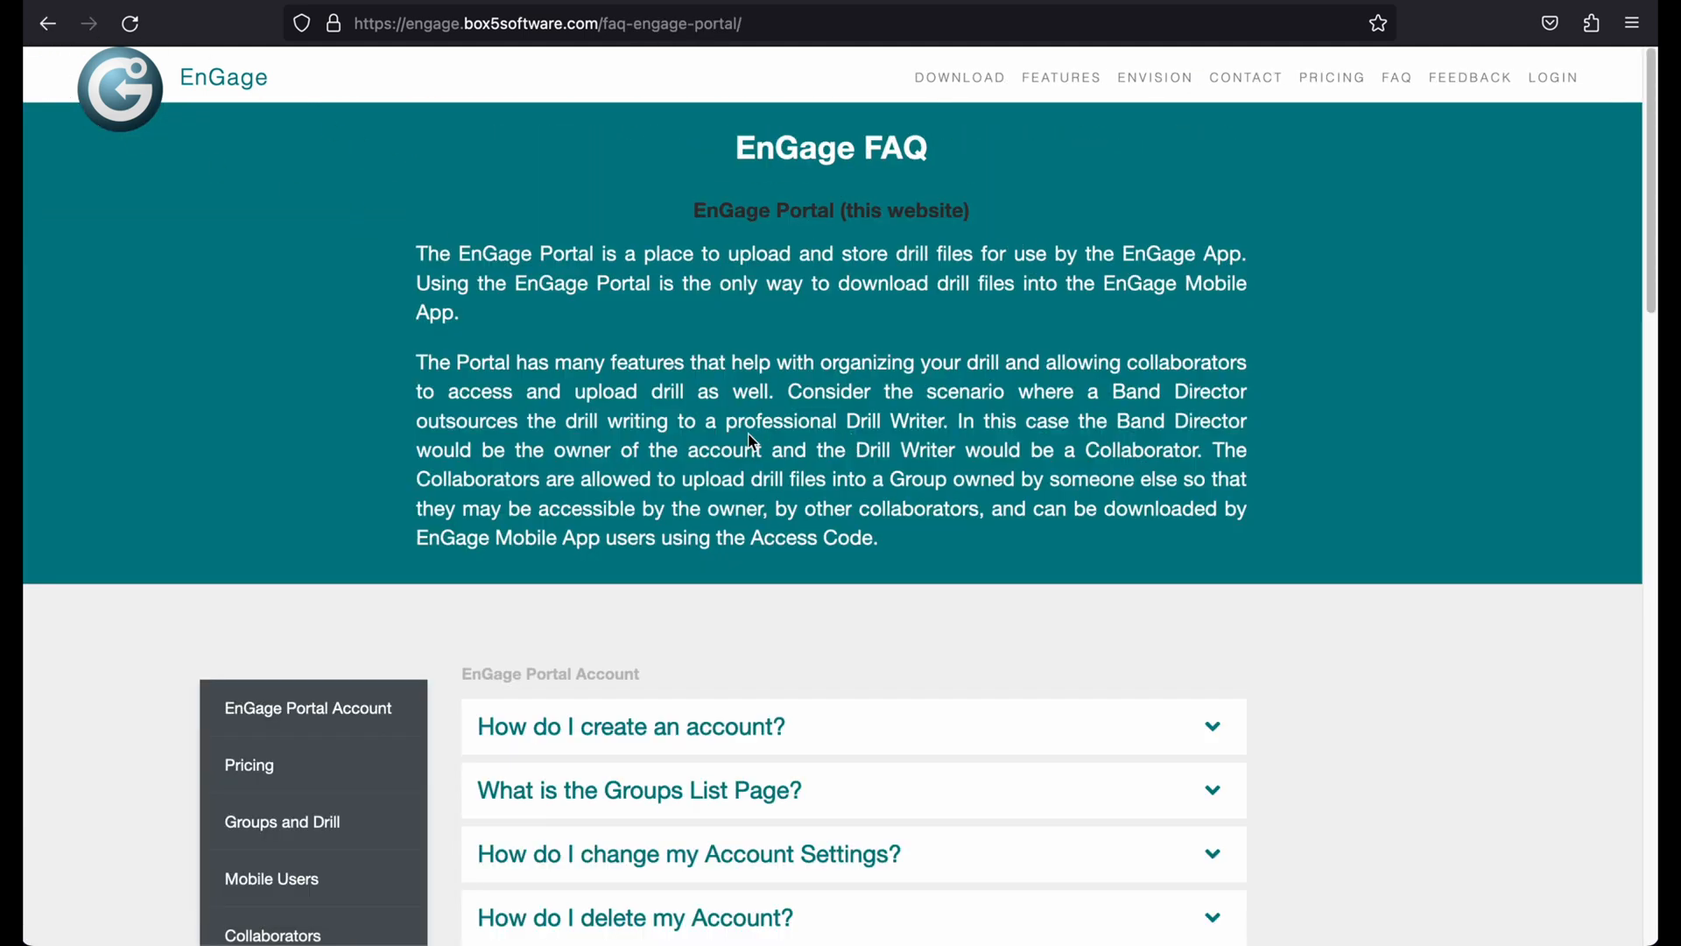
scroll("down", 3)
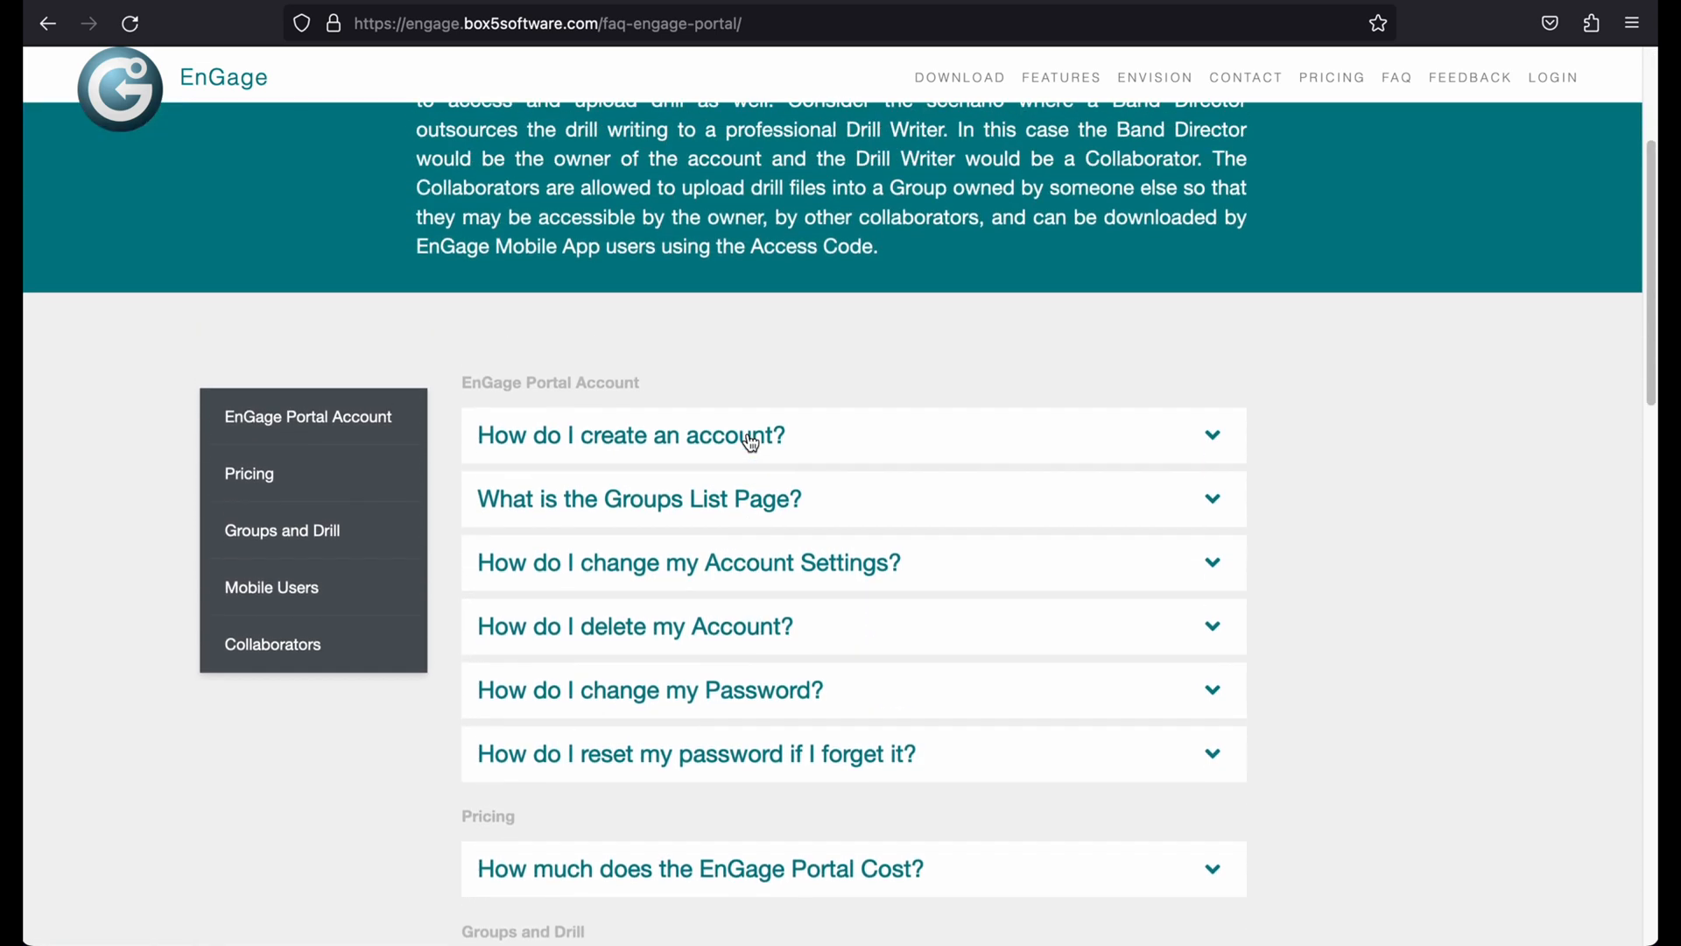
scroll("up", 3)
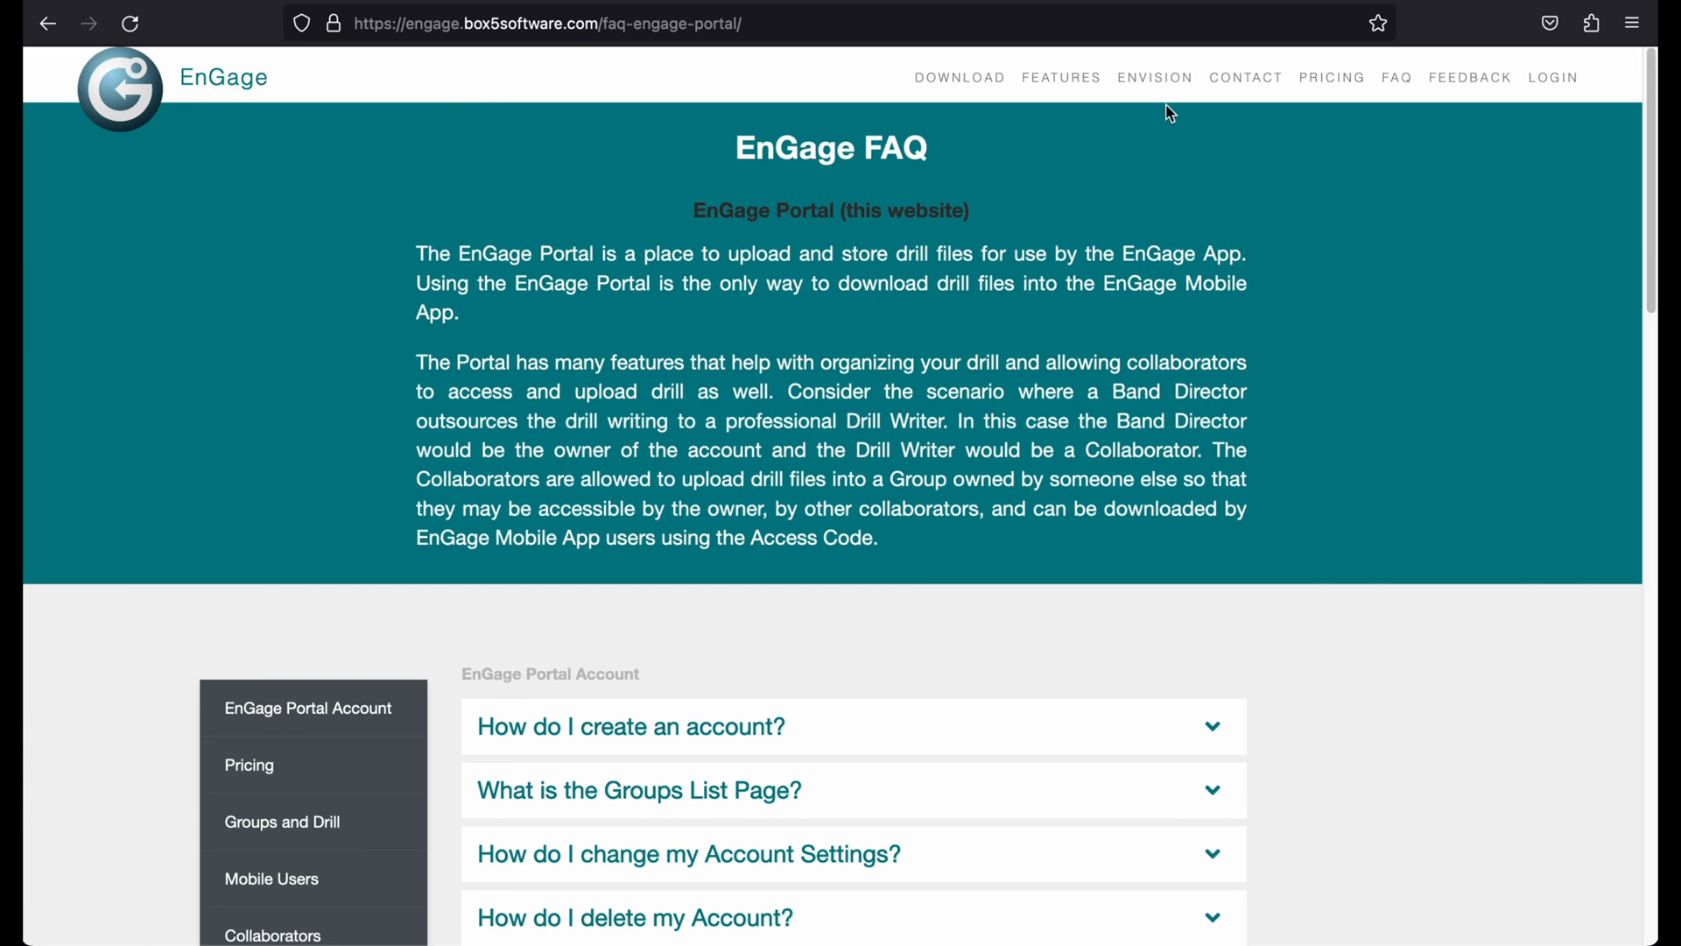
left_click(1471, 77)
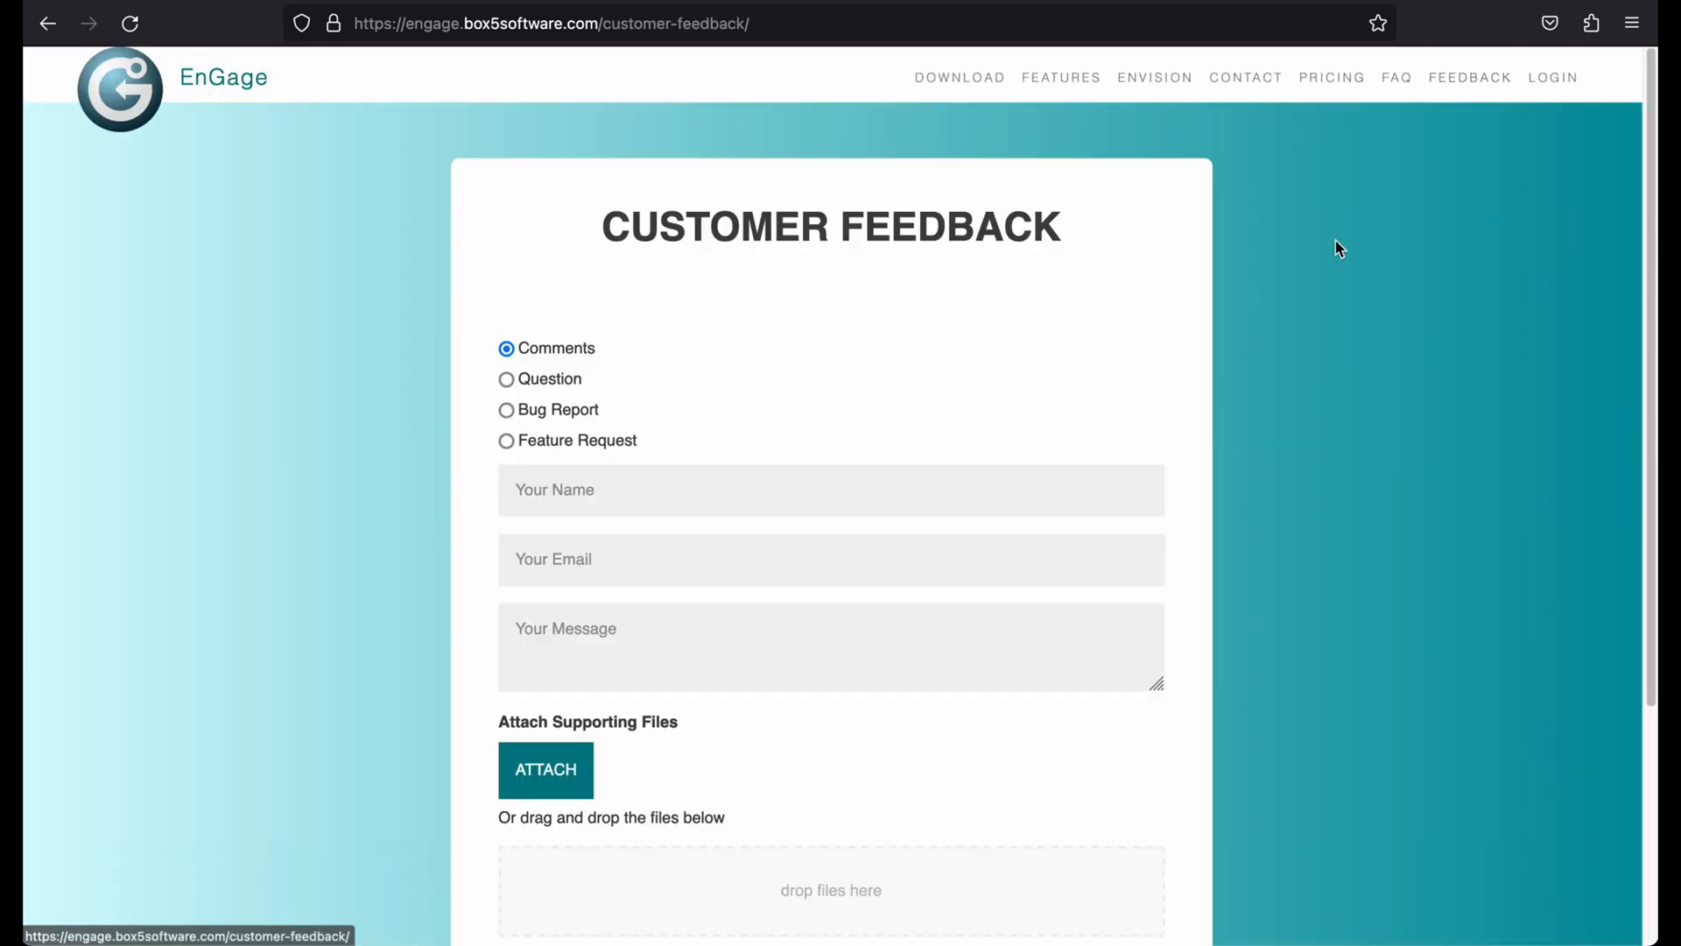